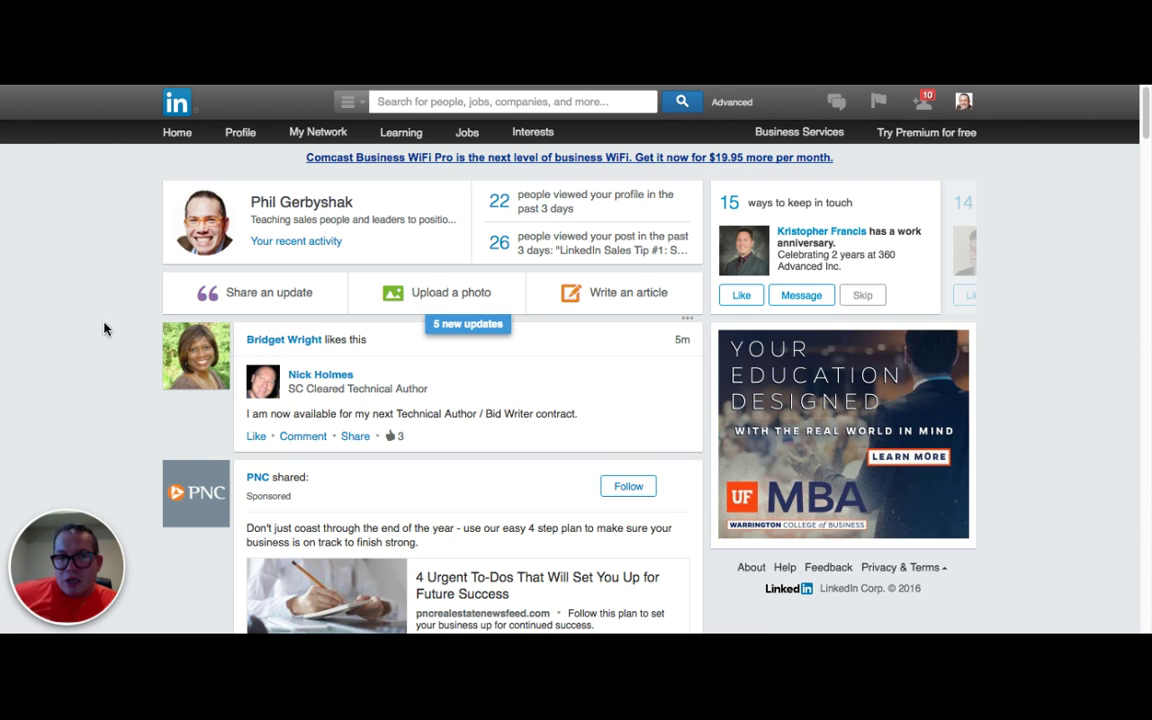
mouse_move(272, 167)
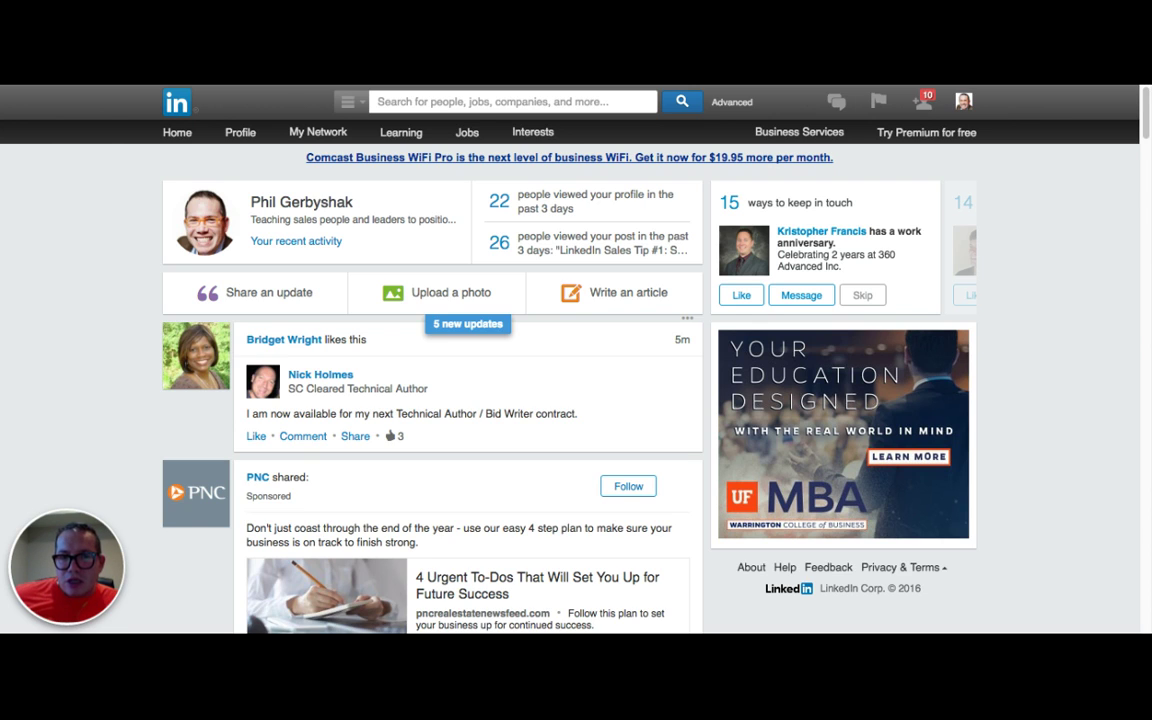
mouse_move(538, 180)
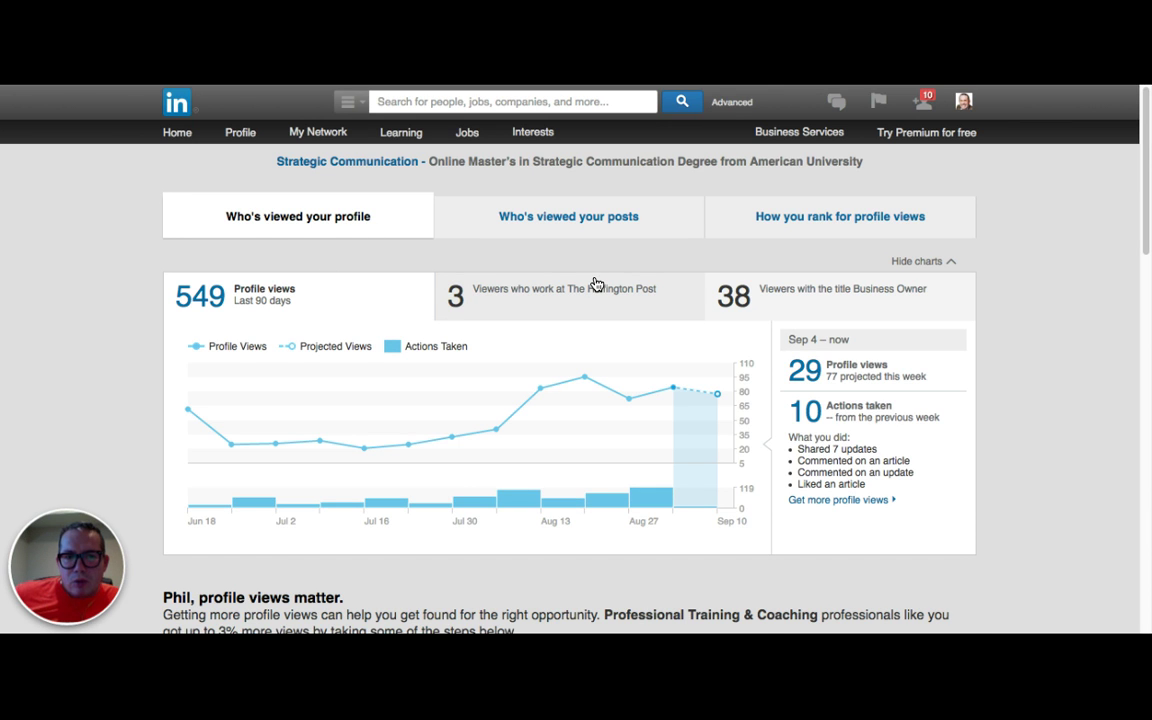
Step: Scroll through the 90-day profile views chart, suggested actions and recent viewer cards
scroll("down", 3)
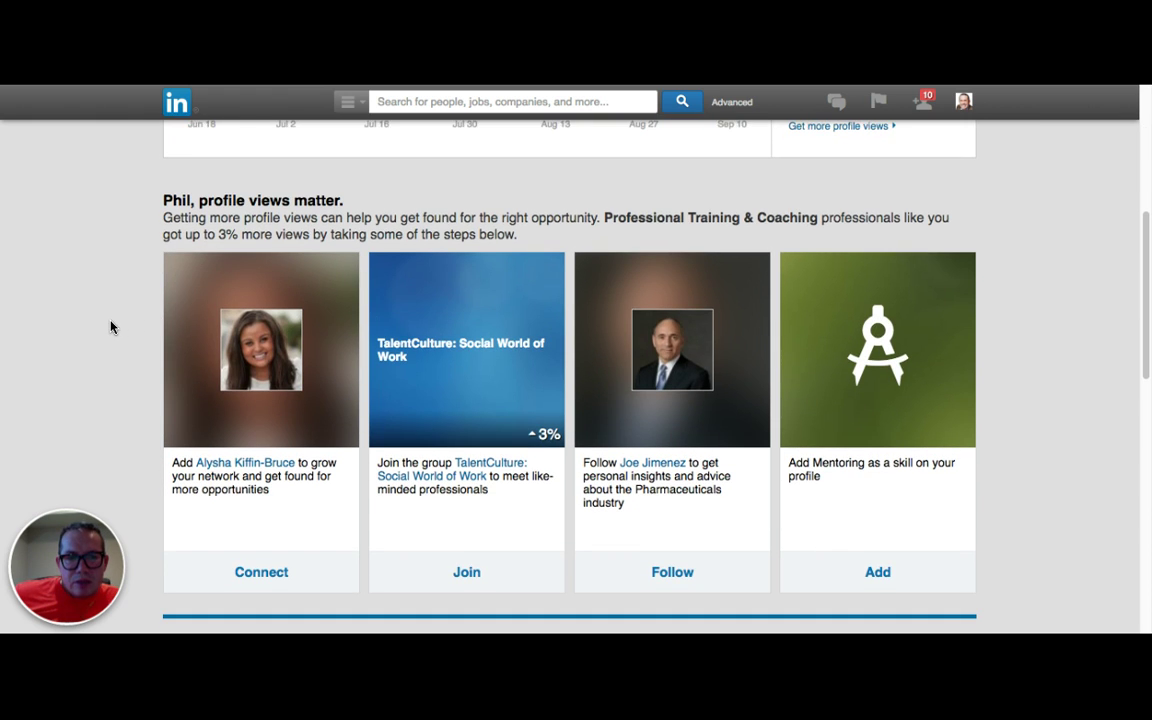
scroll("down", 3)
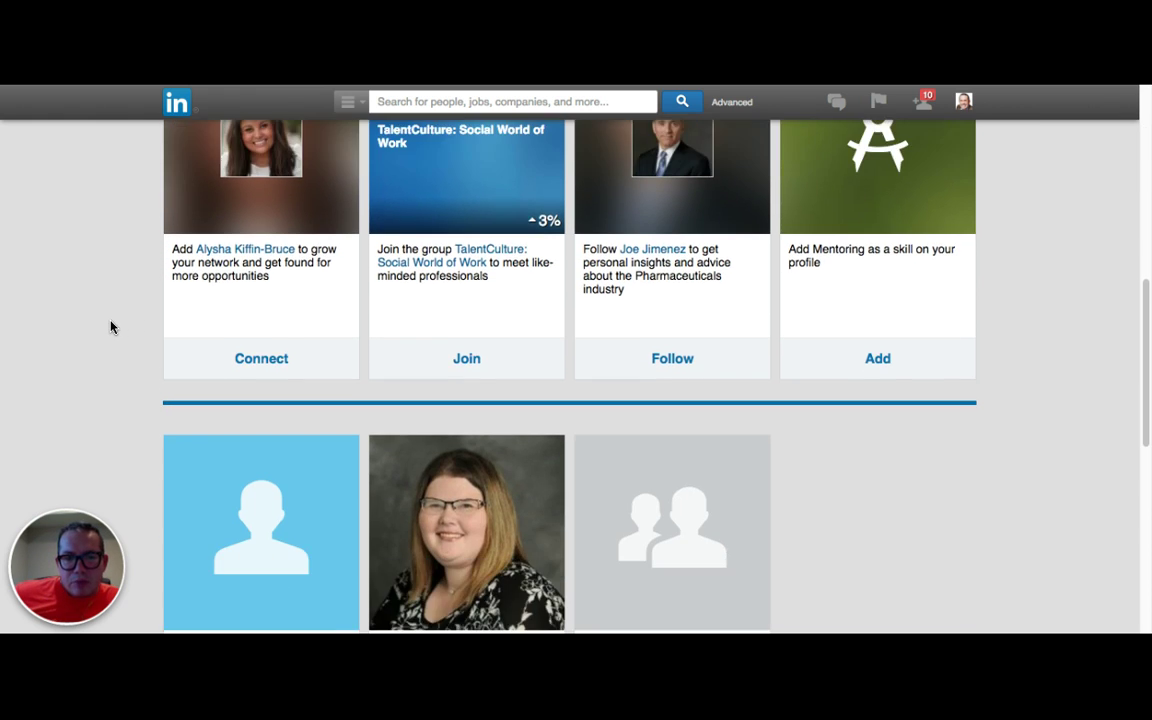
scroll("down", 3)
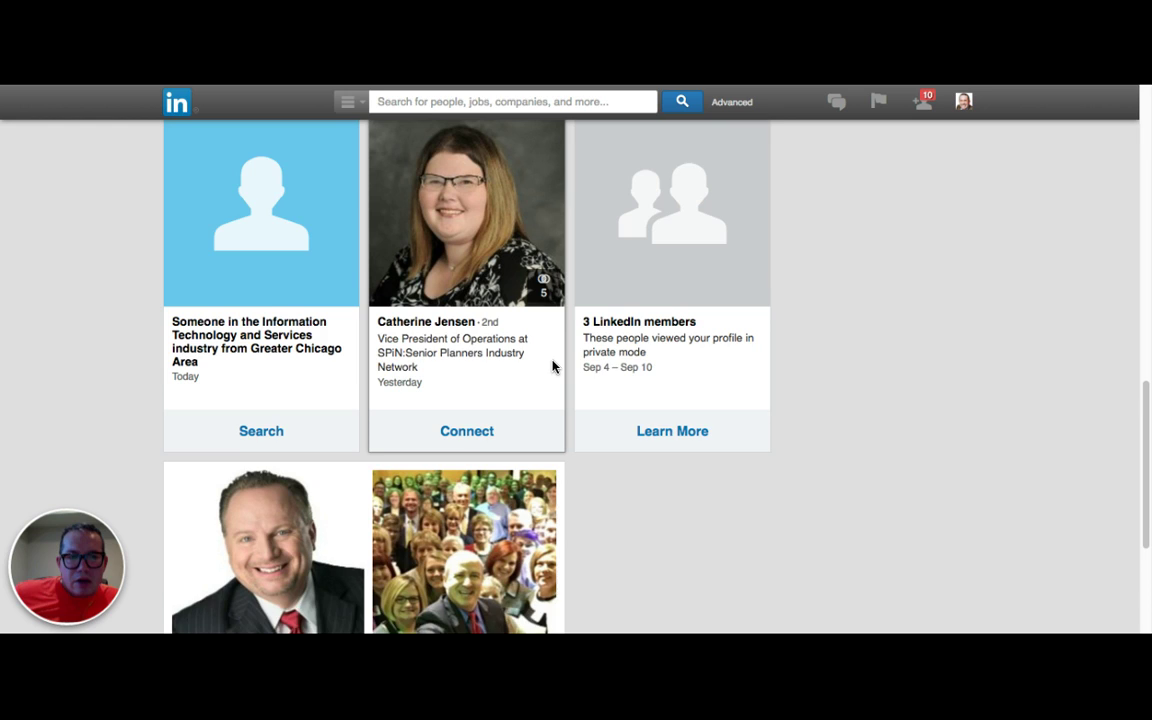
scroll("up", 3)
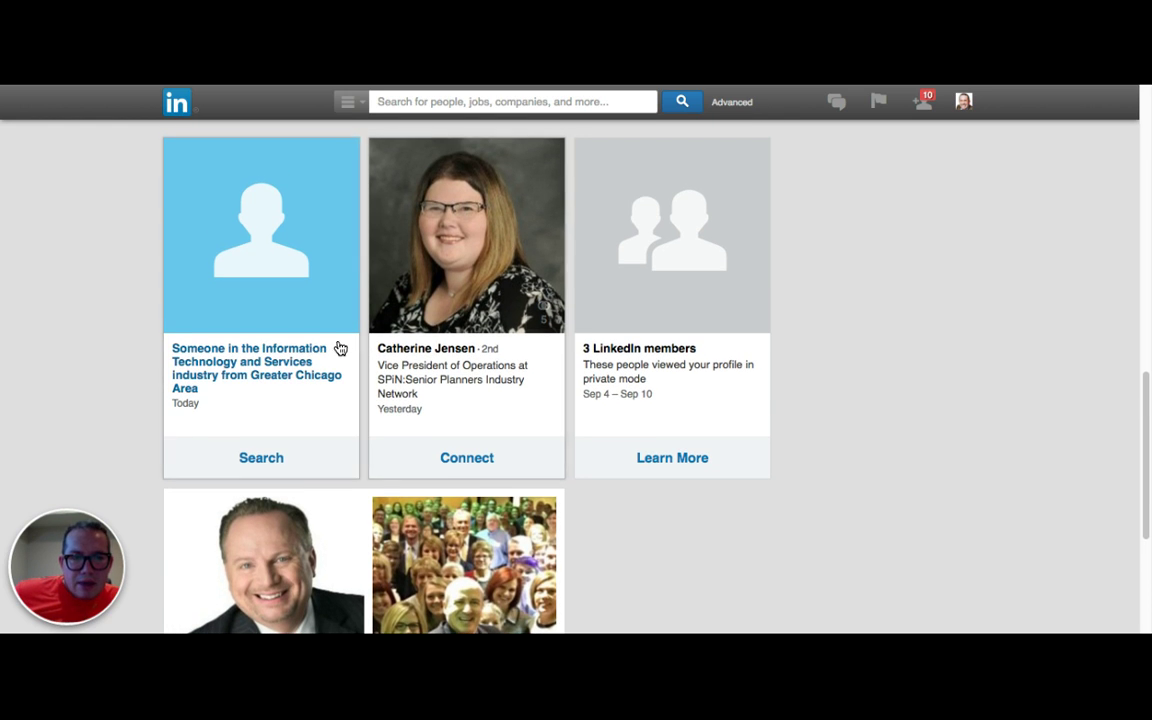
mouse_move(318, 345)
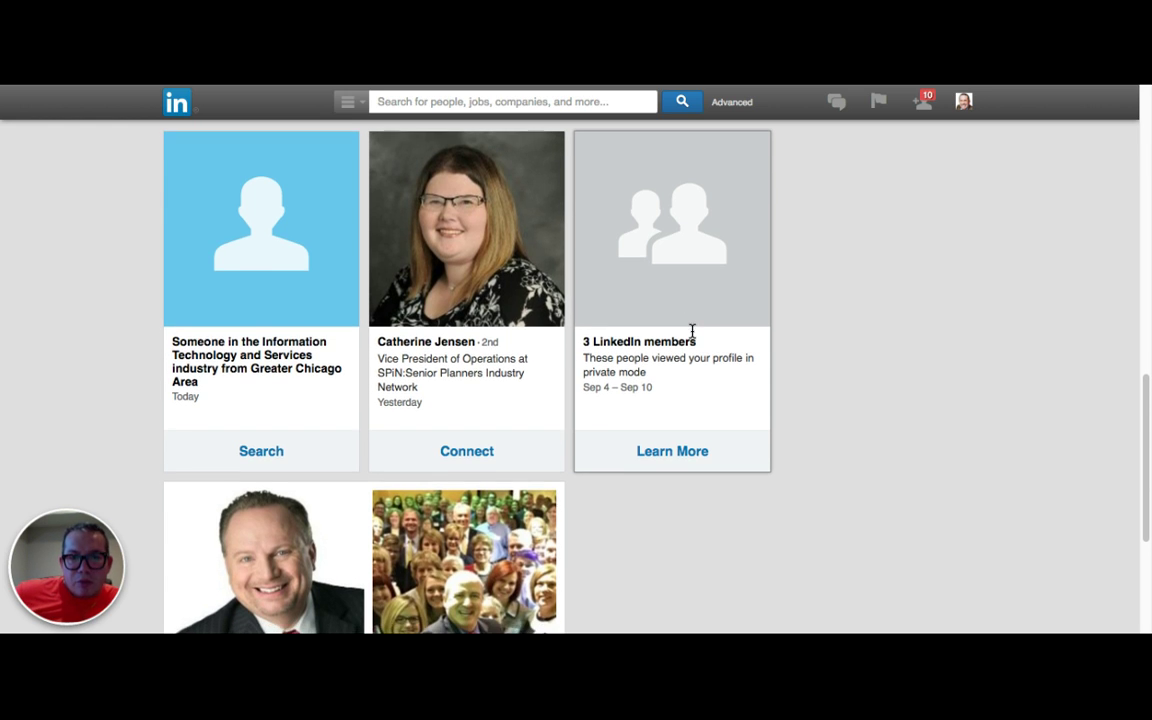
scroll("down", 3)
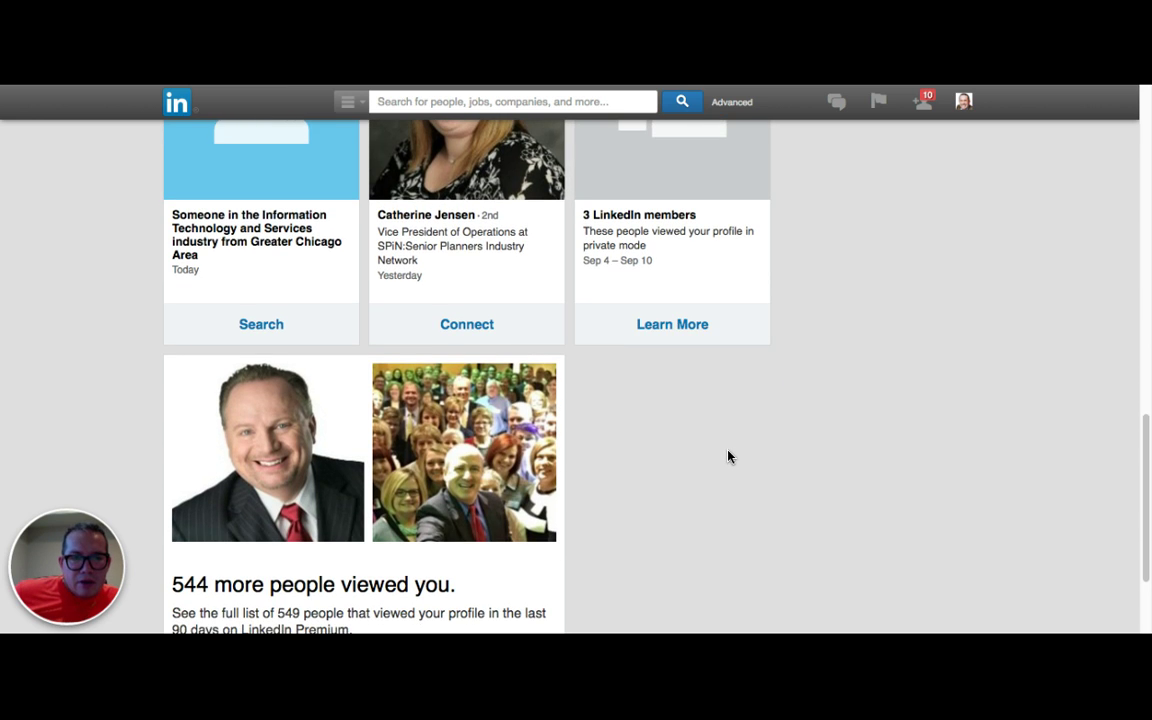
scroll("down", 3)
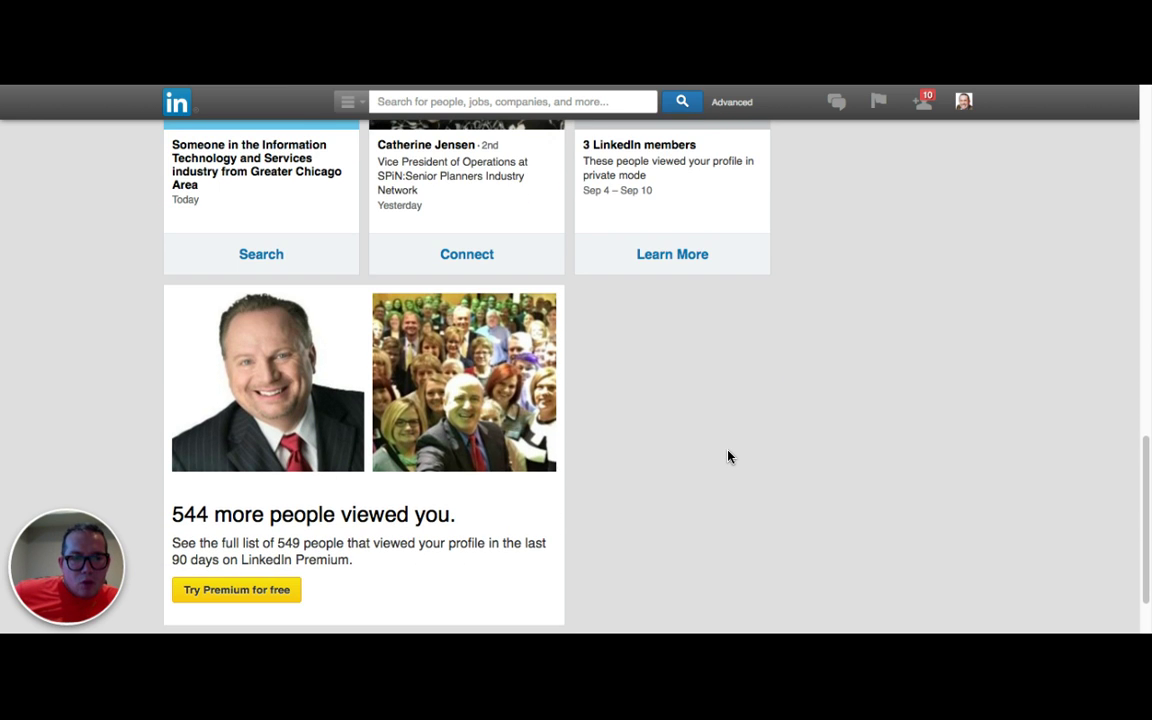
scroll("down", 3)
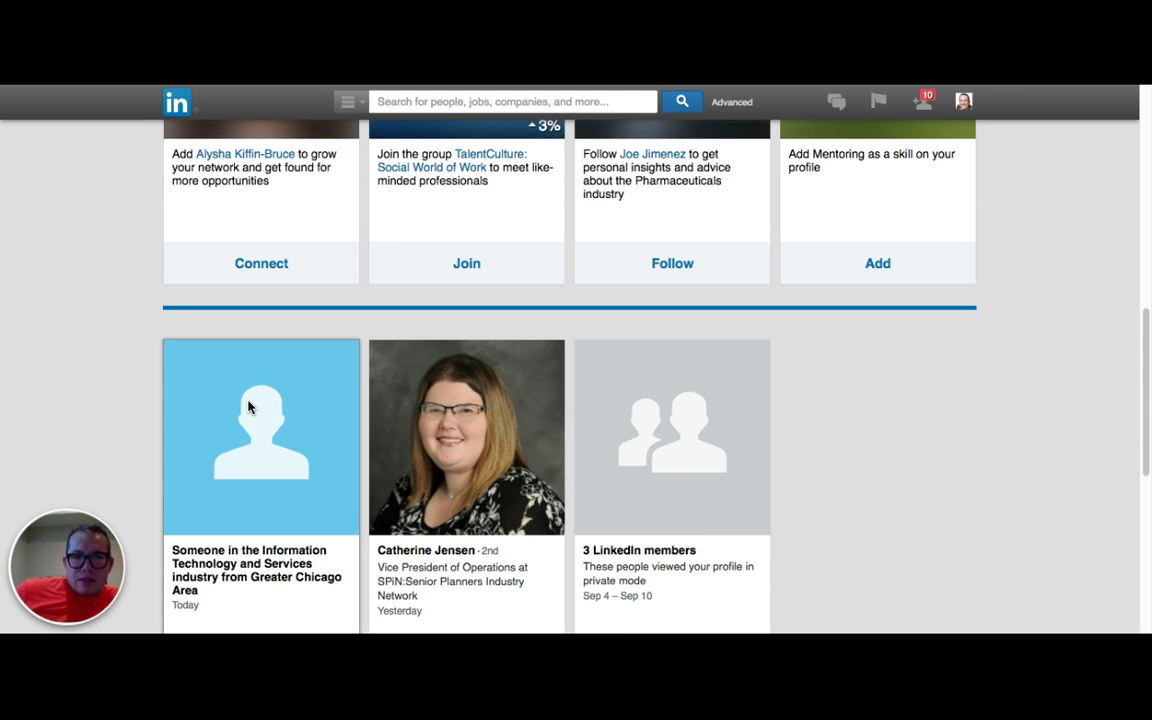
scroll("down", 3)
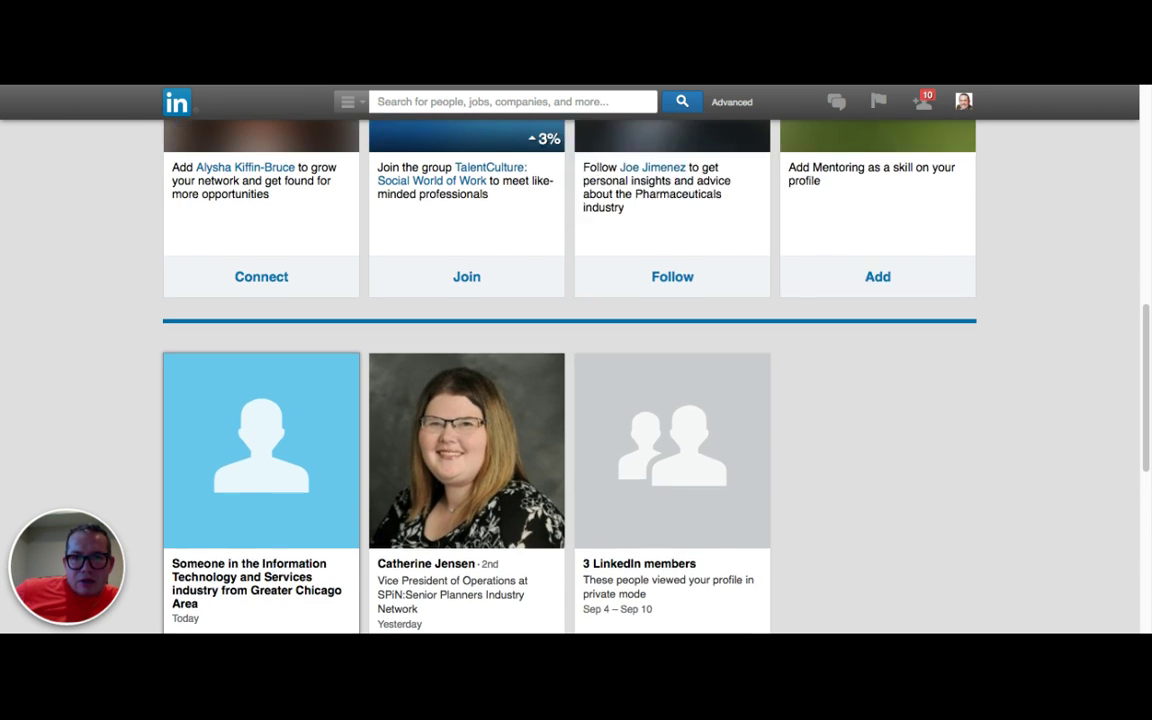
scroll("up", 3)
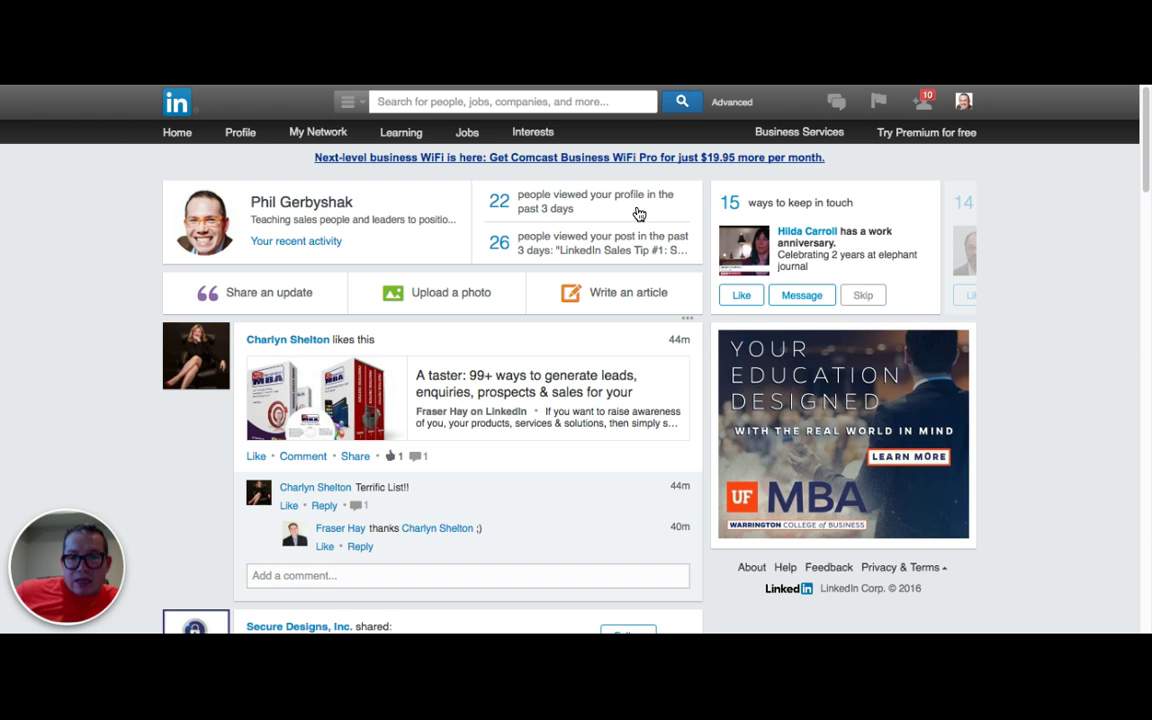
mouse_move(538, 220)
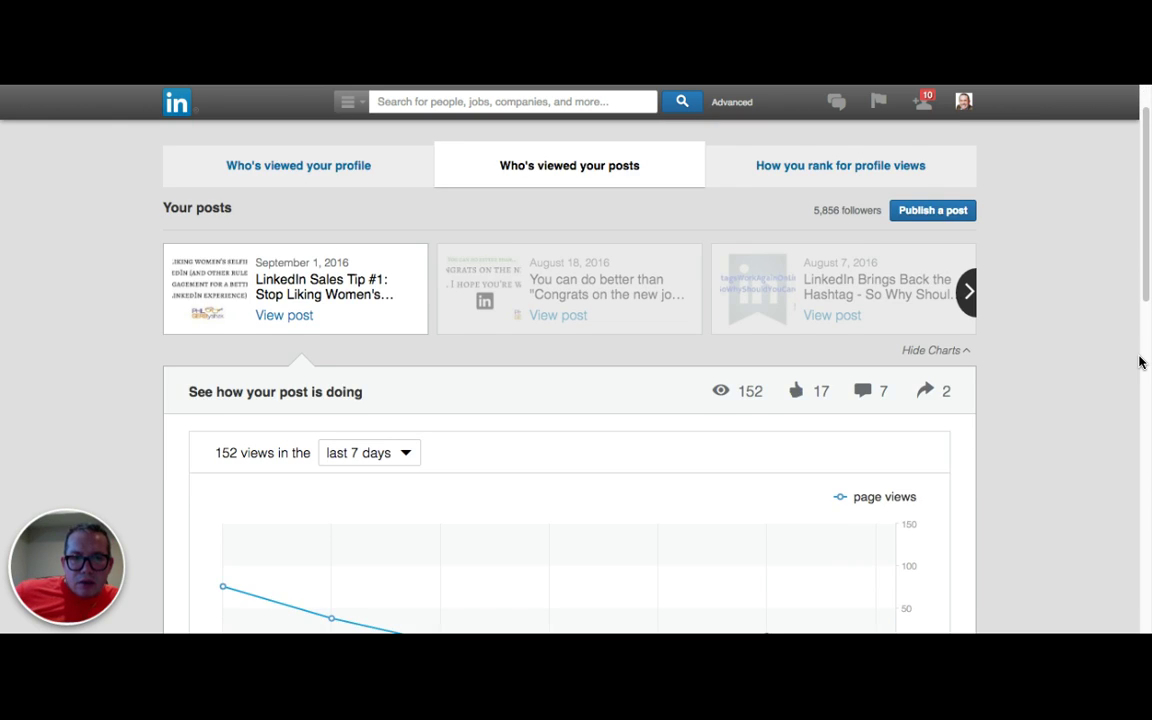
Step: Scroll down the September 1 post analytics to reader demographics and the two sharers
scroll("down", 3)
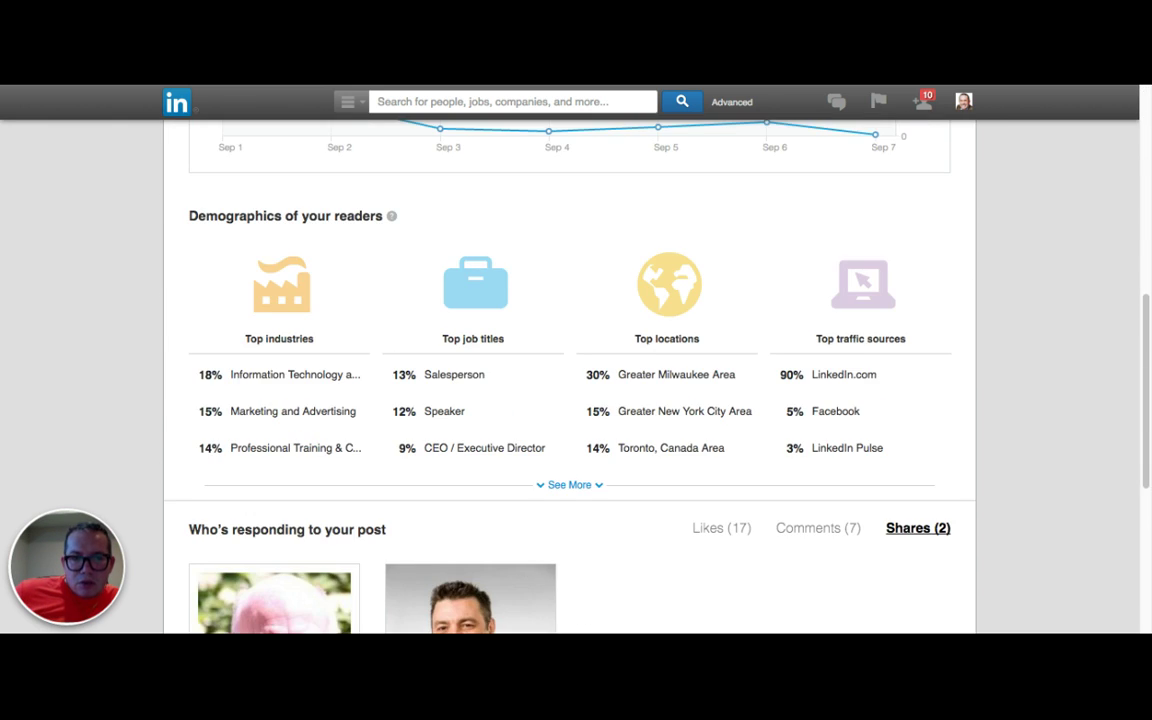
scroll("down", 3)
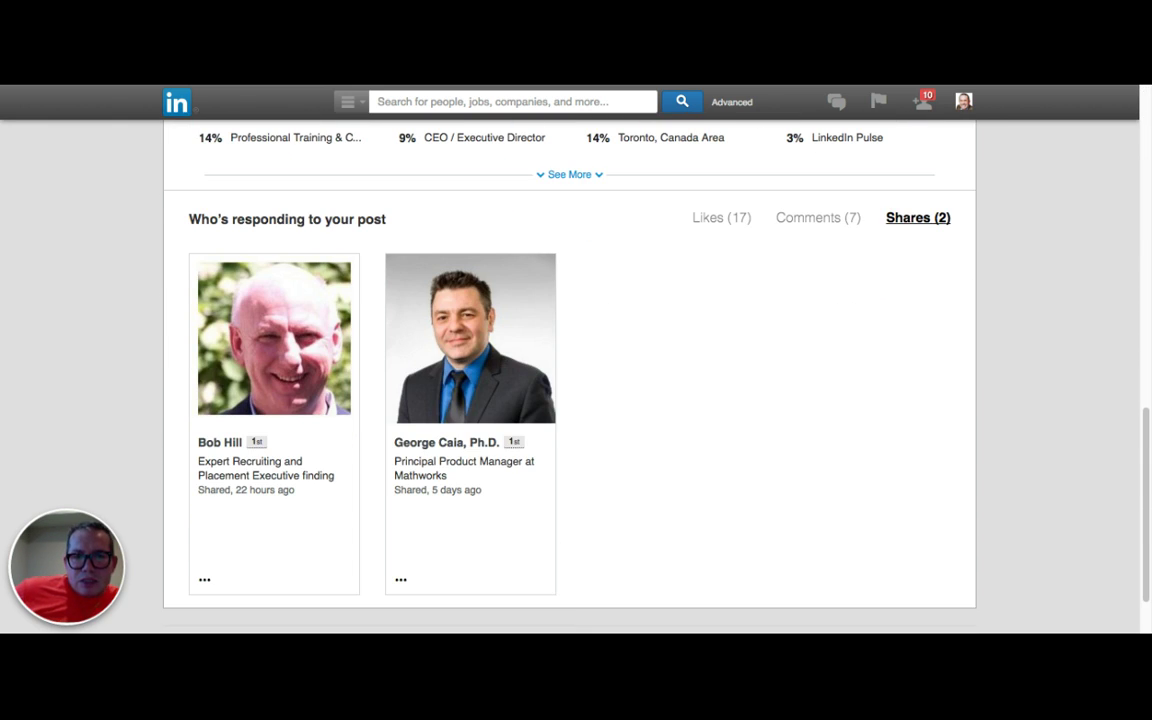
scroll("up", 3)
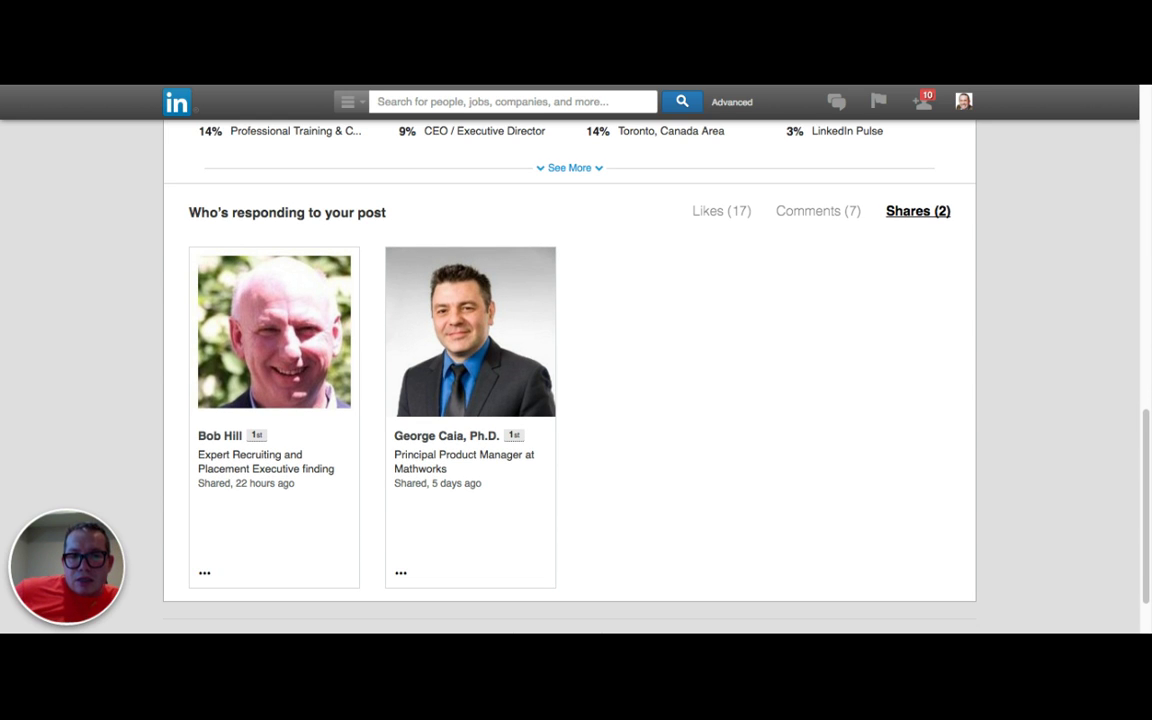
mouse_move(360, 307)
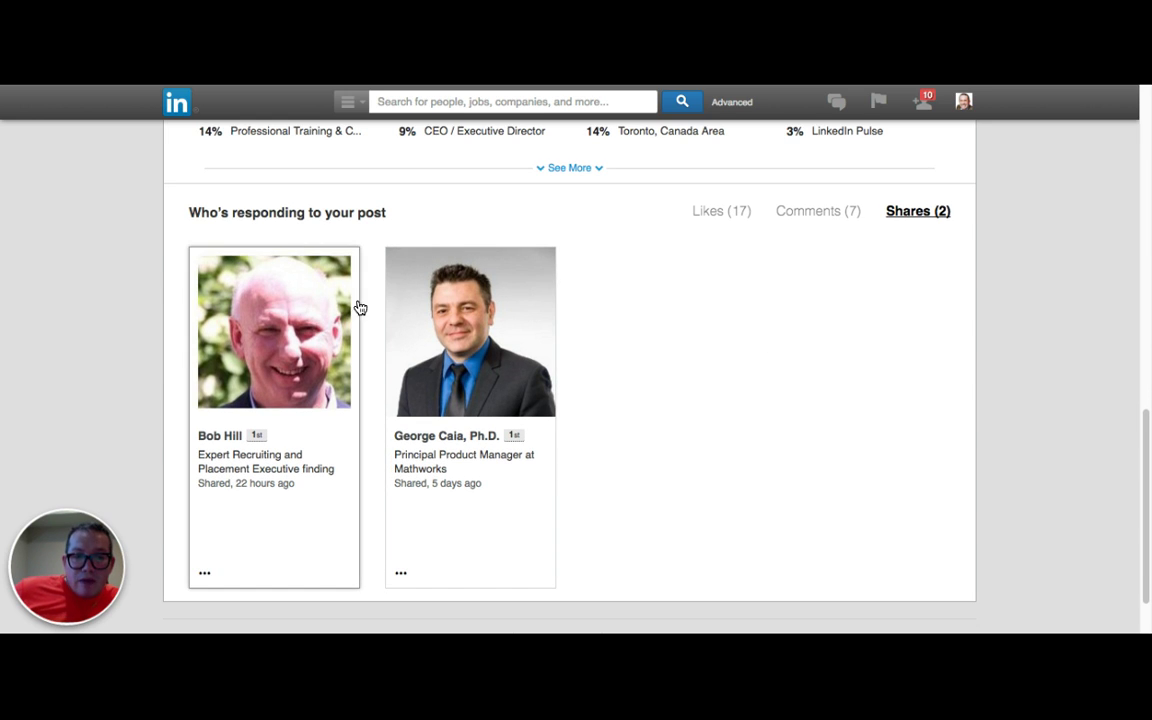
mouse_move(485, 295)
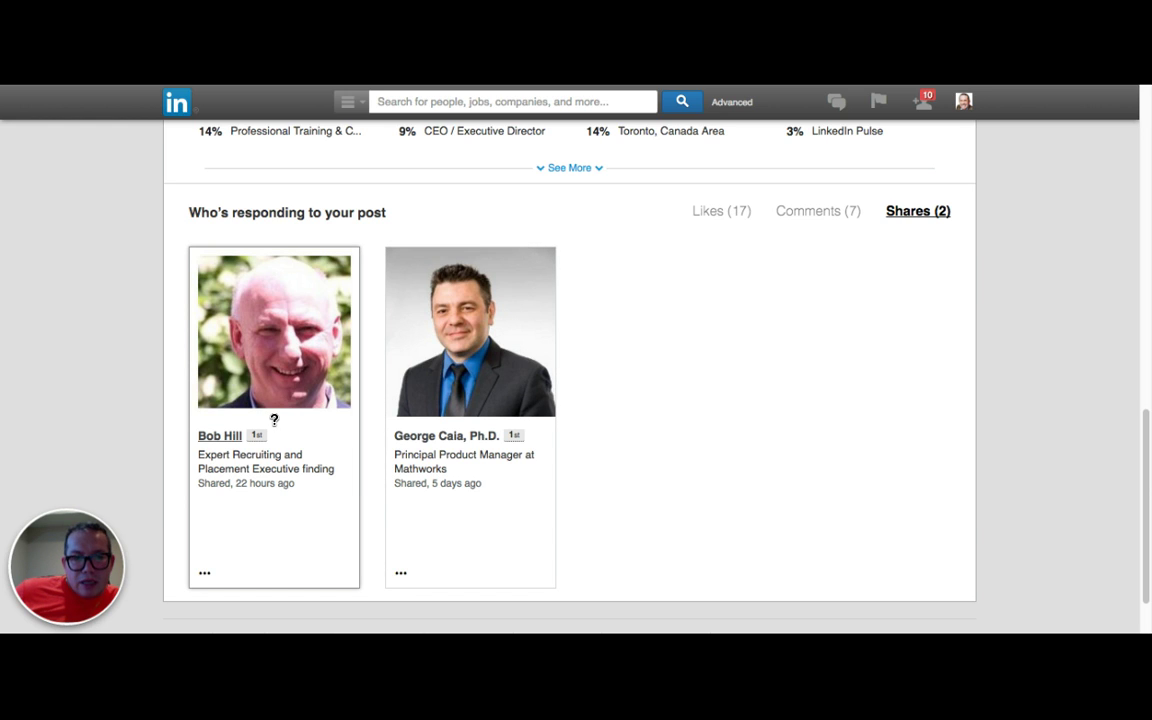
mouse_move(298, 410)
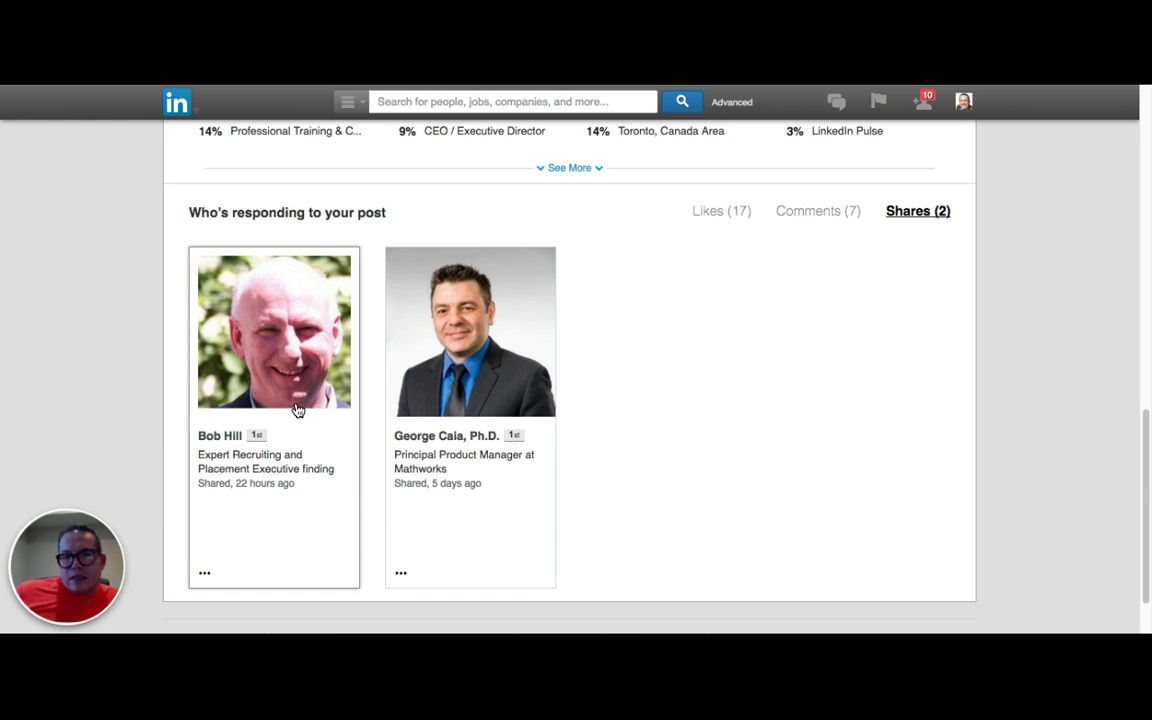
mouse_move(450, 383)
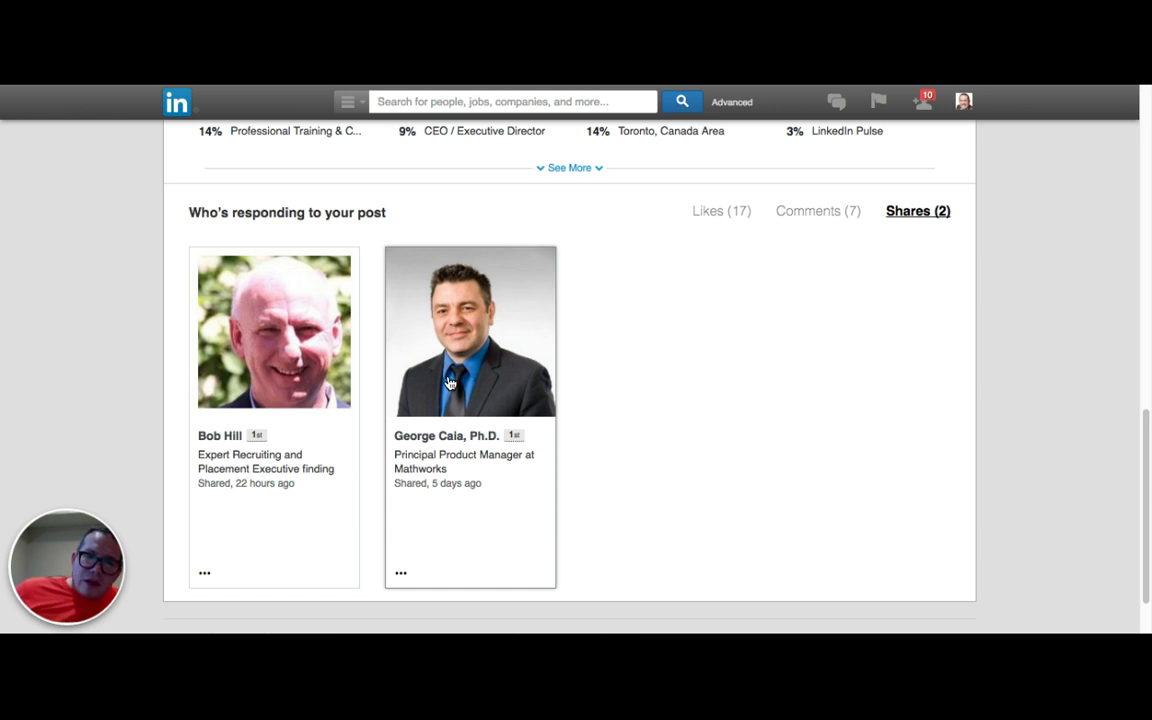
mouse_move(704, 432)
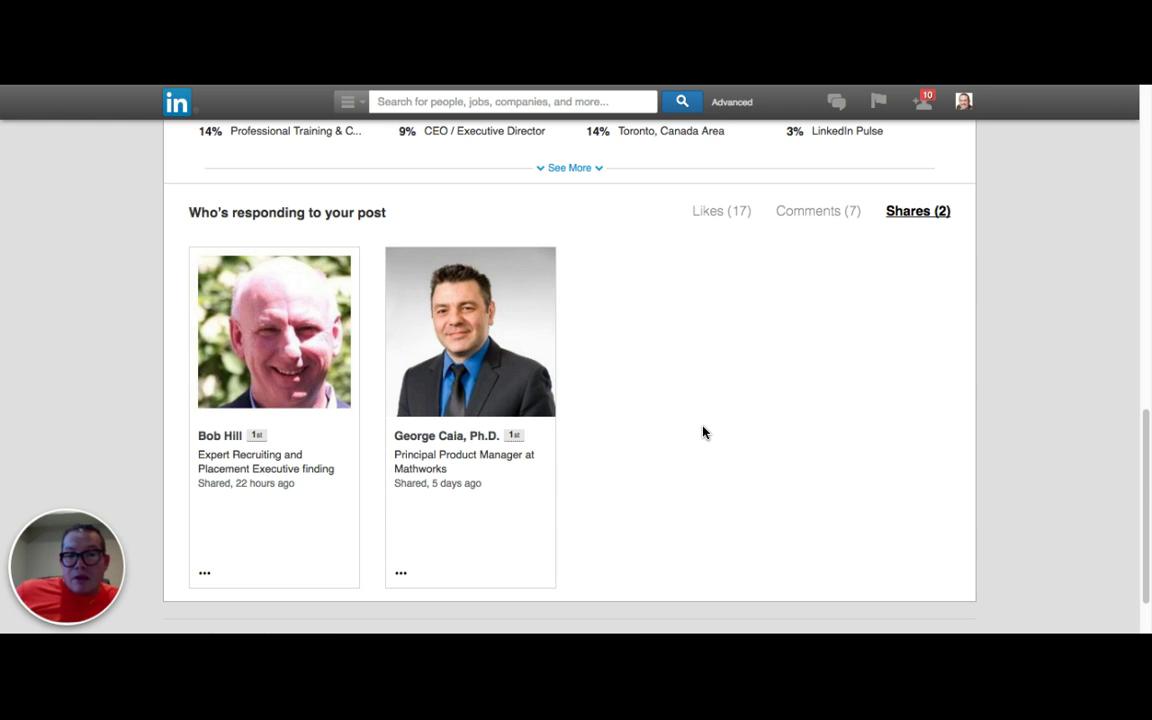
mouse_move(823, 343)
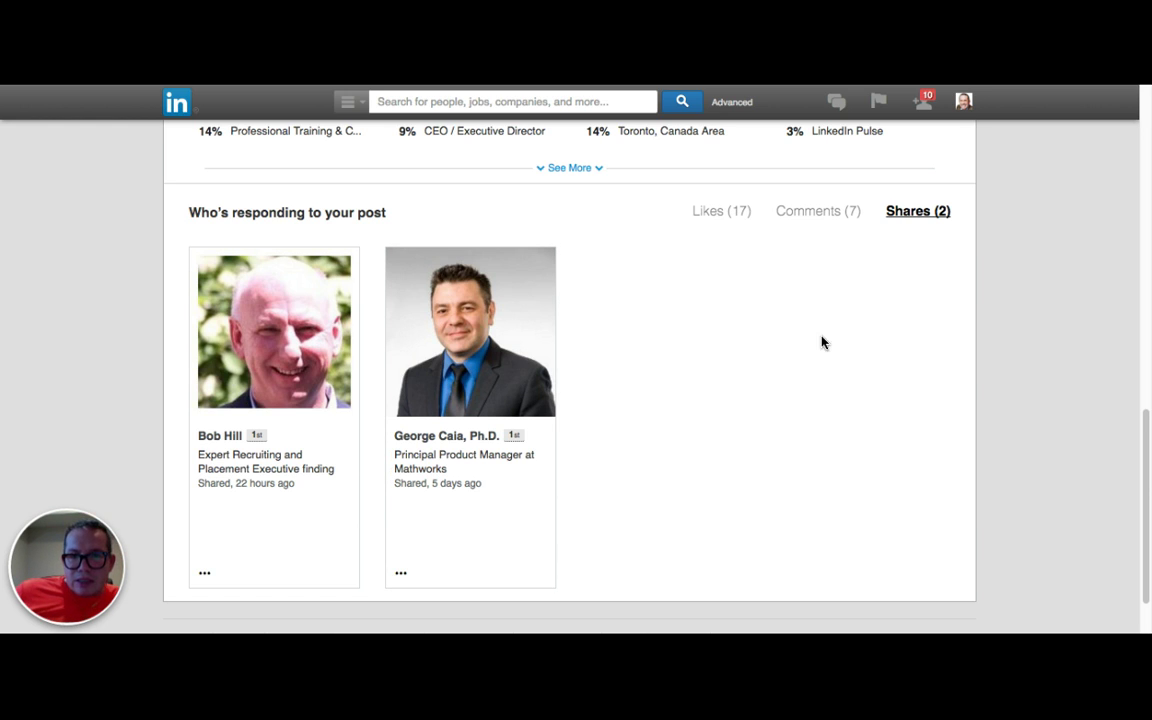
Step: Show the post's Comments tab and scroll through the seven commenter cards
left_click(817, 211)
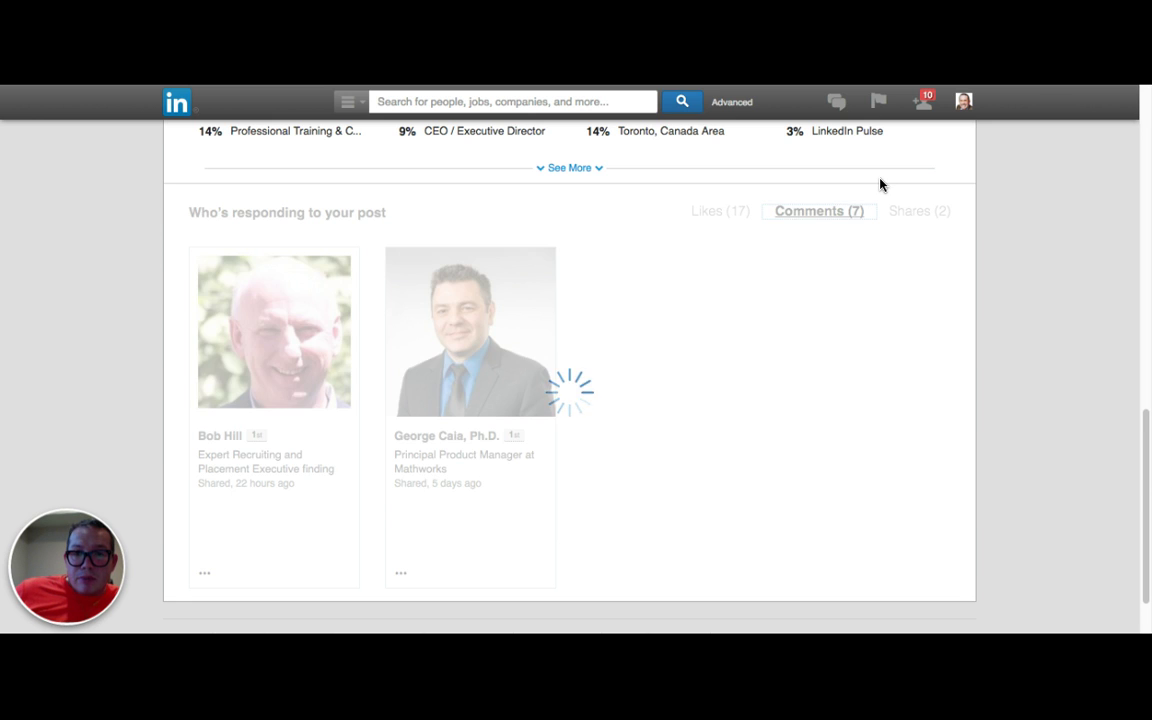
left_click(818, 211)
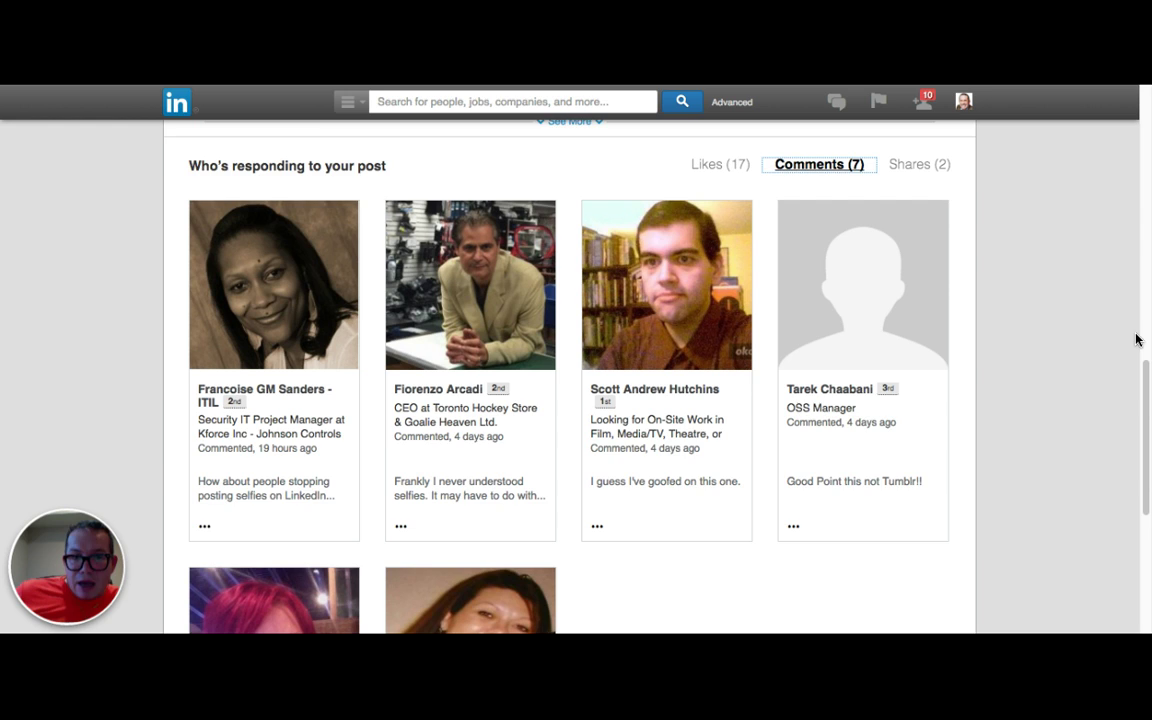
scroll("down", 3)
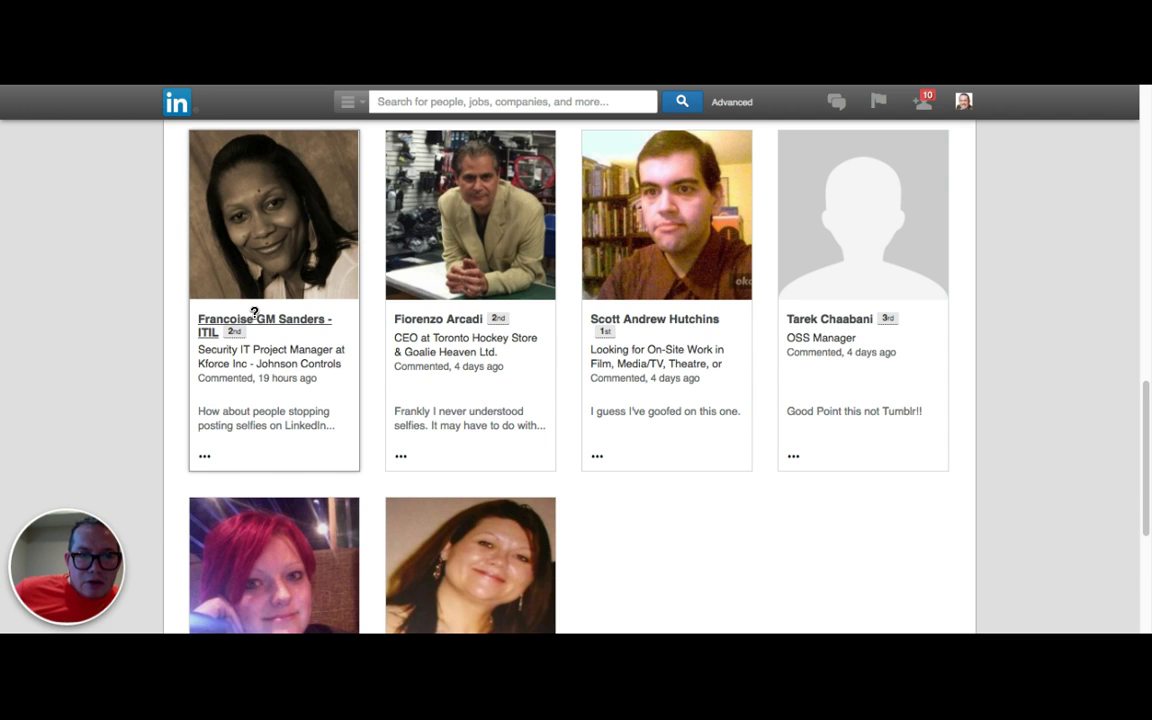
mouse_move(287, 342)
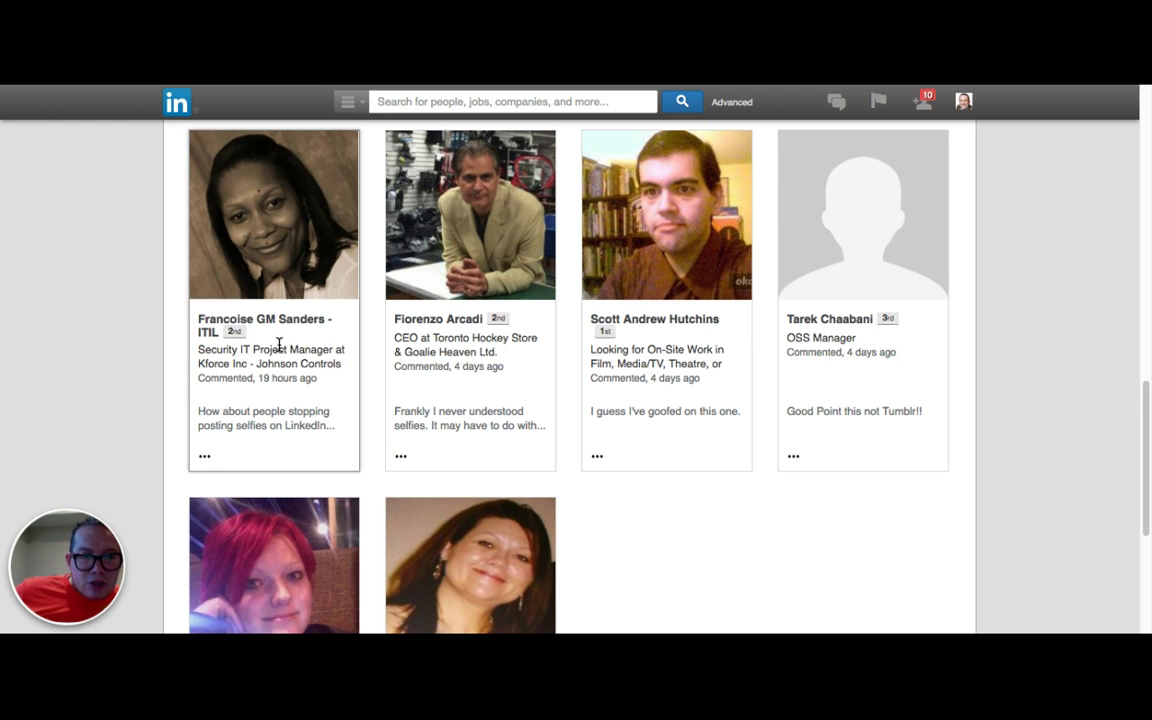
mouse_move(303, 343)
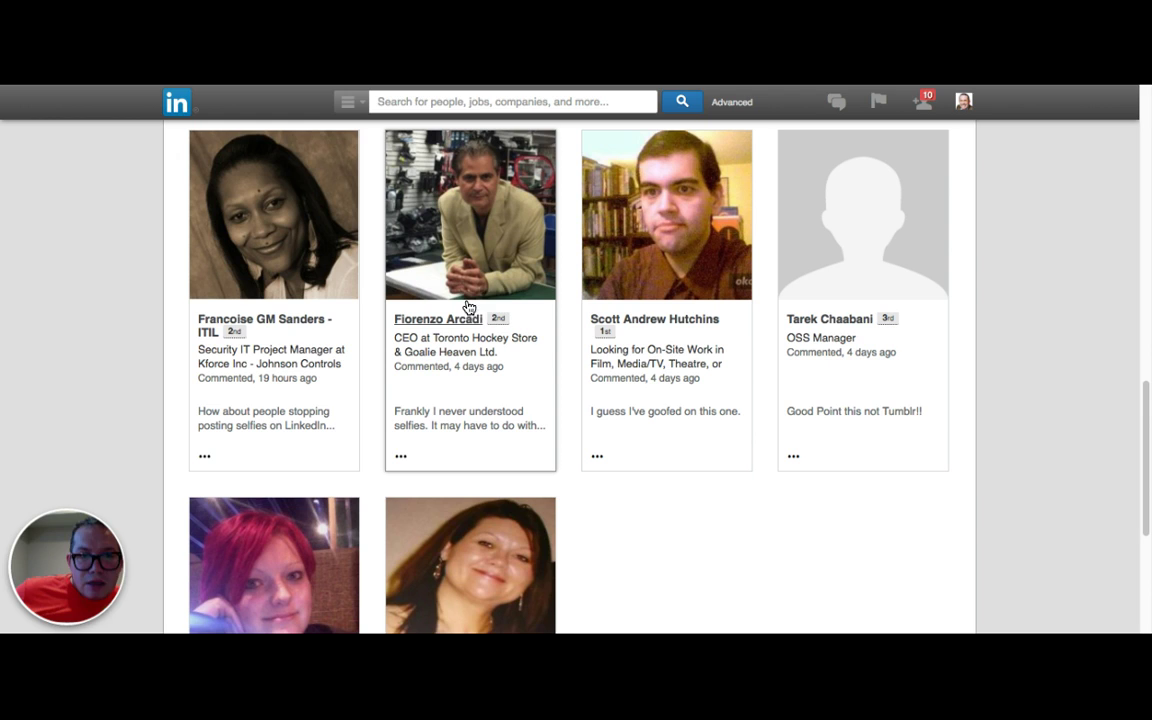
mouse_move(590, 326)
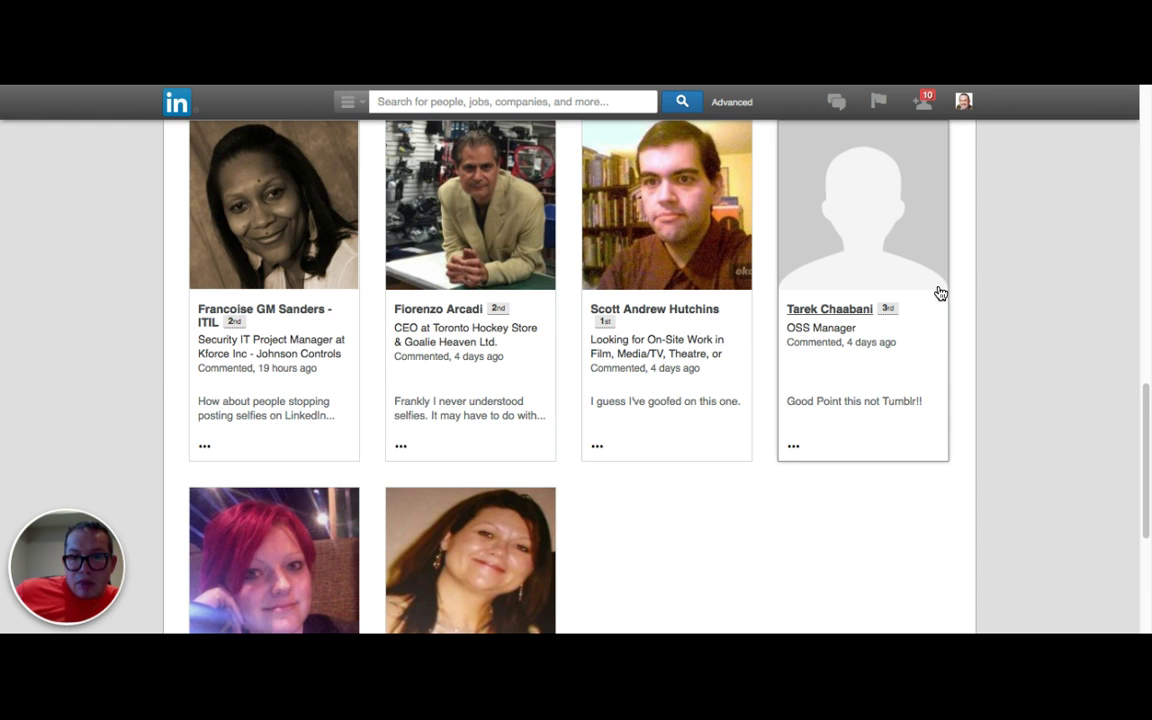
scroll("down", 3)
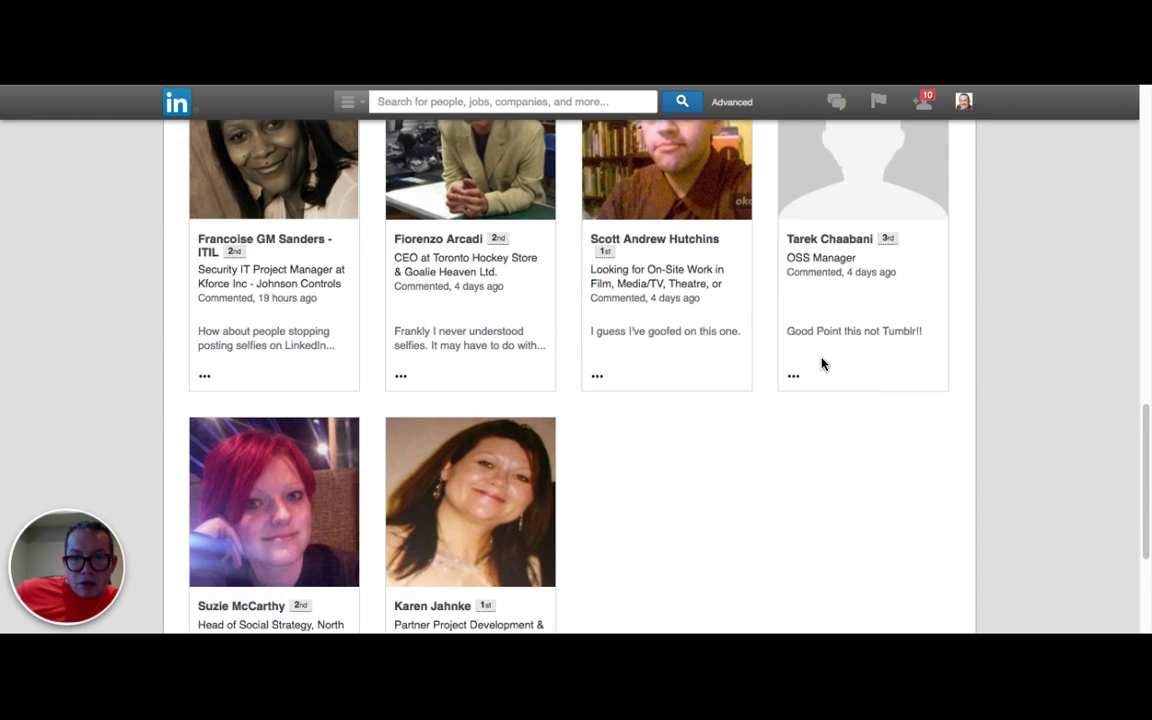
scroll("down", 3)
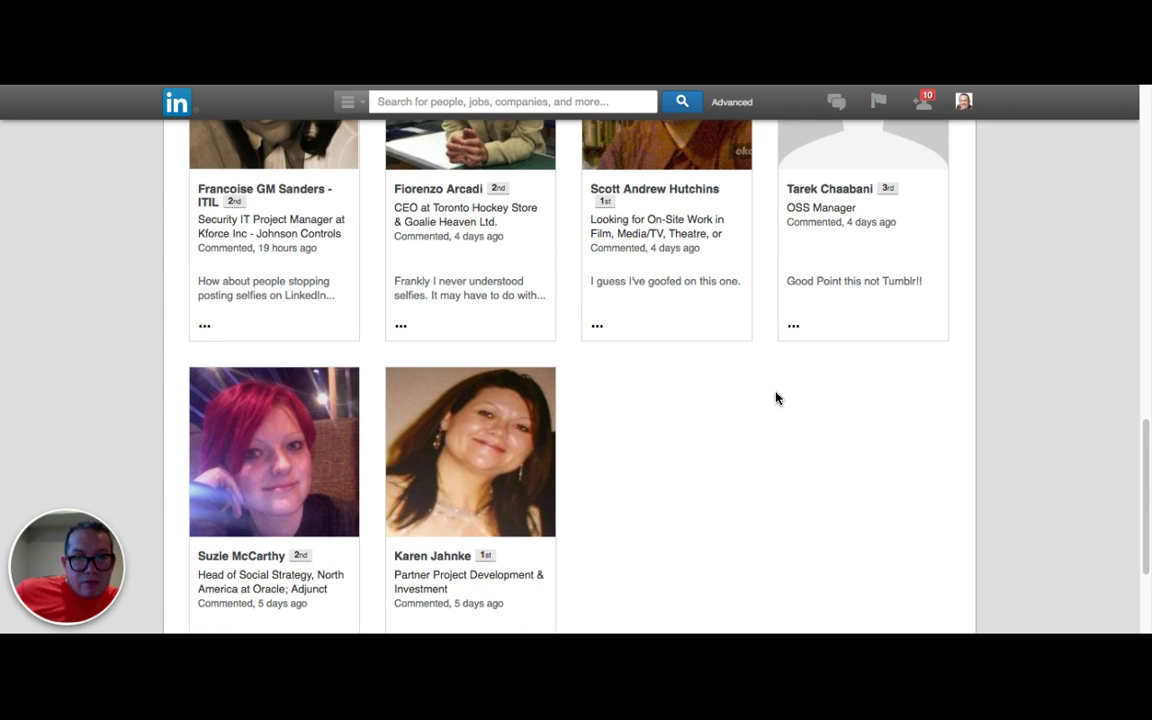
scroll("down", 3)
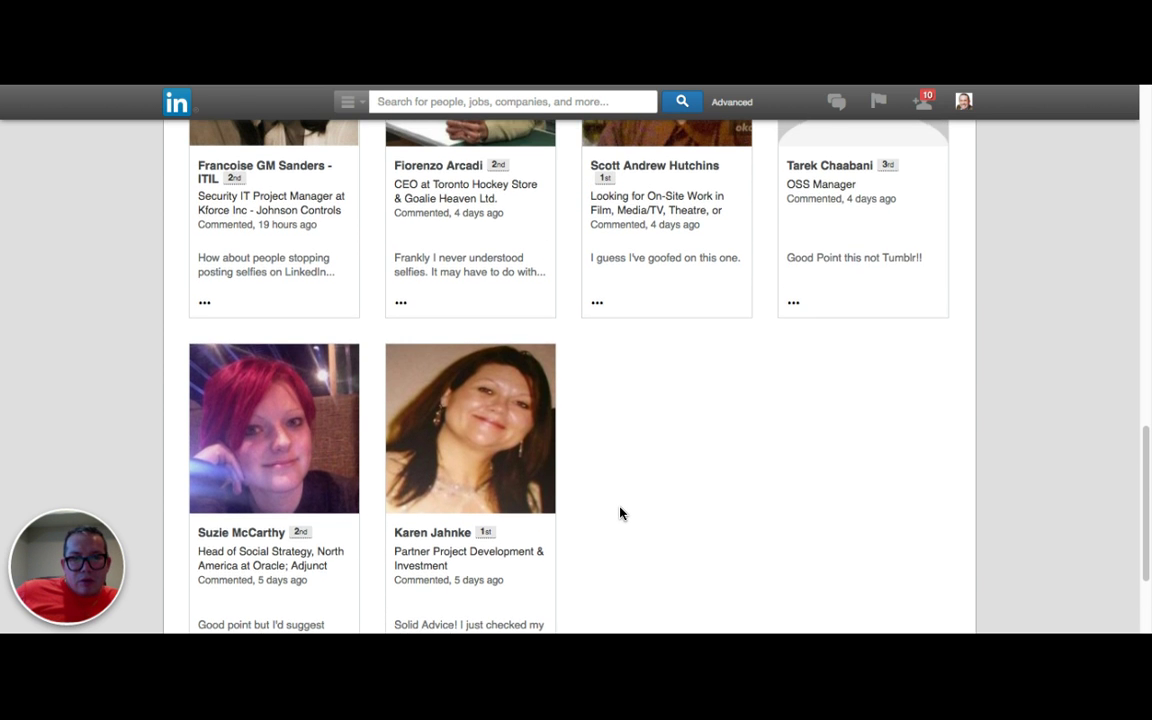
scroll("up", 3)
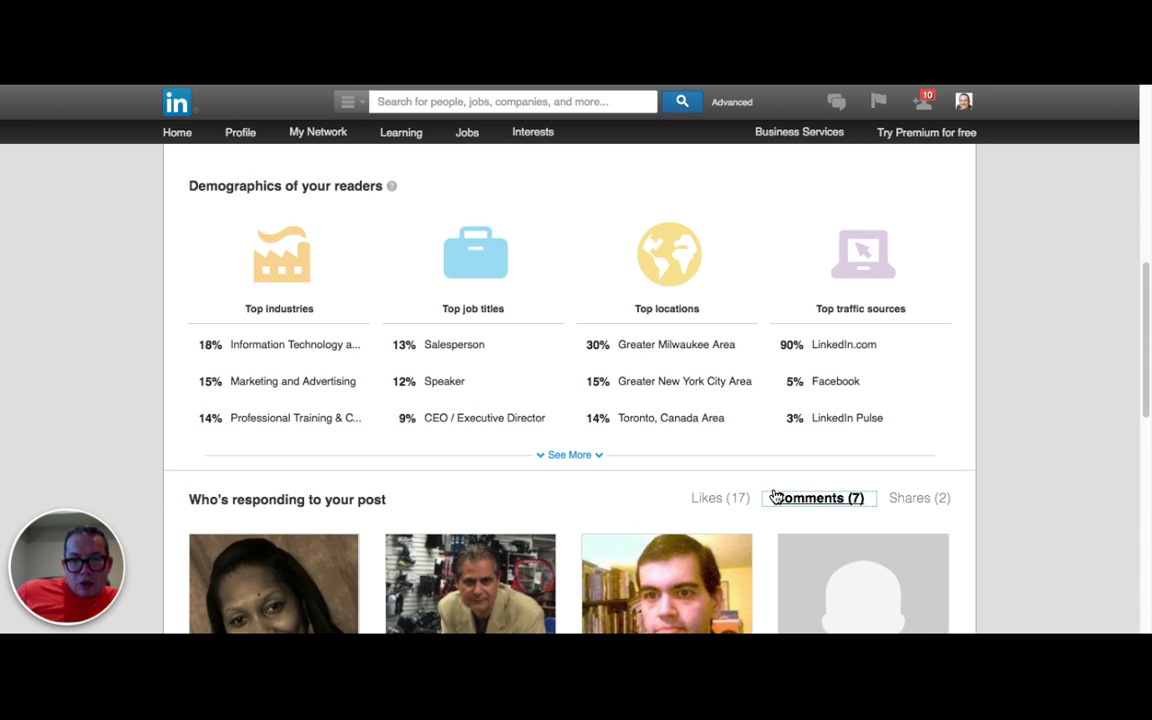
Step: Switch to the Likes (17) tab and scroll through the liker cards
left_click(719, 497)
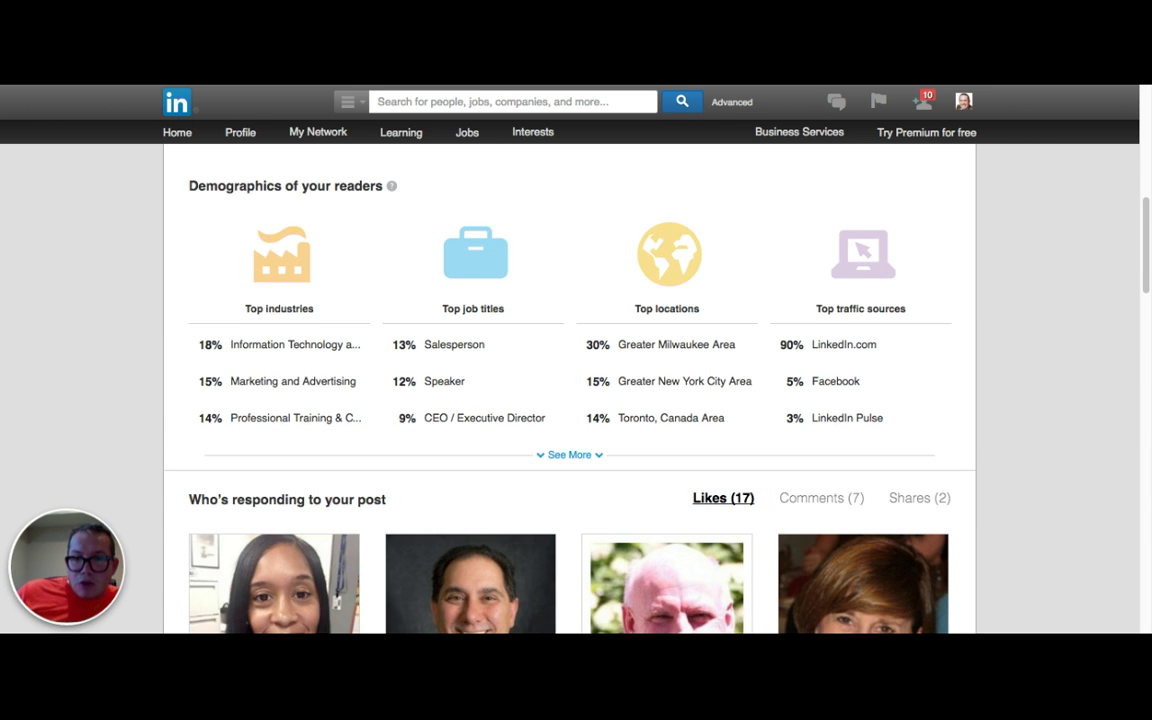
scroll("down", 3)
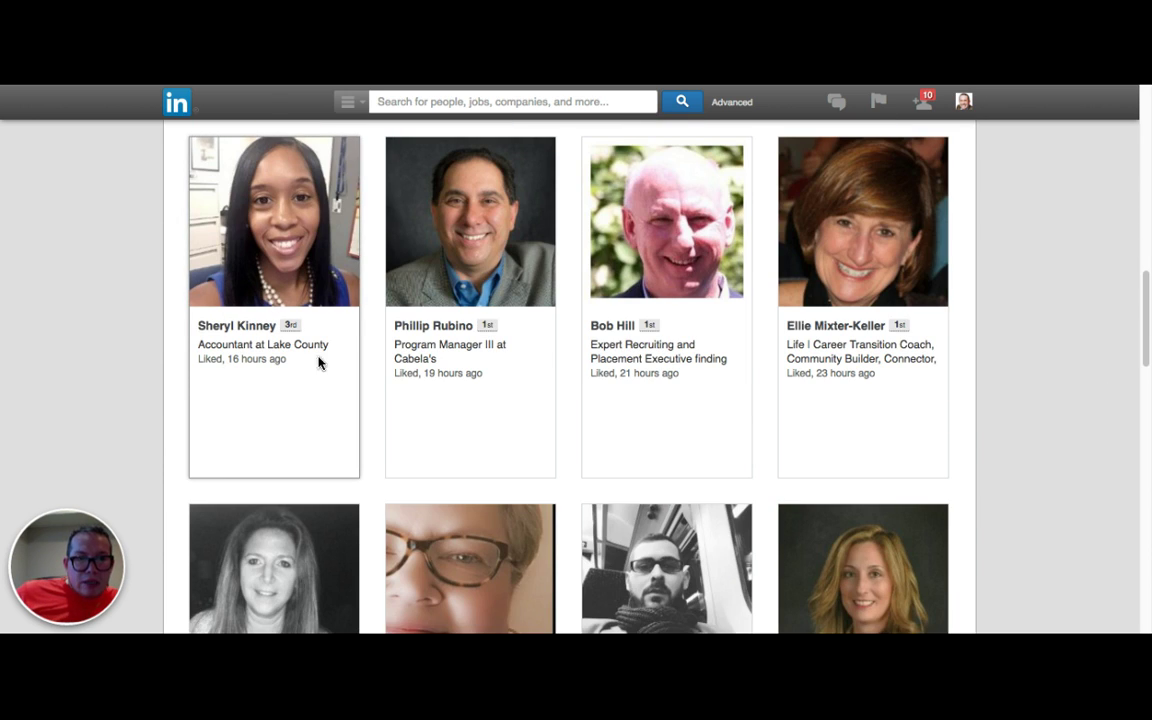
scroll("down", 3)
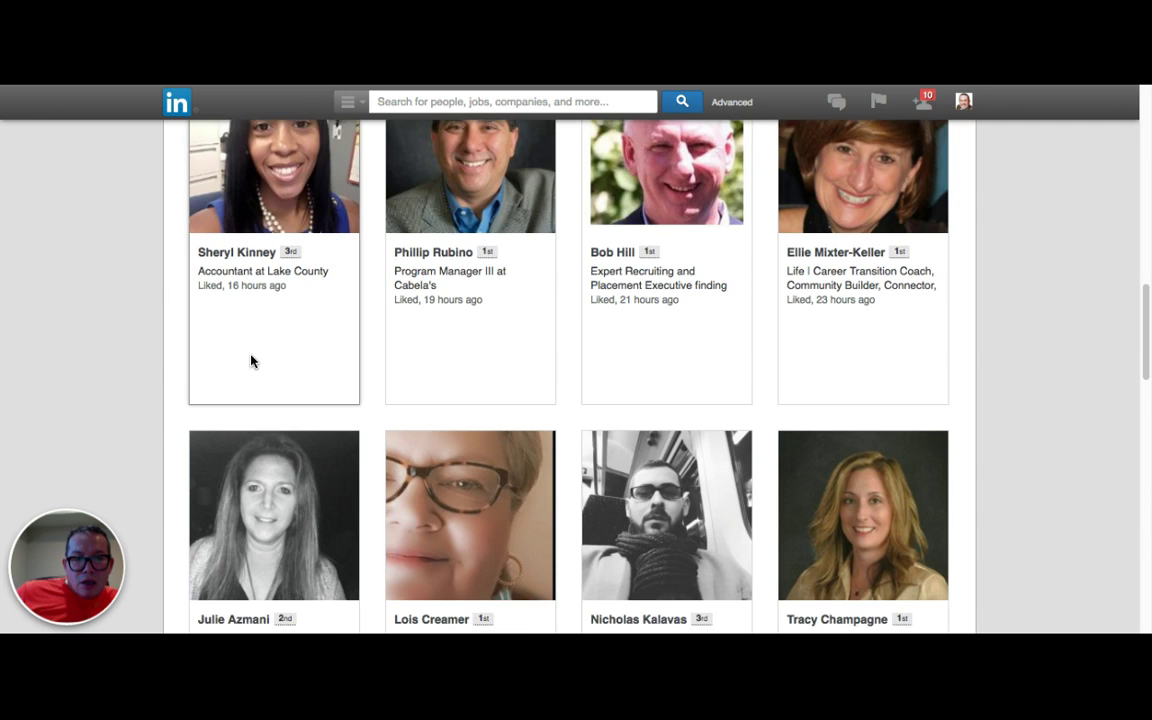
scroll("down", 3)
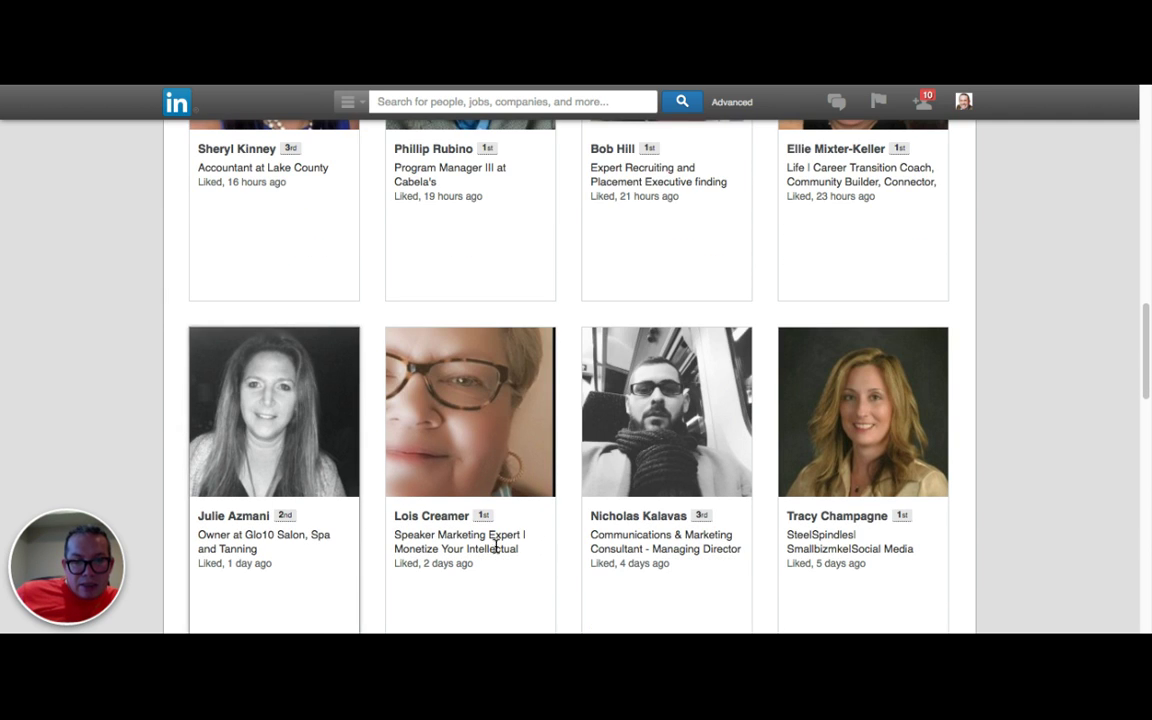
mouse_move(1082, 413)
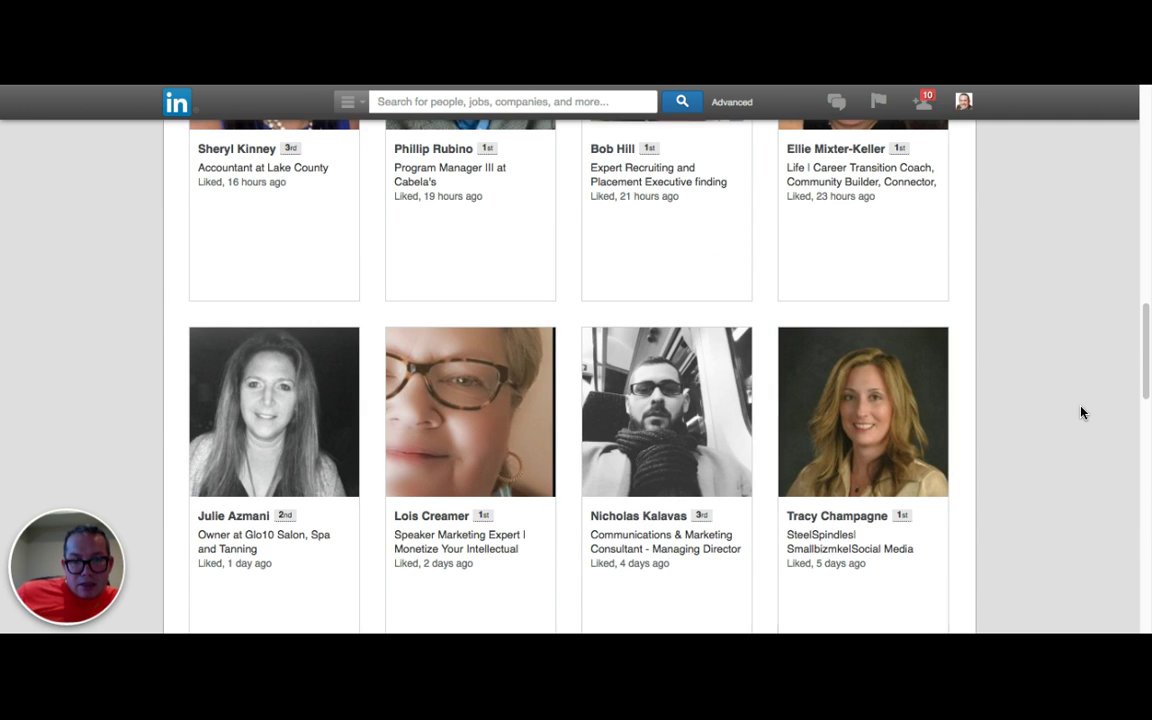
scroll("down", 3)
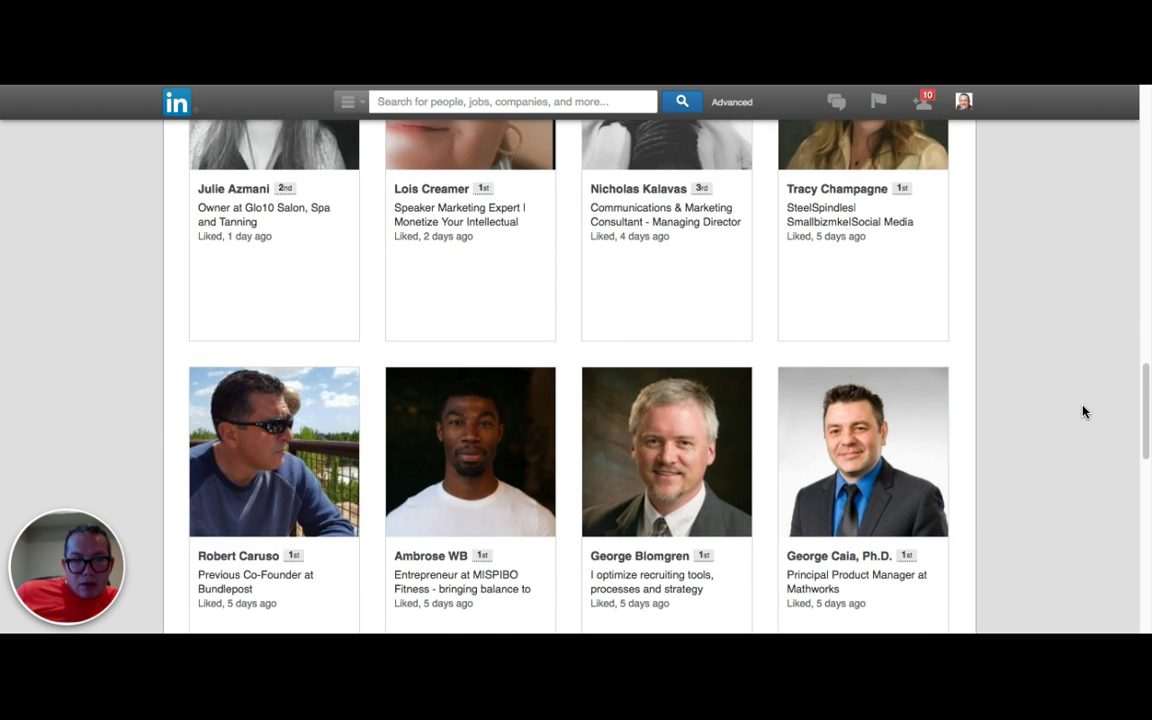
scroll("down", 3)
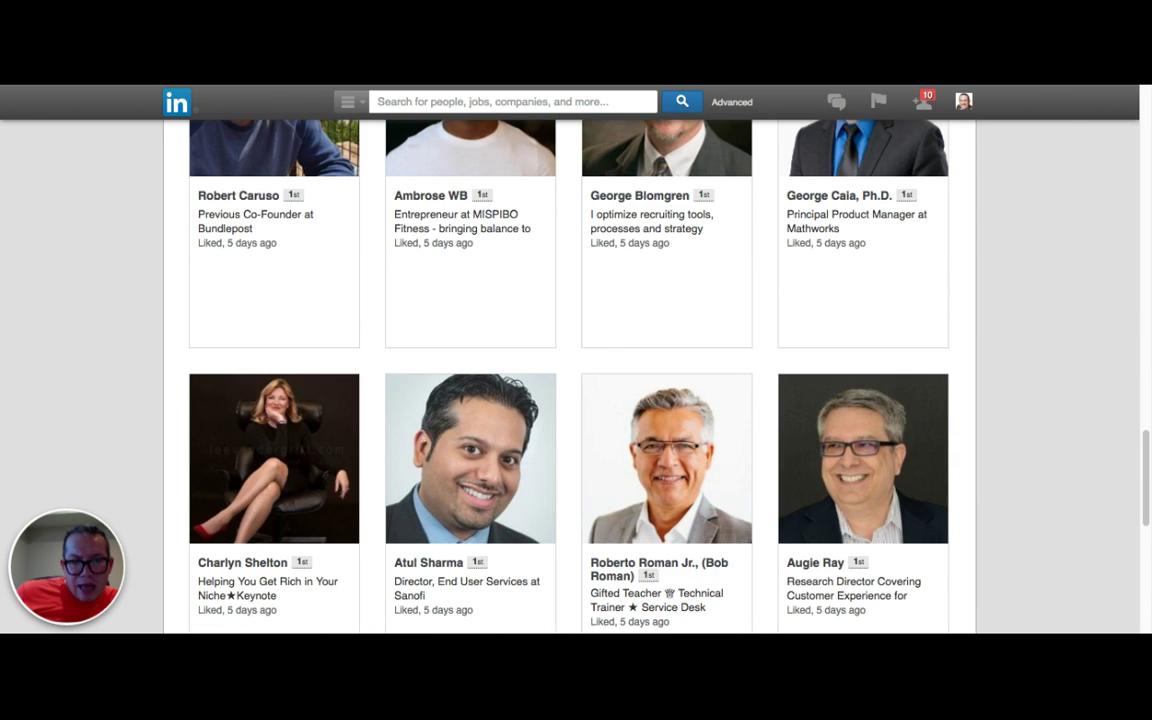
scroll("down", 3)
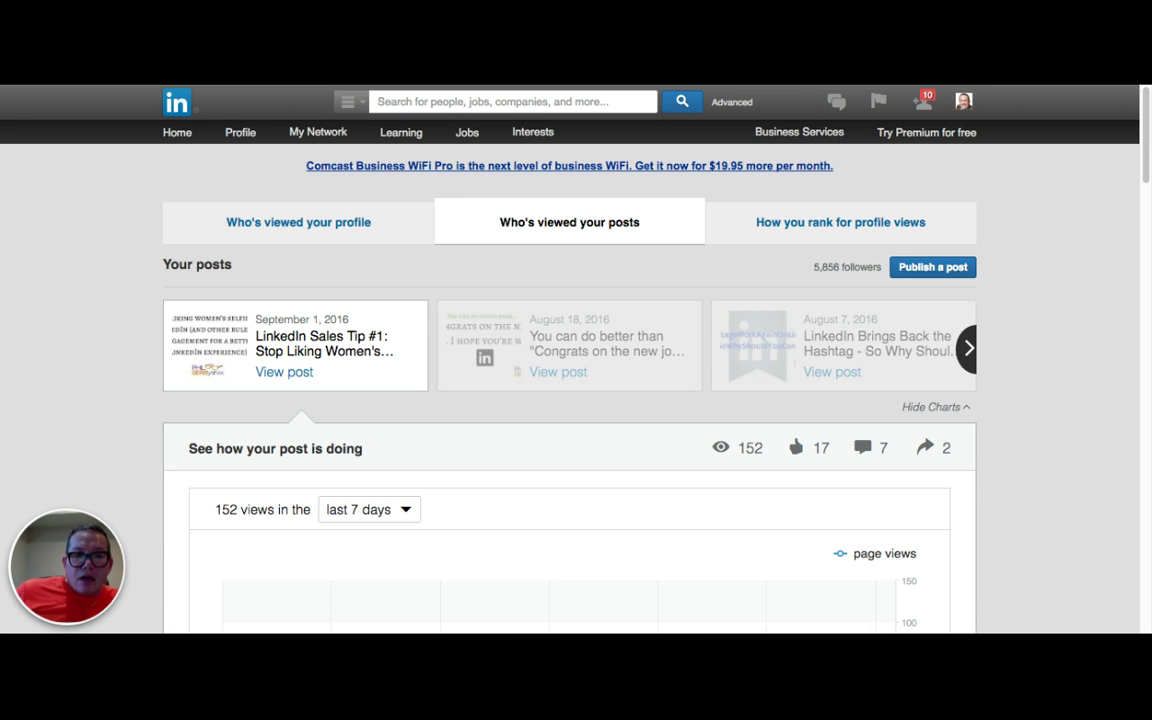
mouse_move(1058, 405)
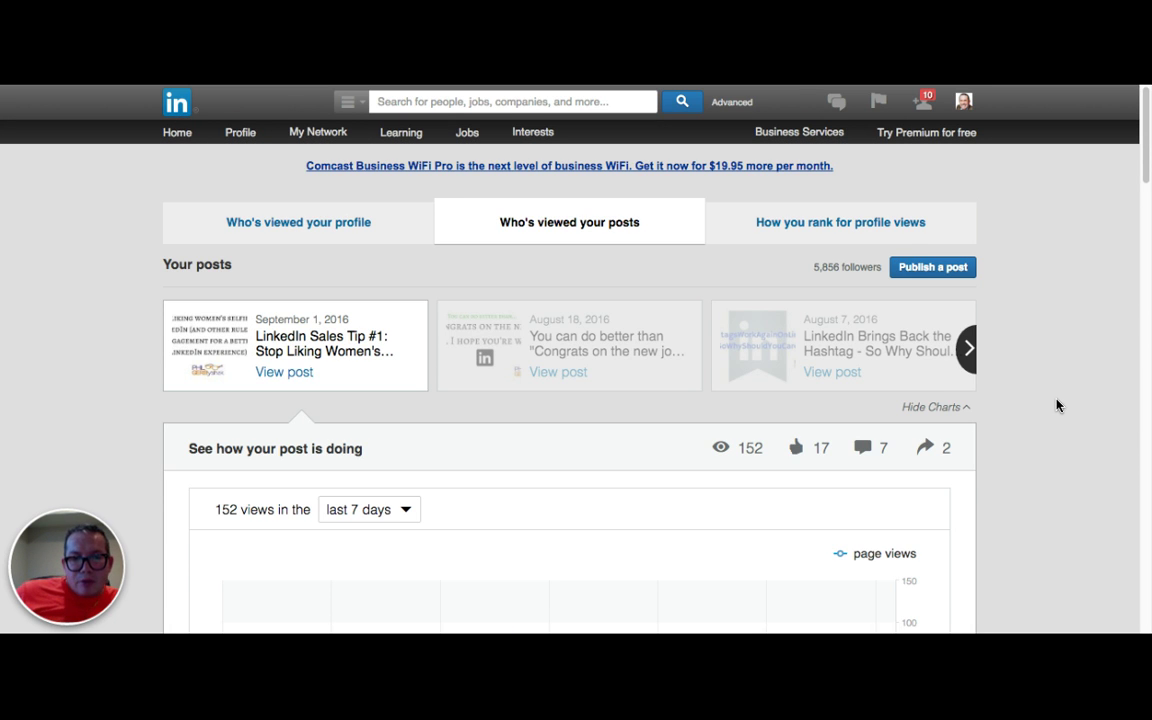
Step: Select the August 18 post and scroll to its reader demographics
left_click(968, 347)
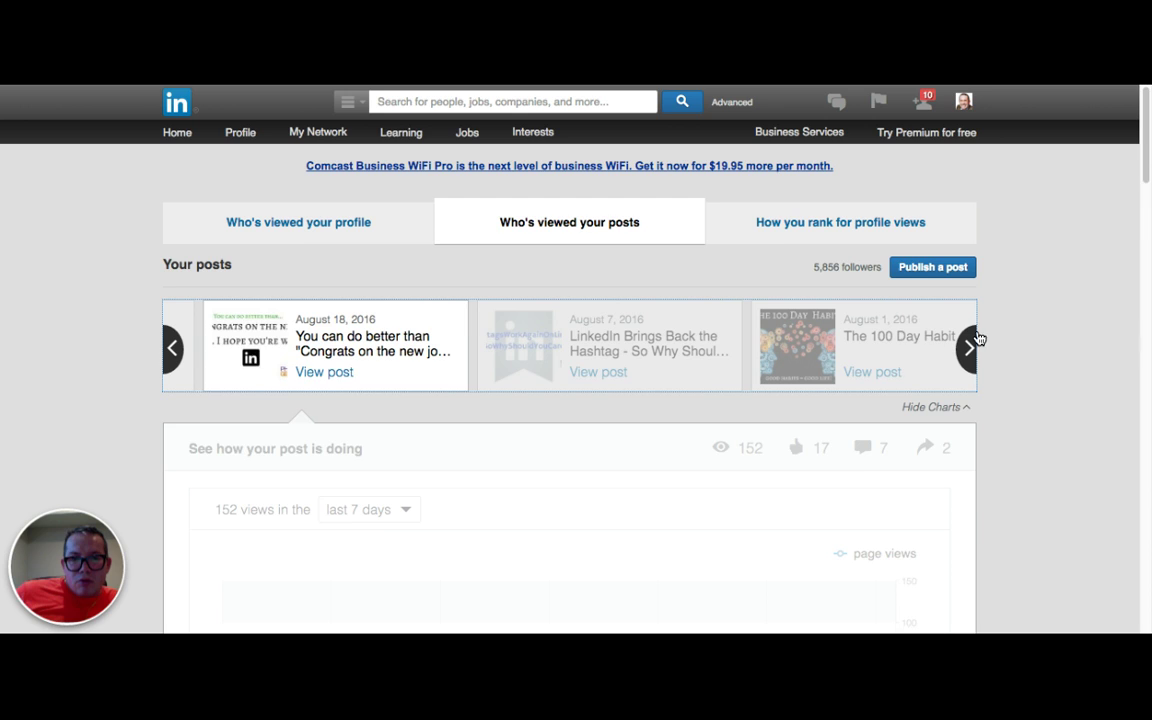
scroll("down", 3)
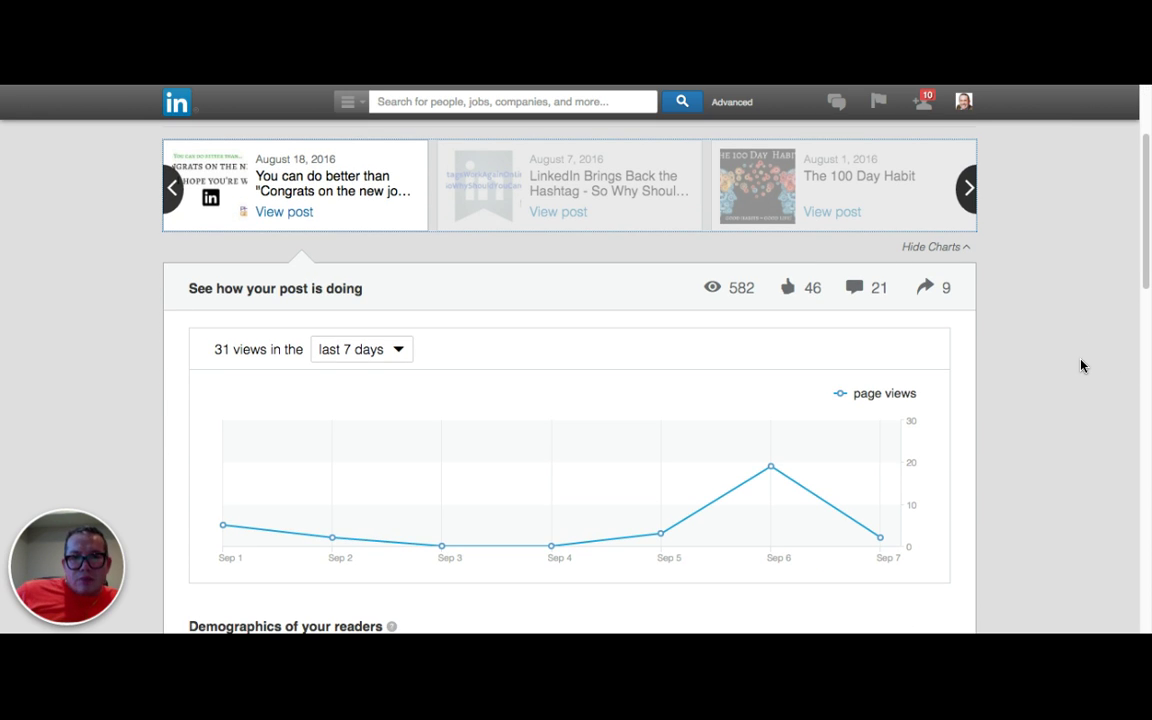
mouse_move(1080, 294)
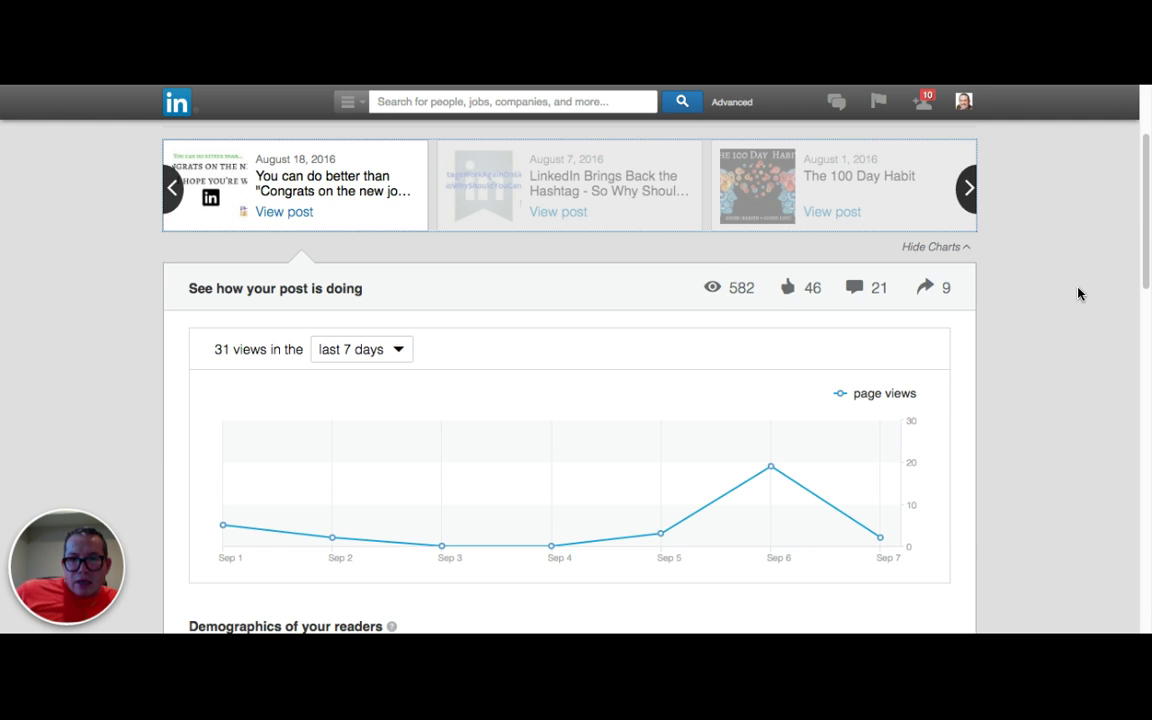
mouse_move(798, 266)
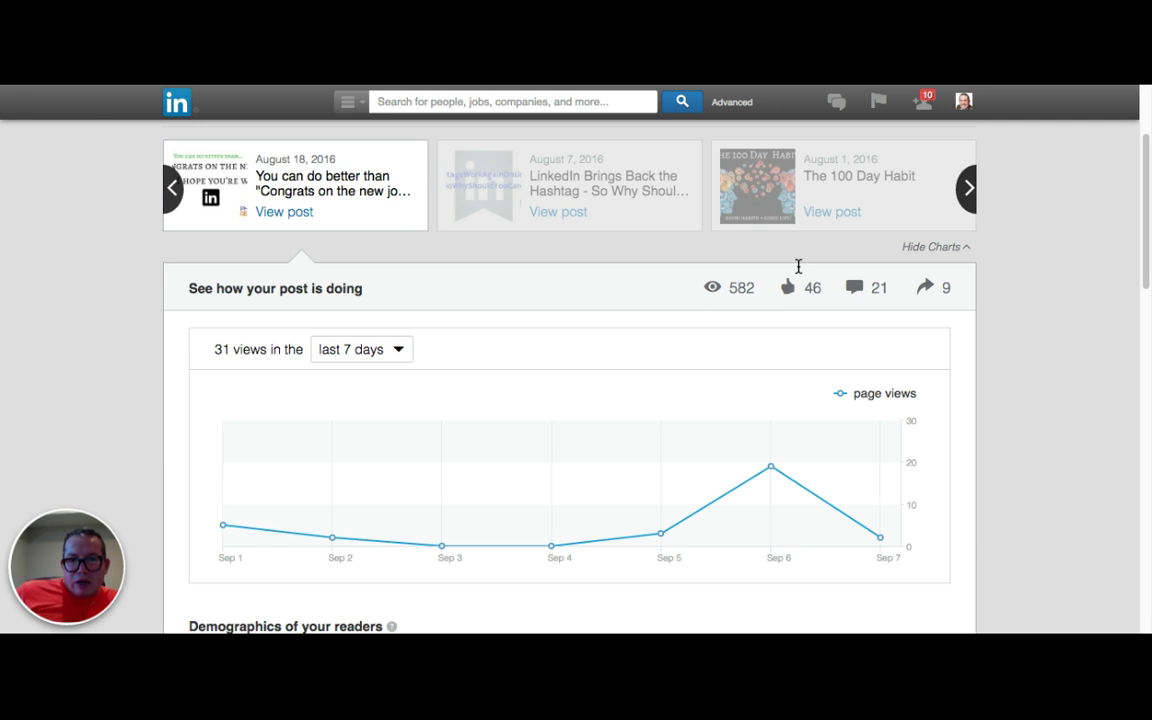
mouse_move(874, 273)
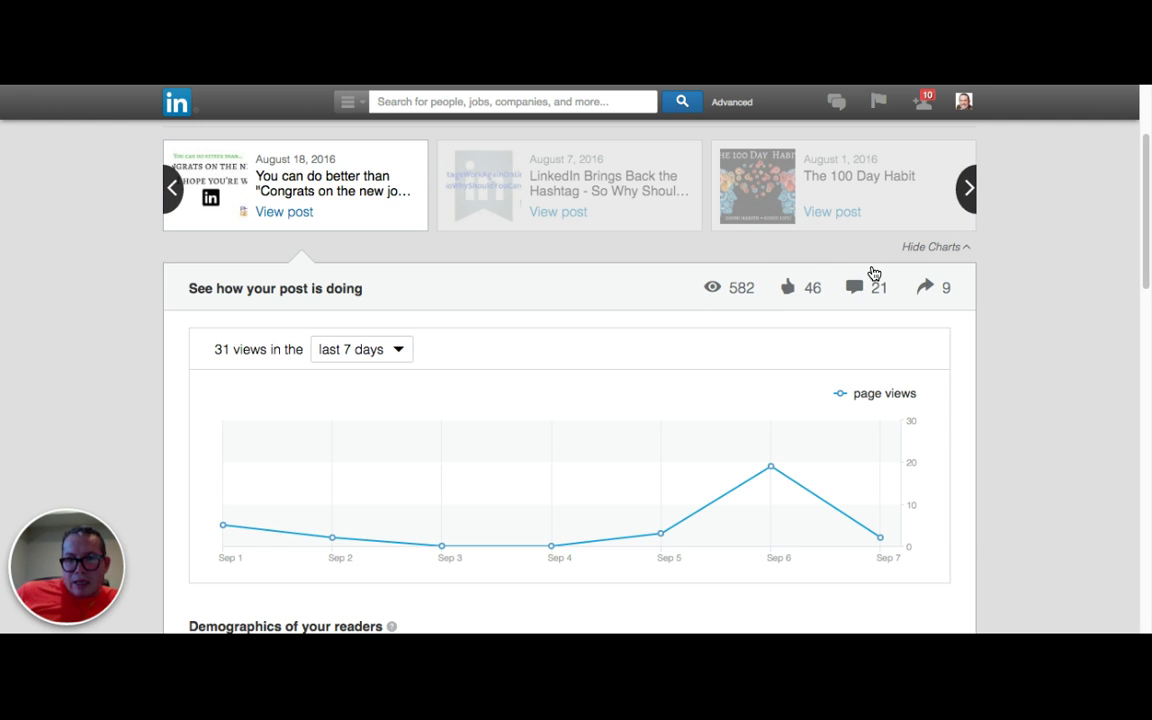
mouse_move(1016, 276)
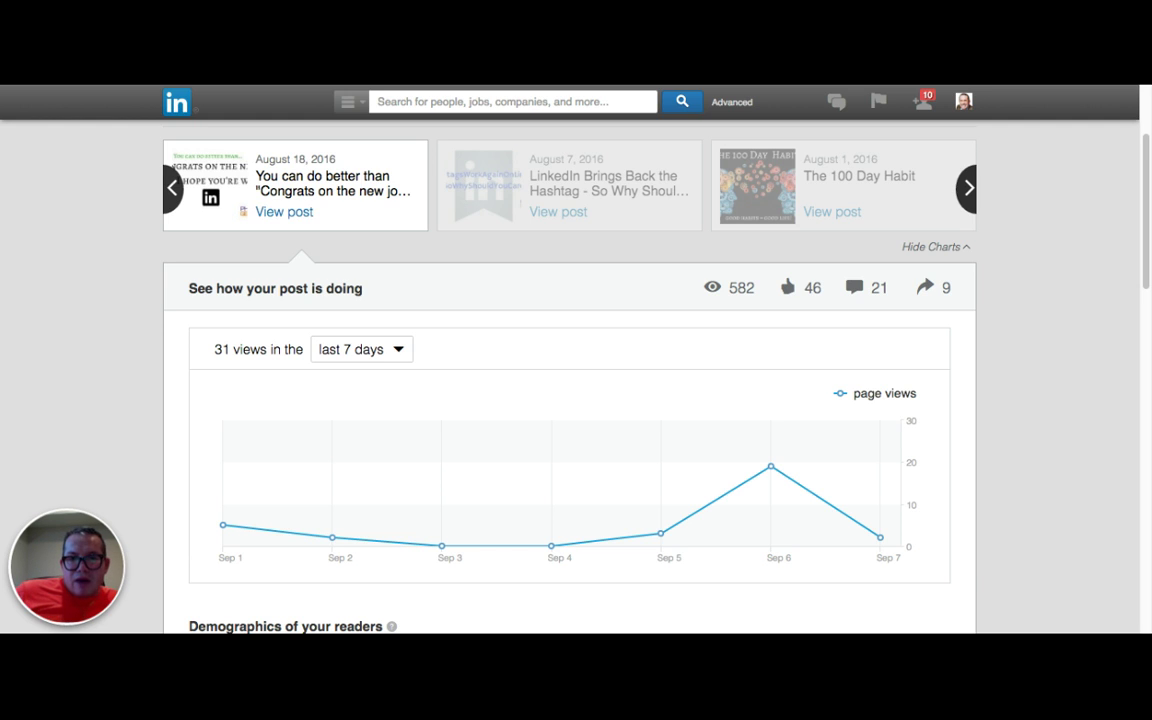
mouse_move(842, 275)
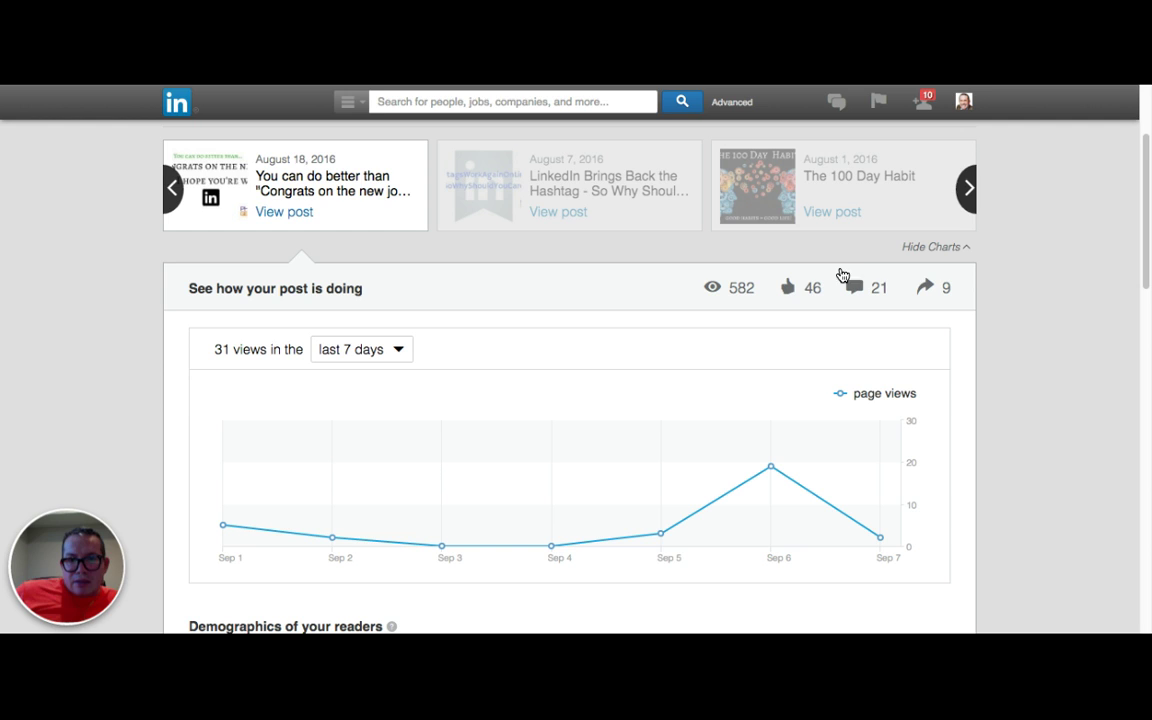
mouse_move(943, 272)
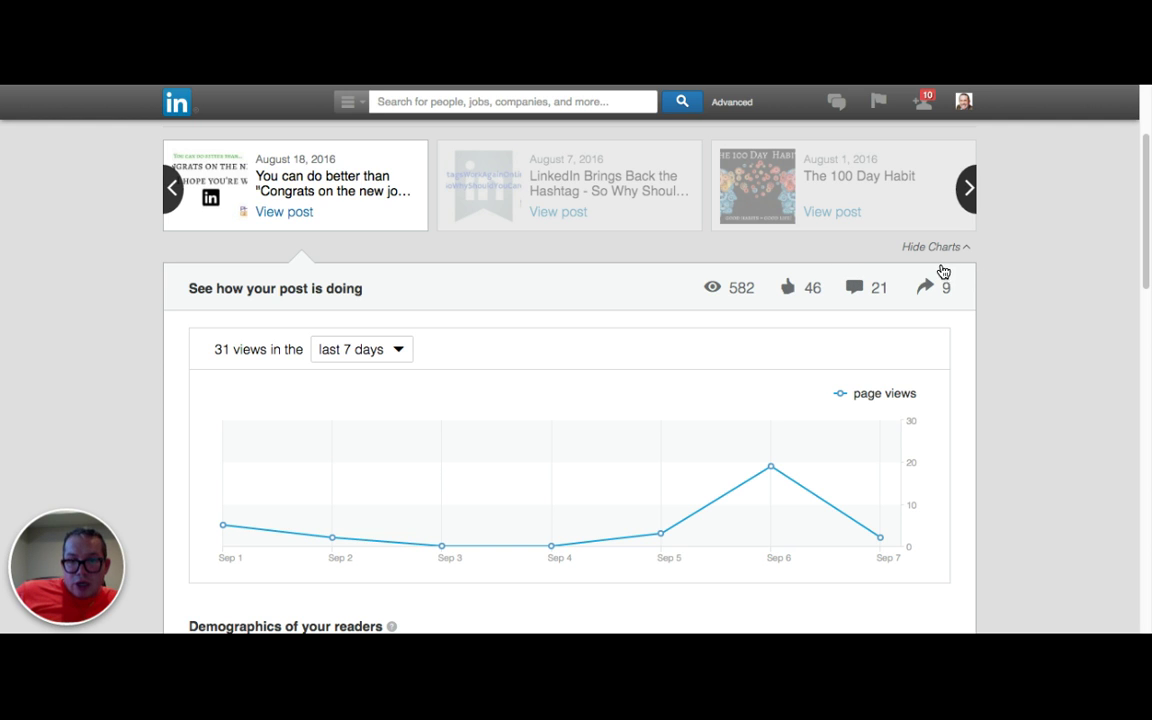
mouse_move(792, 262)
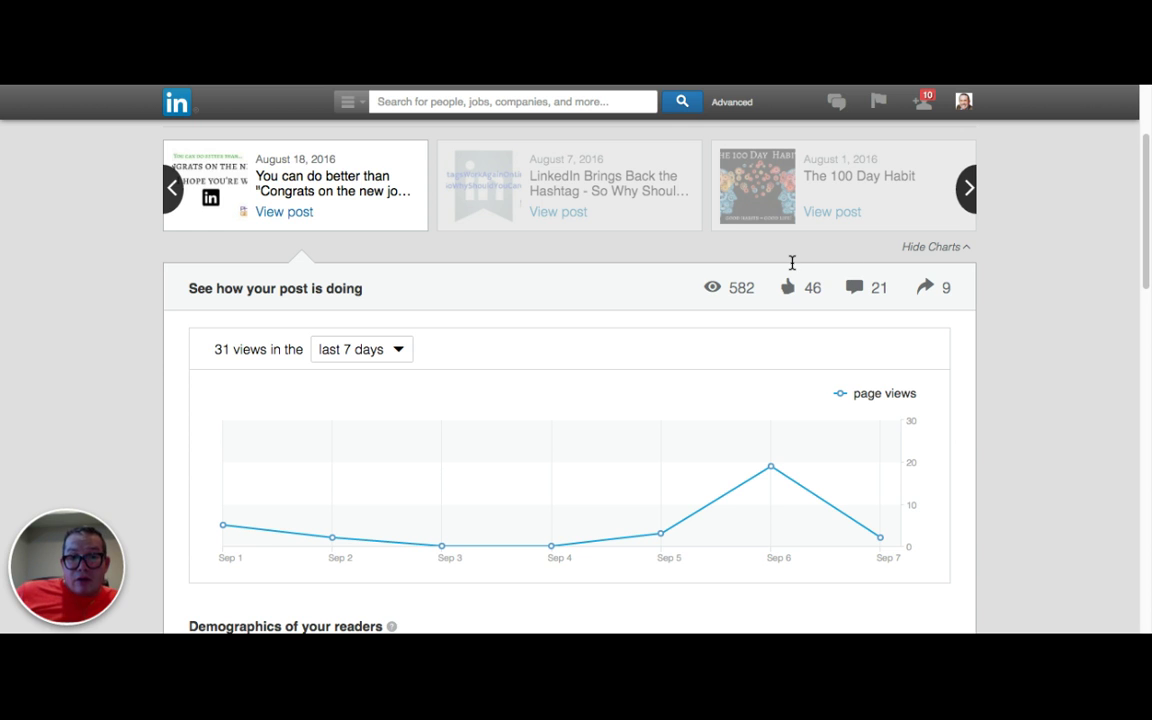
scroll("down", 3)
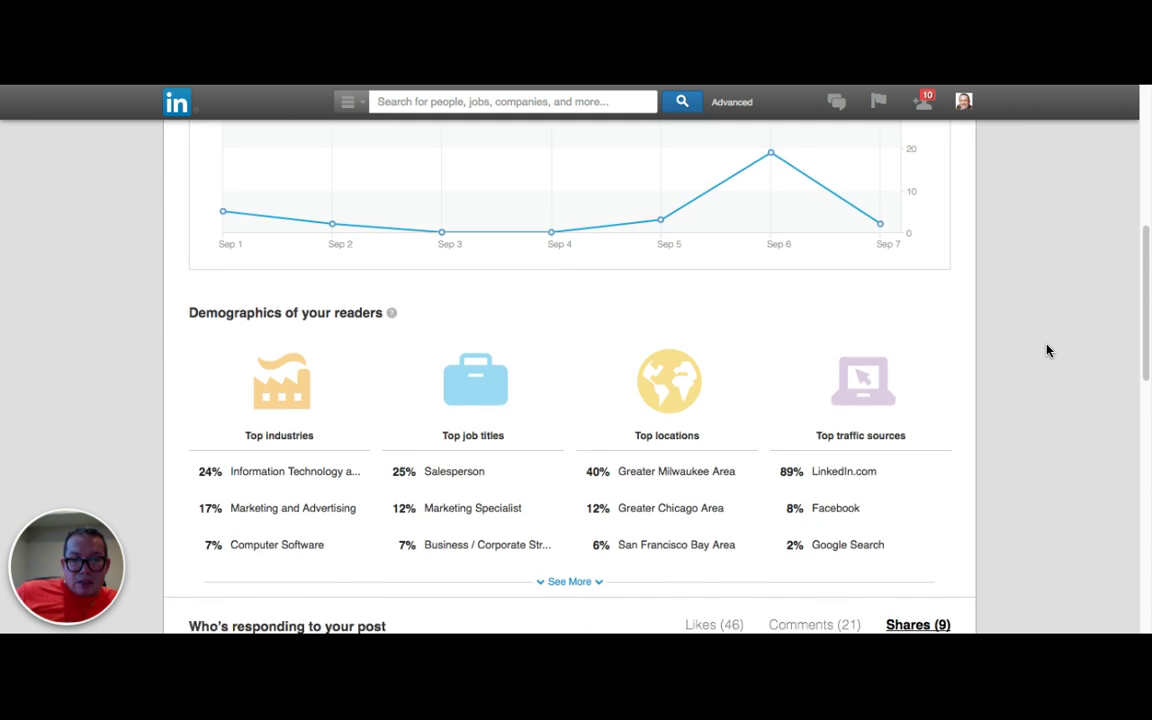
scroll("up", 3)
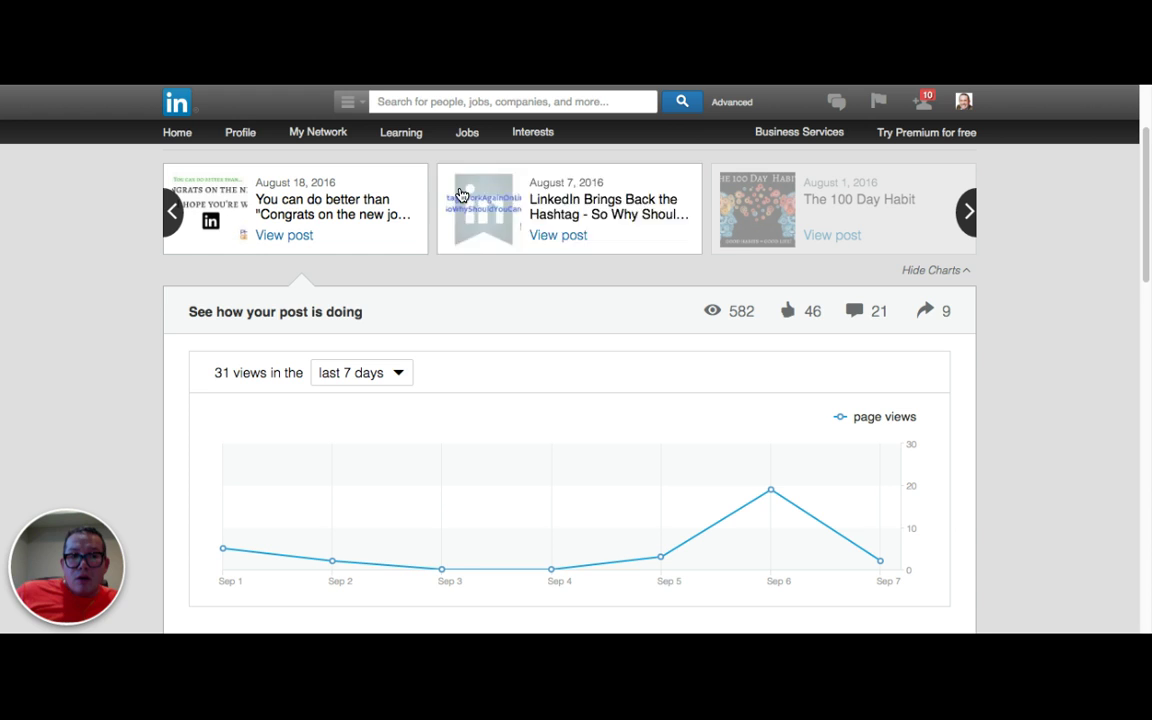
Step: Hide the analytics charts and sort the home feed by Recent Updates
left_click(177, 101)
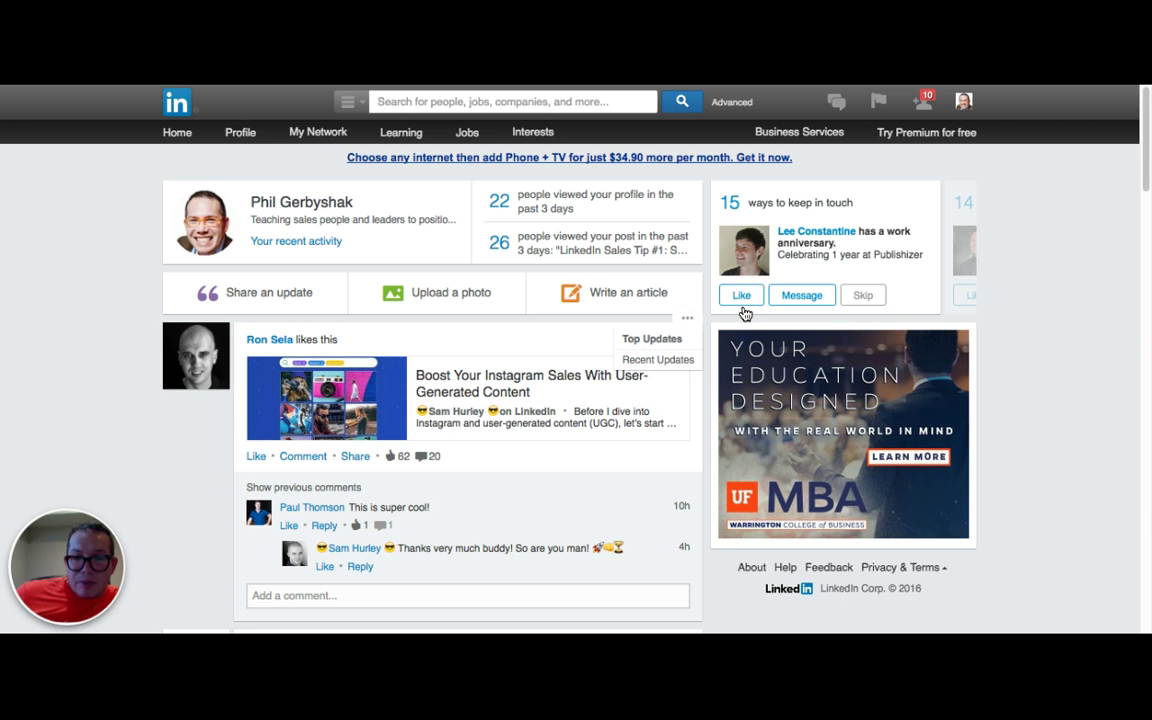
left_click(657, 359)
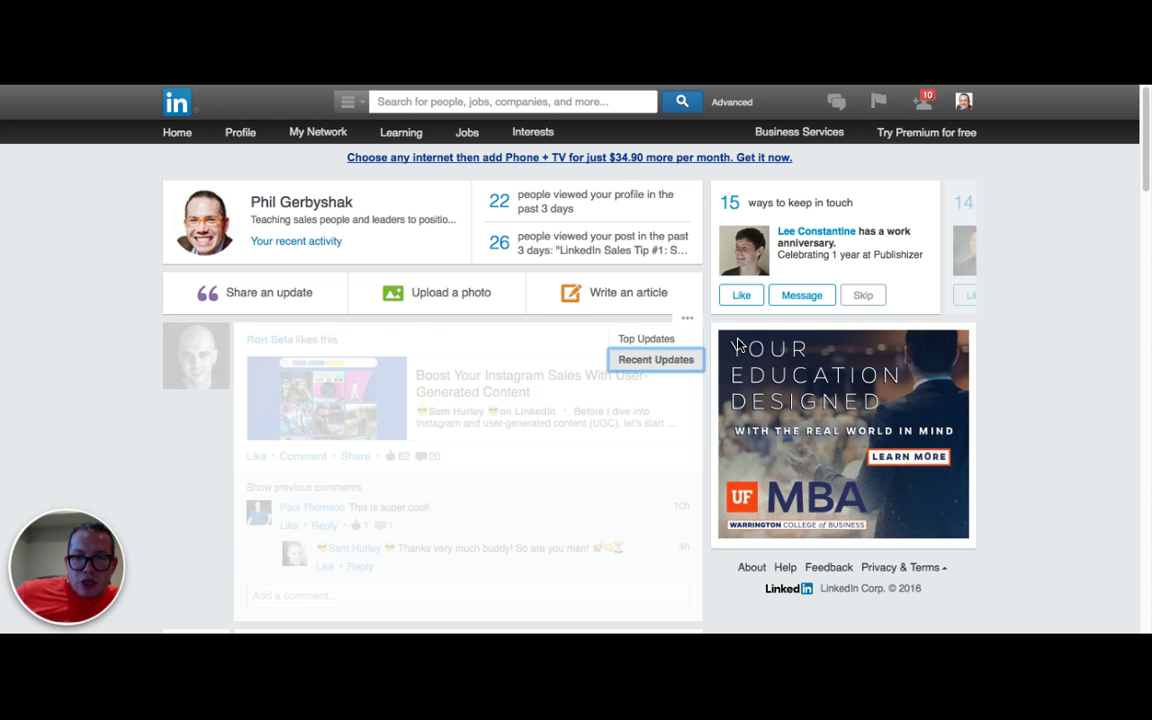
left_click(656, 359)
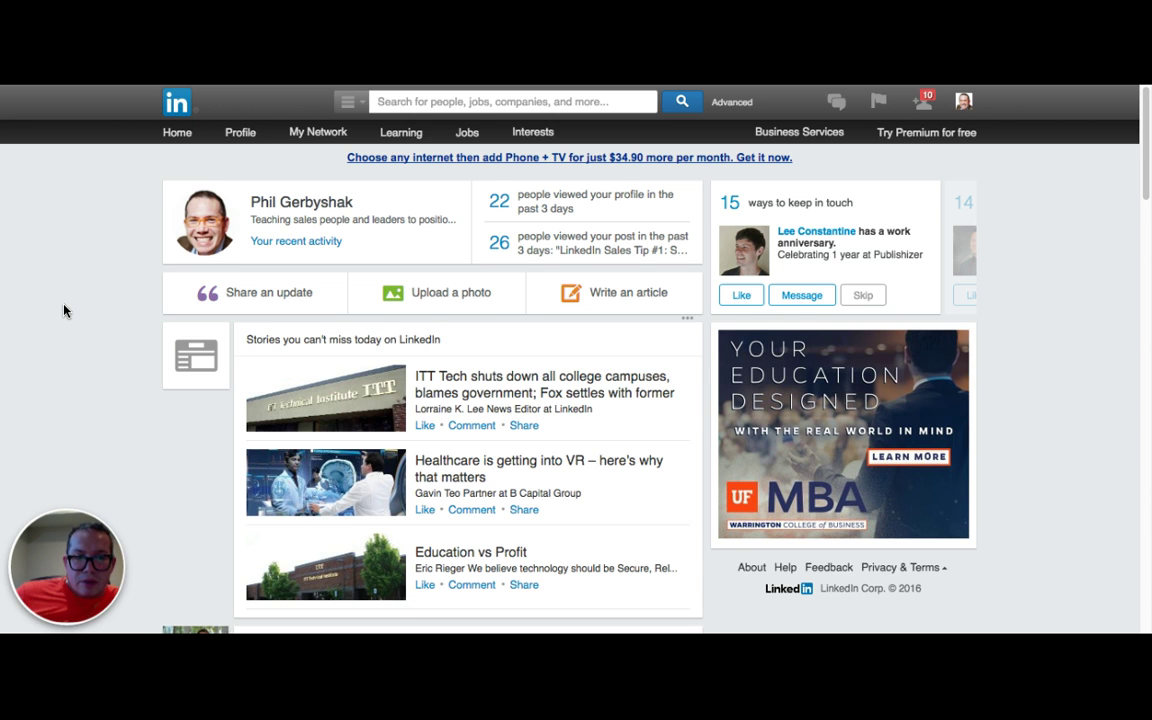
Step: Scroll down the recent feed and play the shared Hillary Clinton YouTube video
scroll("down", 3)
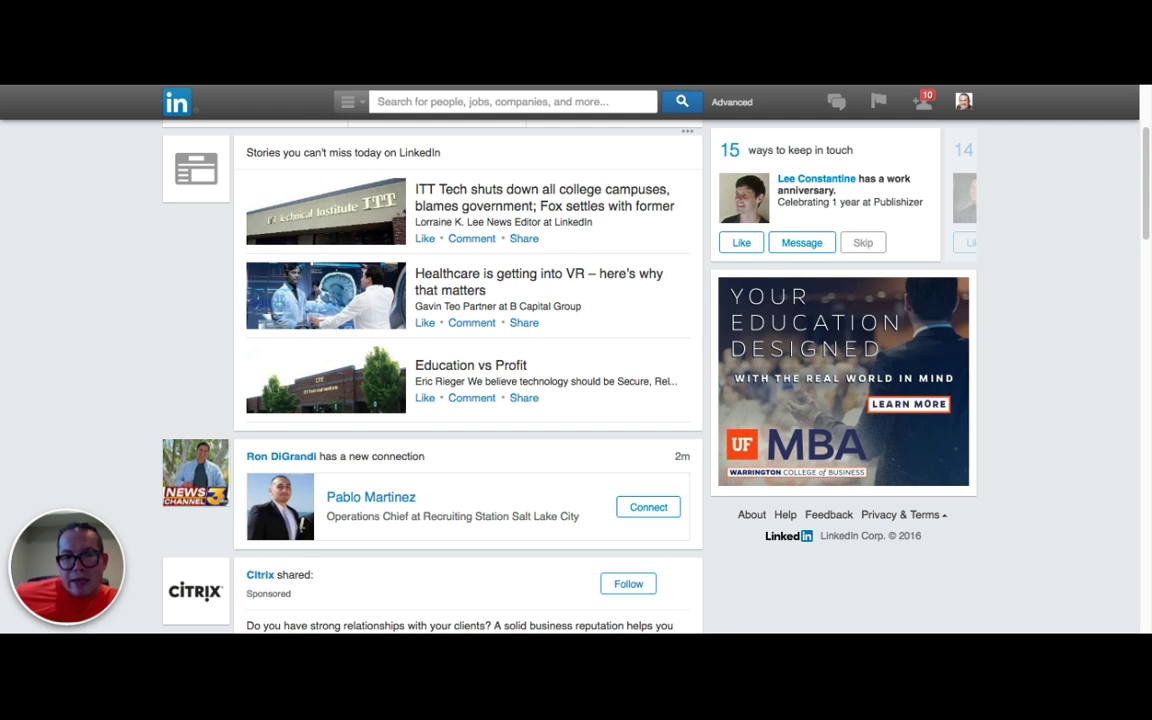
scroll("down", 3)
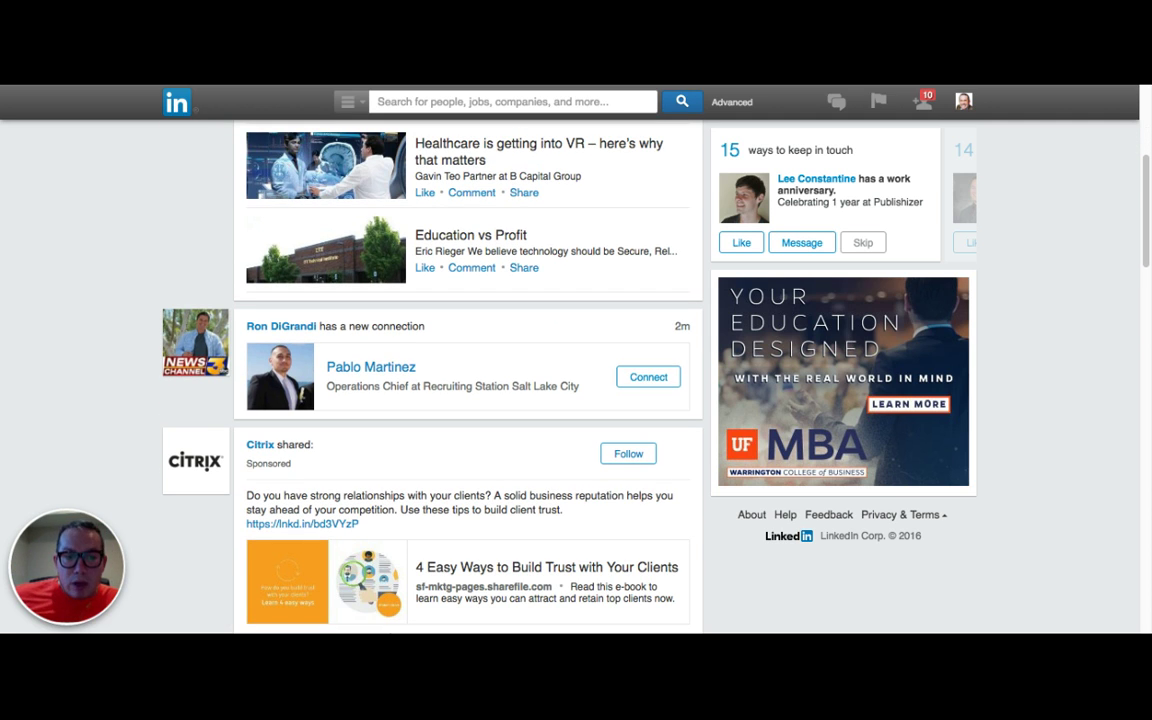
scroll("down", 3)
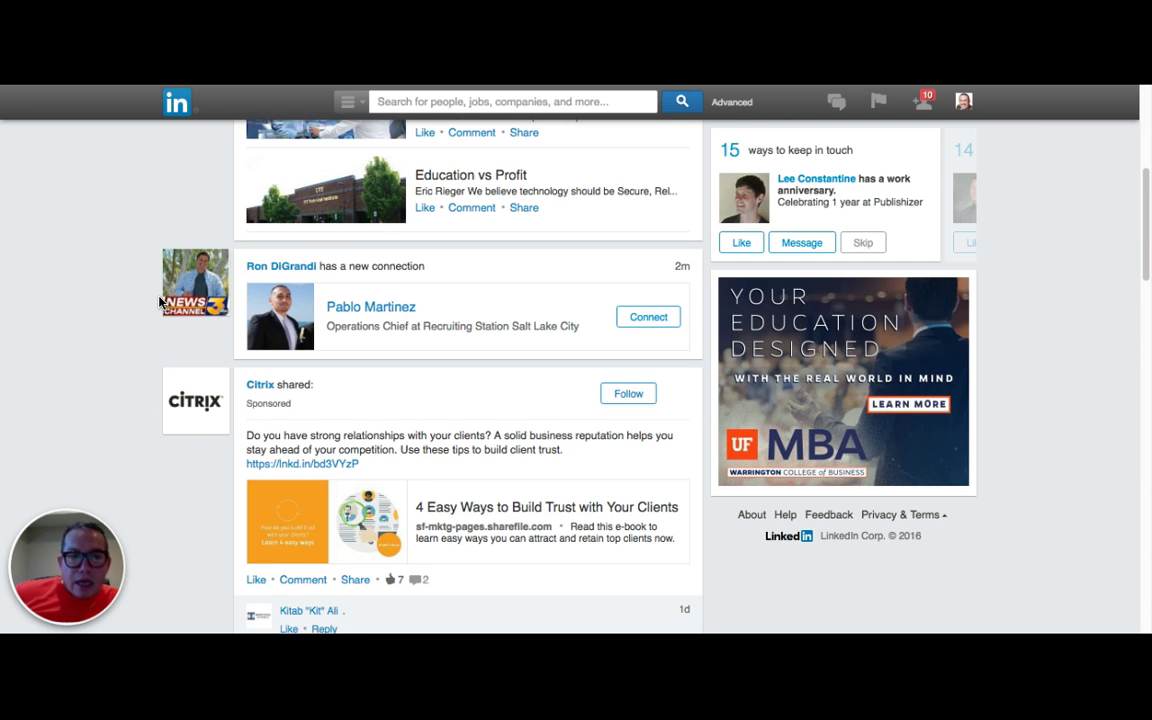
mouse_move(147, 333)
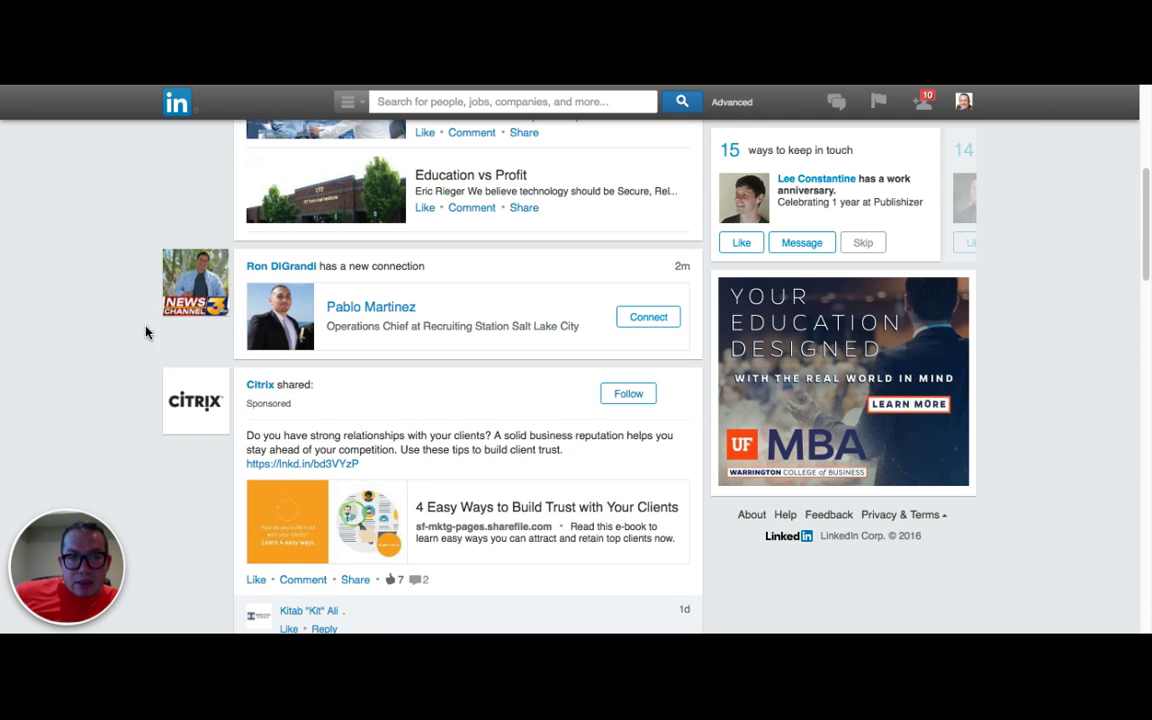
mouse_move(281, 265)
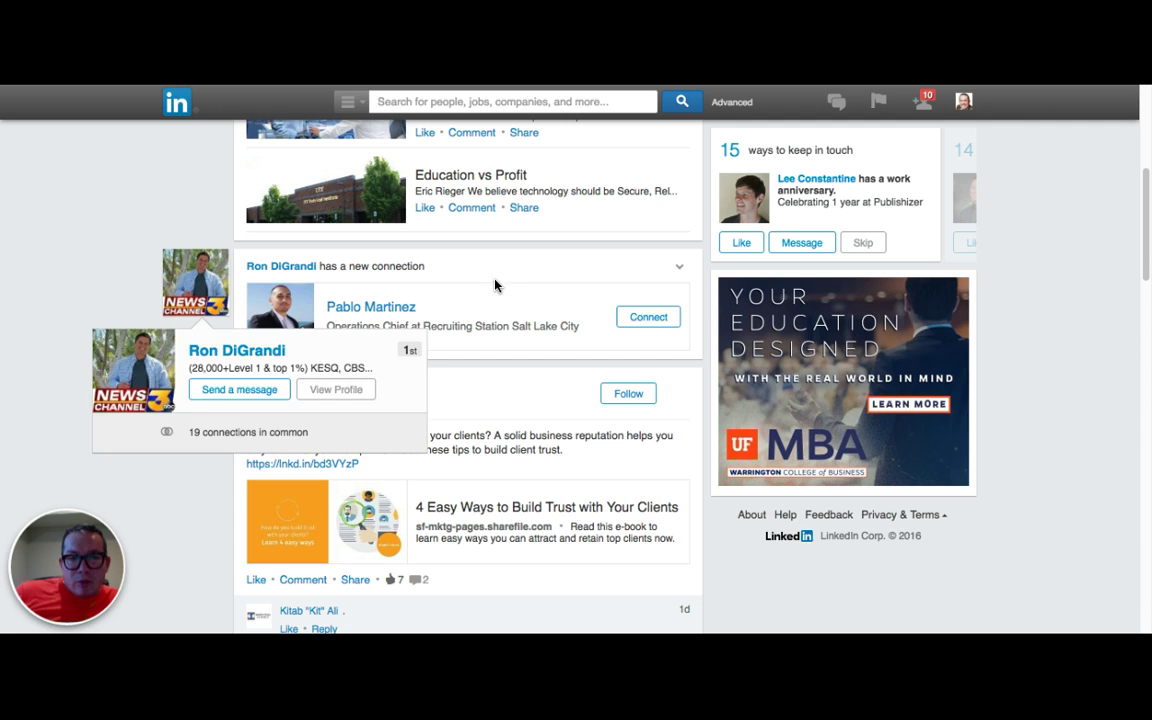
mouse_move(477, 294)
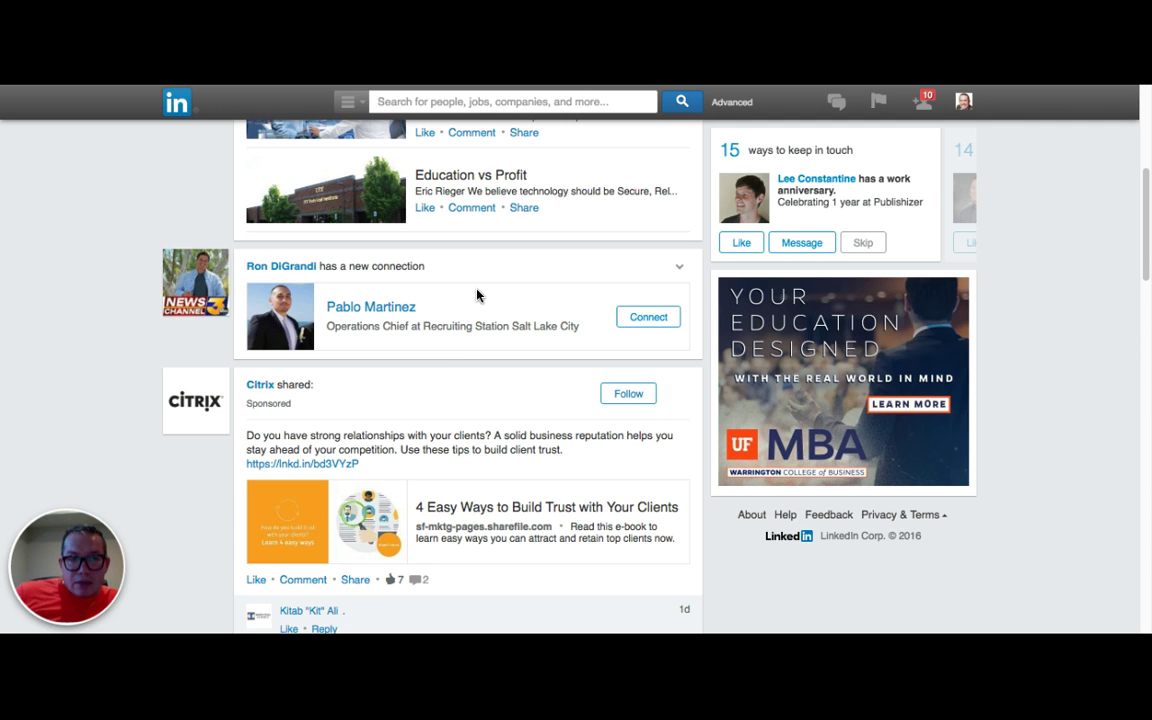
scroll("down", 3)
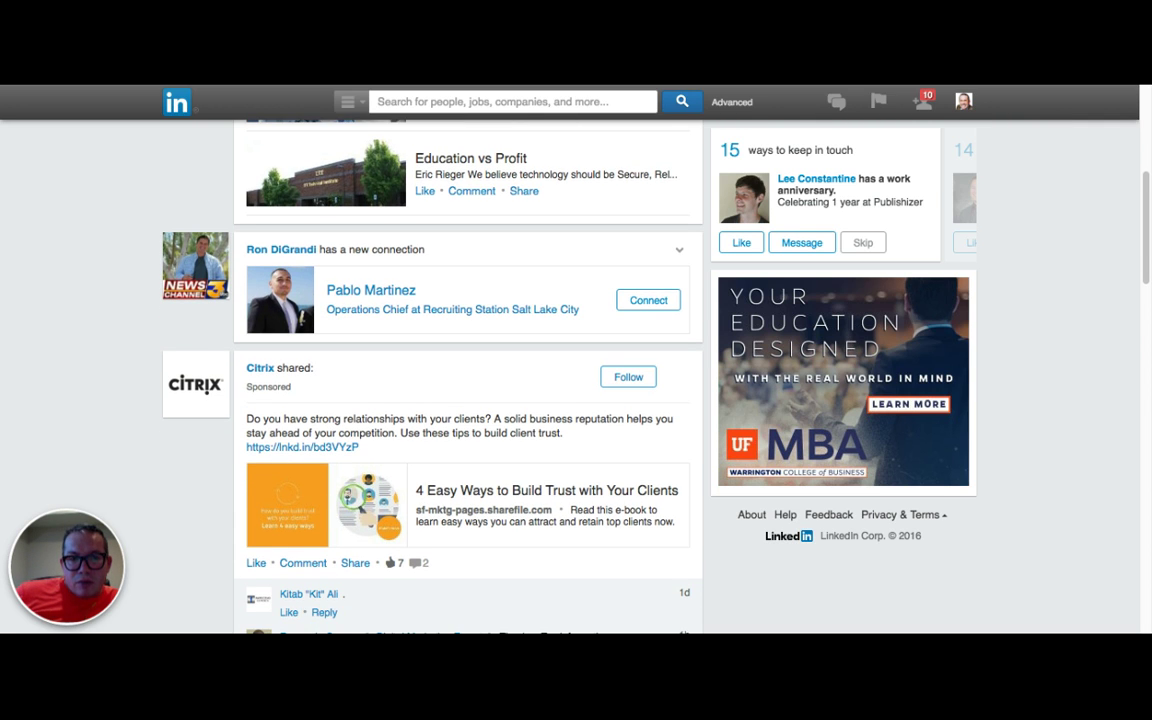
scroll("down", 3)
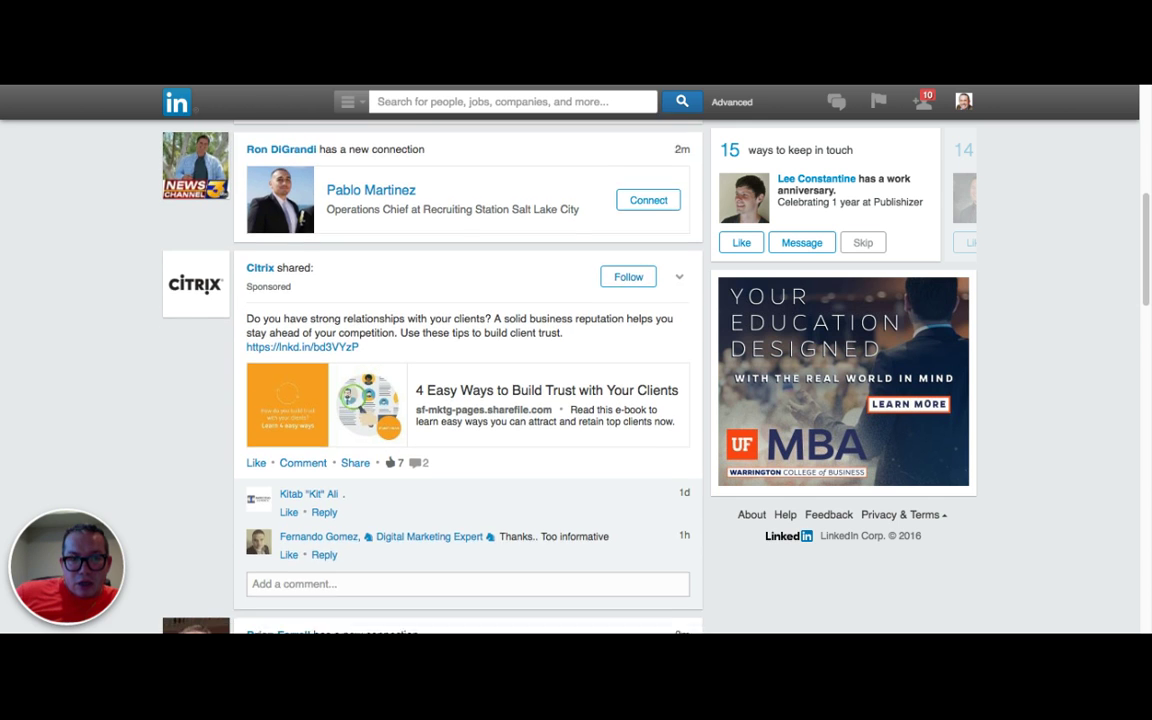
scroll("down", 3)
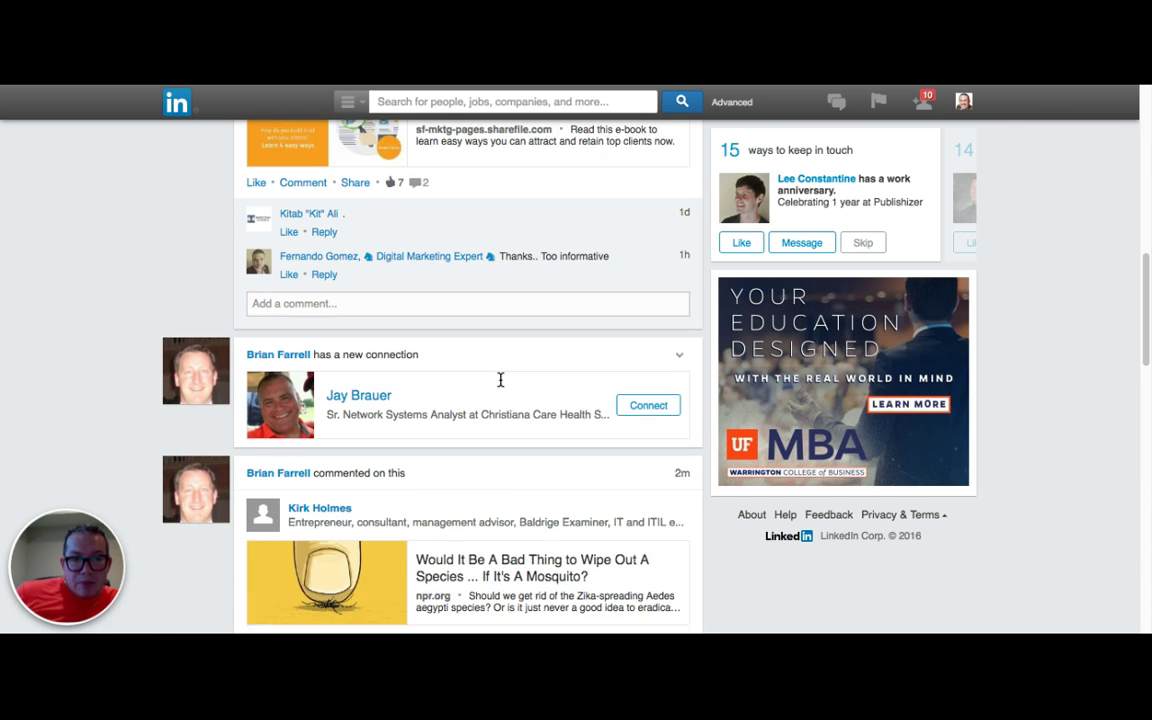
scroll("down", 3)
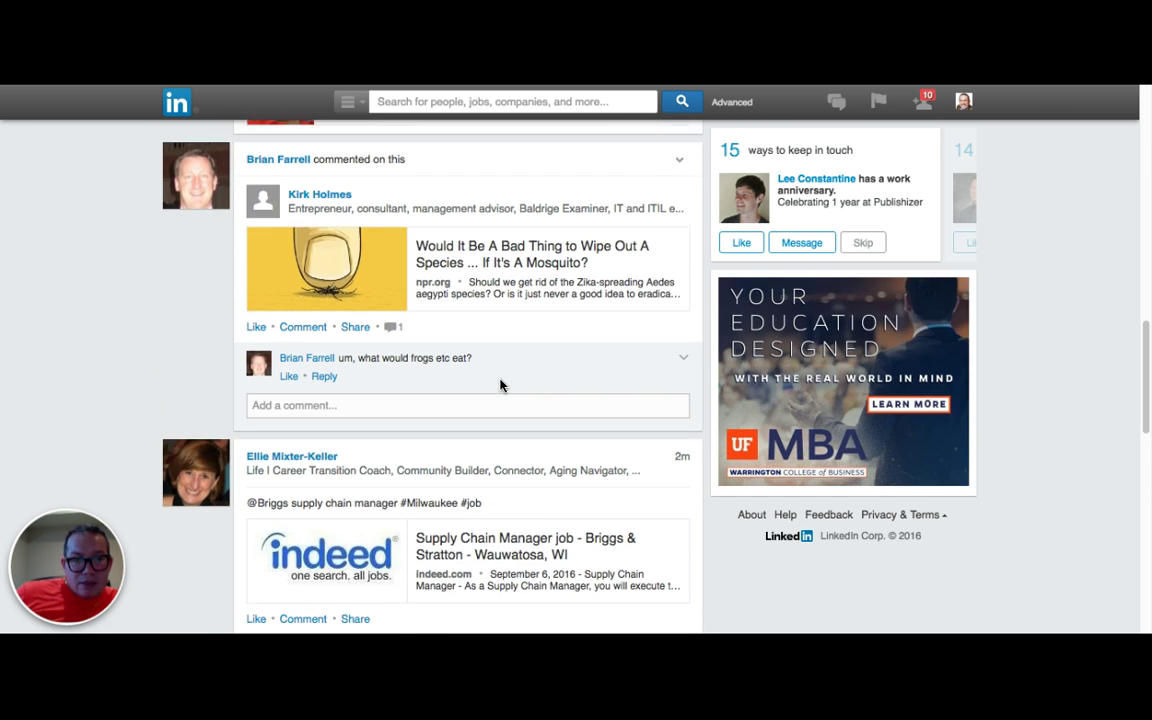
scroll("down", 3)
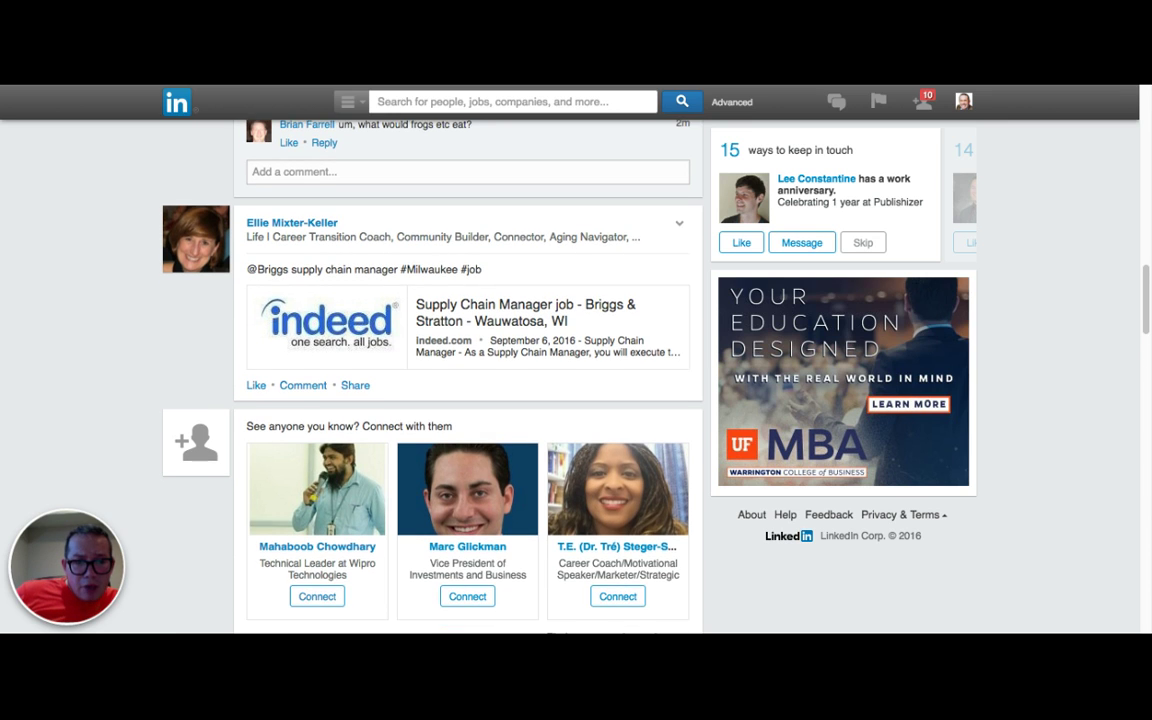
scroll("down", 3)
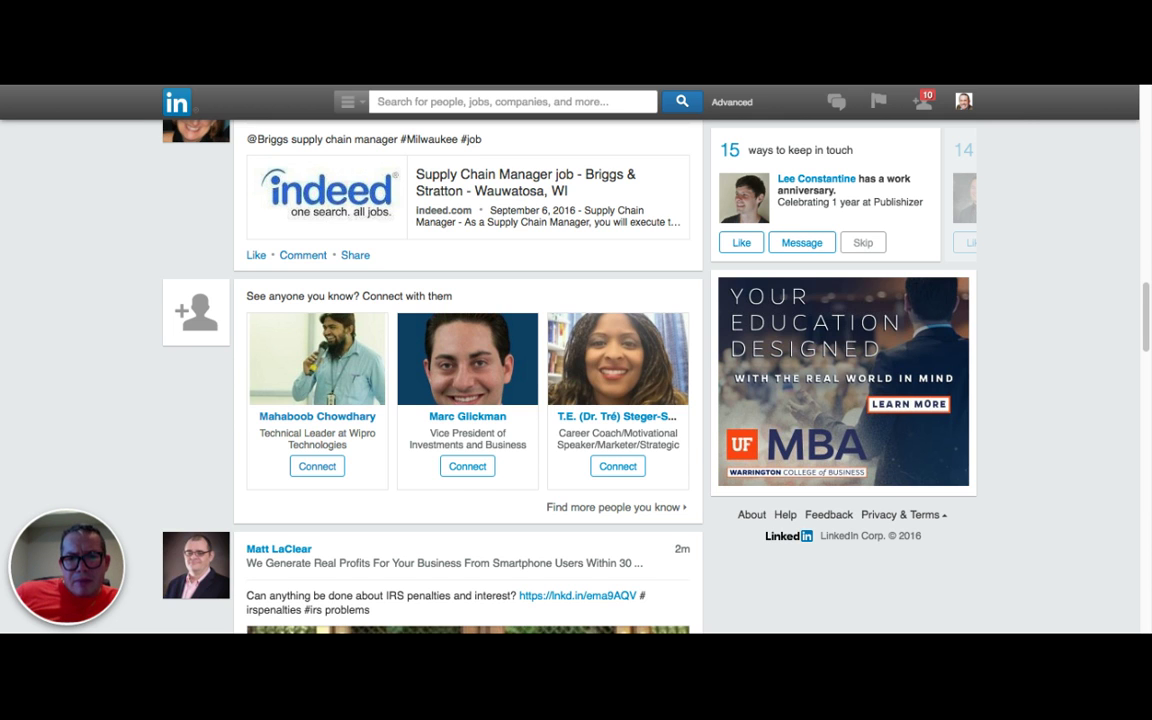
scroll("down", 3)
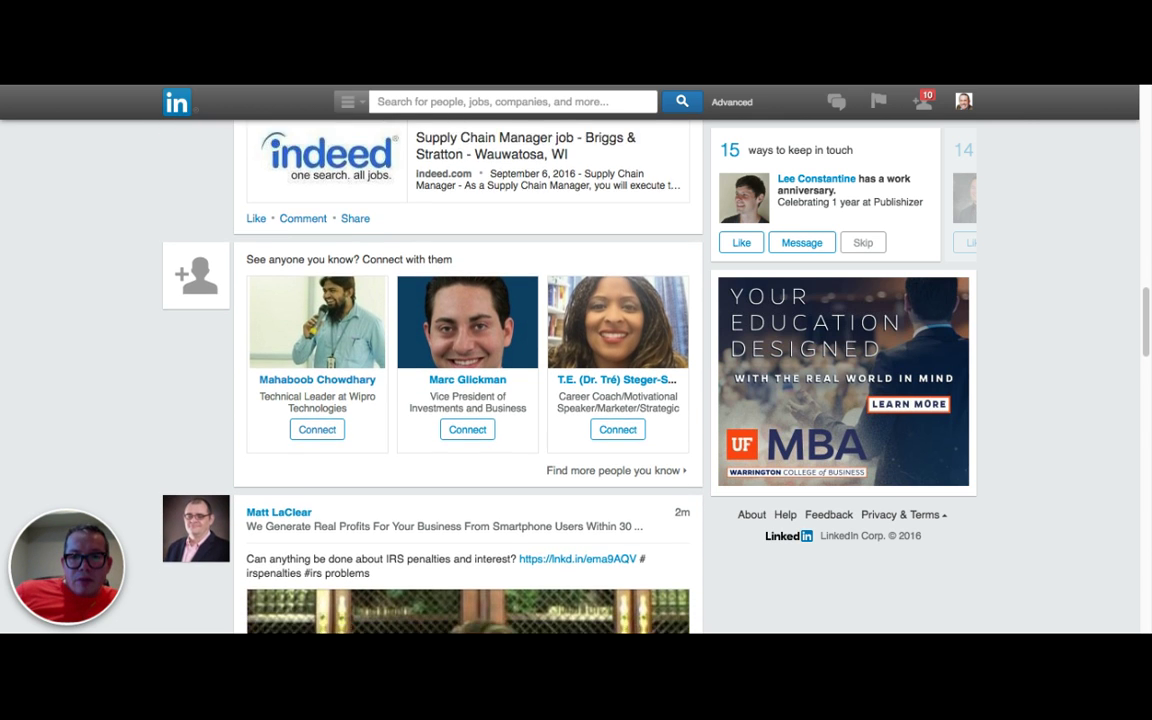
scroll("down", 3)
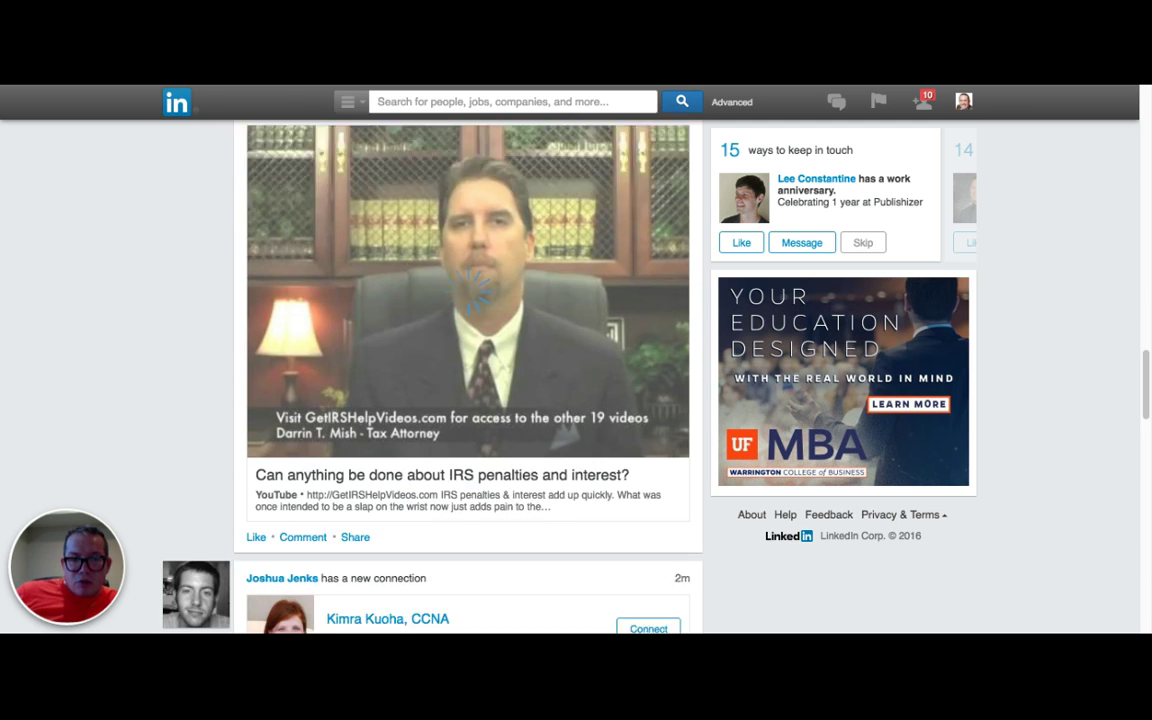
scroll("down", 3)
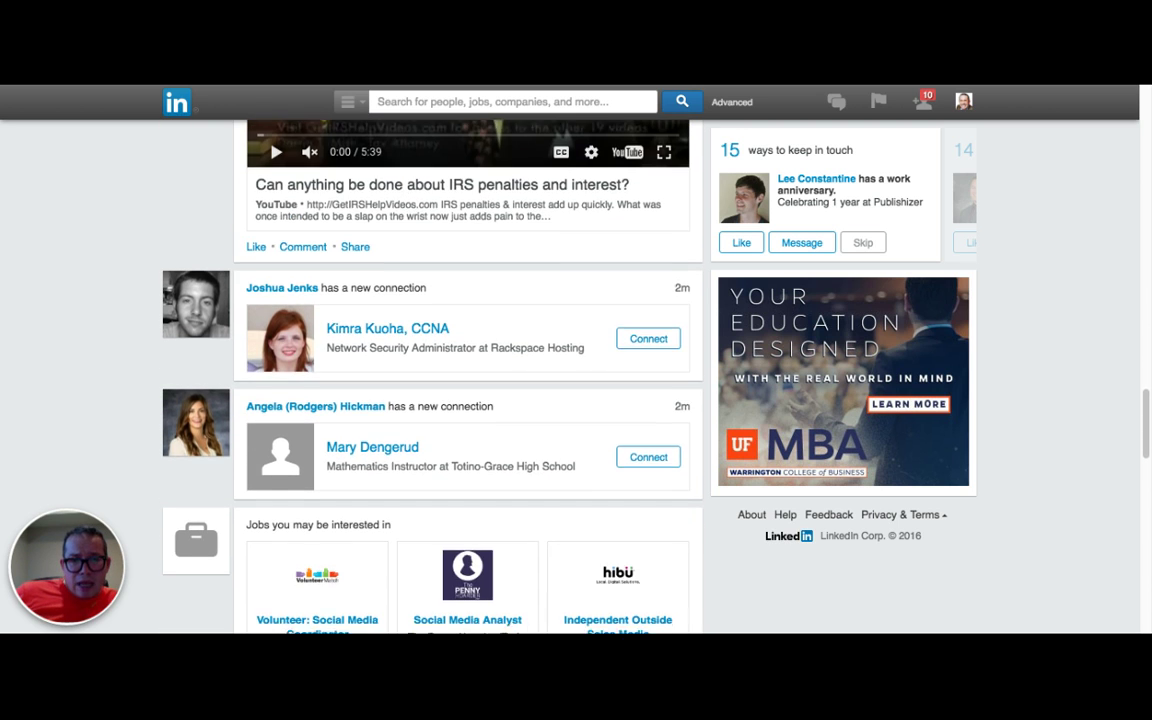
scroll("down", 3)
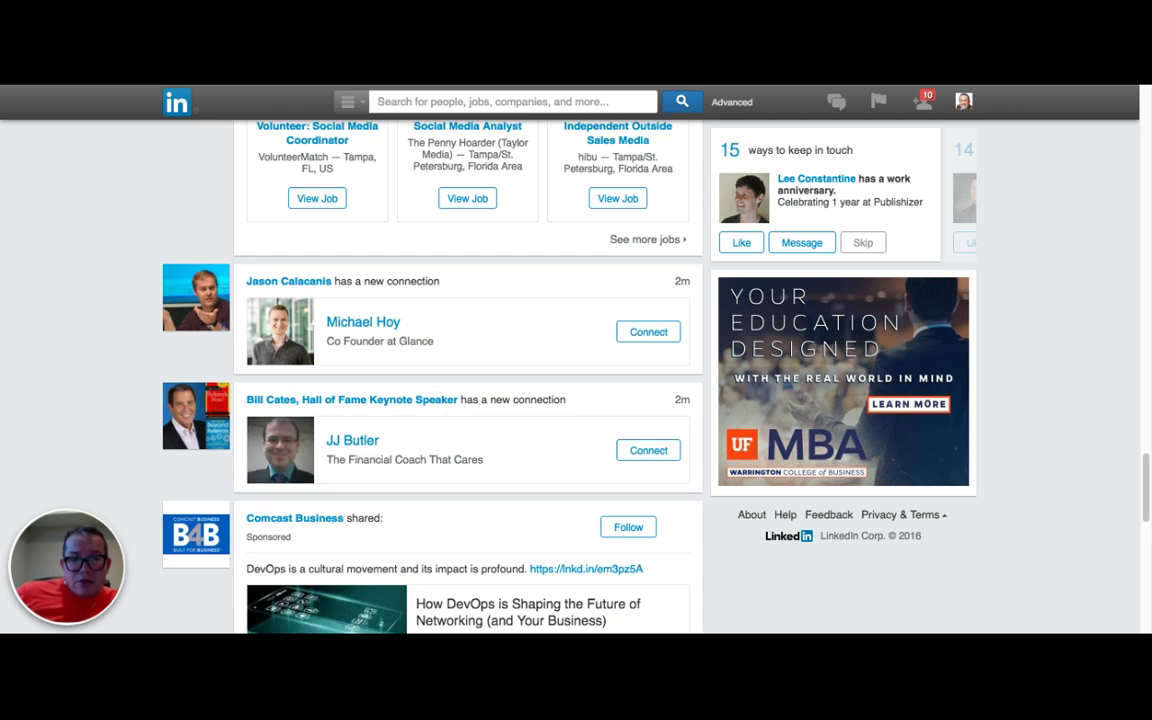
scroll("down", 3)
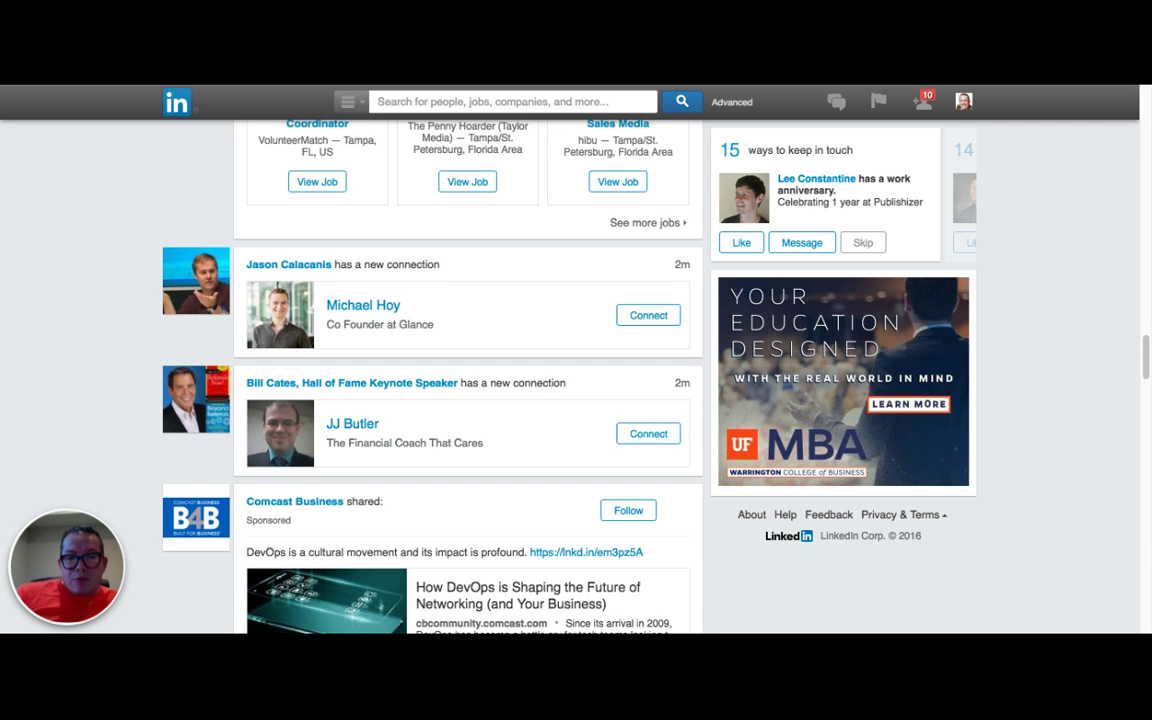
mouse_move(120, 271)
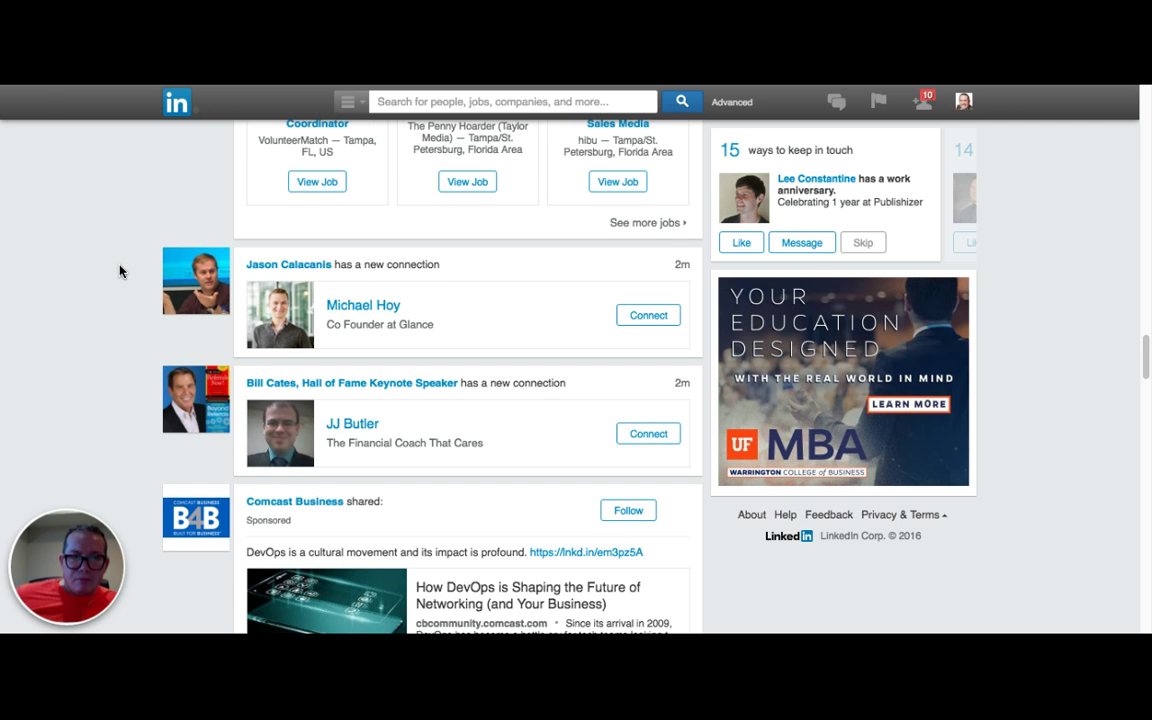
scroll("down", 3)
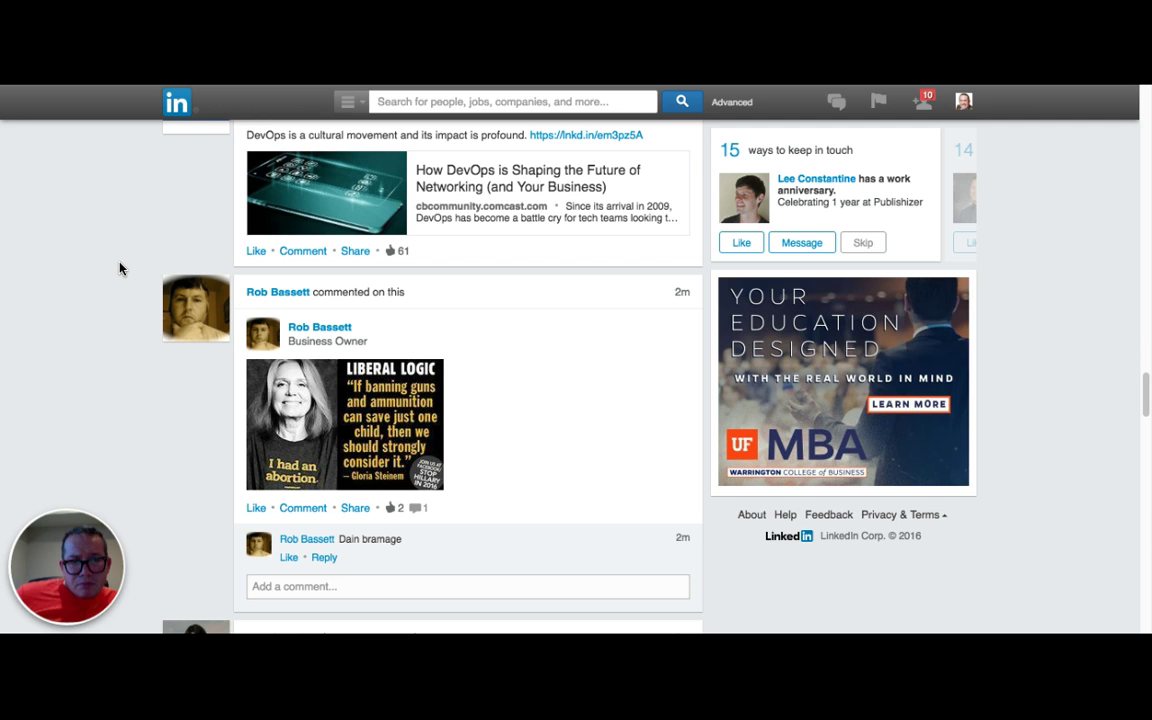
scroll("down", 3)
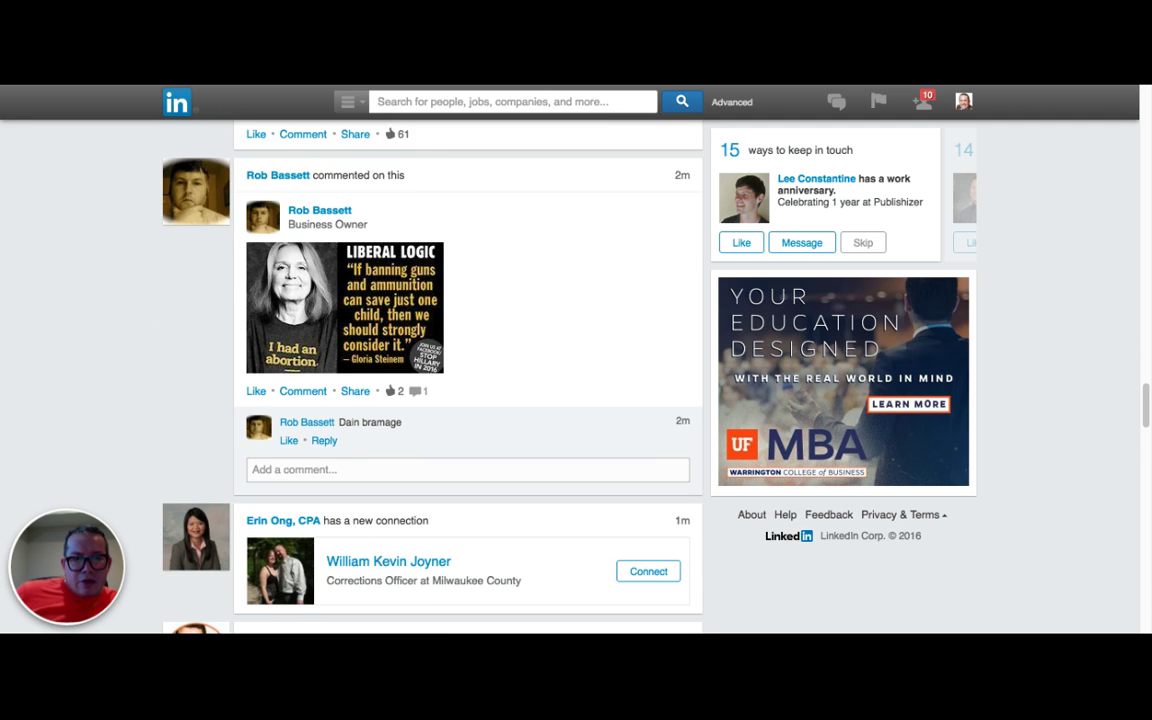
scroll("down", 3)
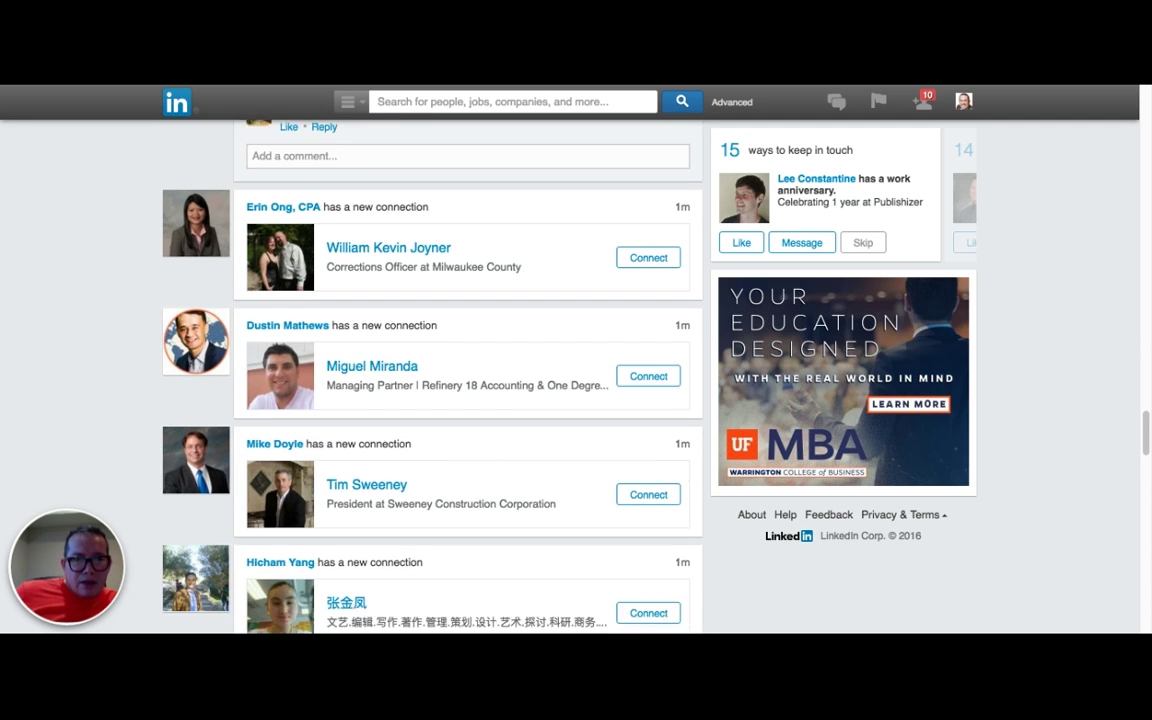
scroll("down", 3)
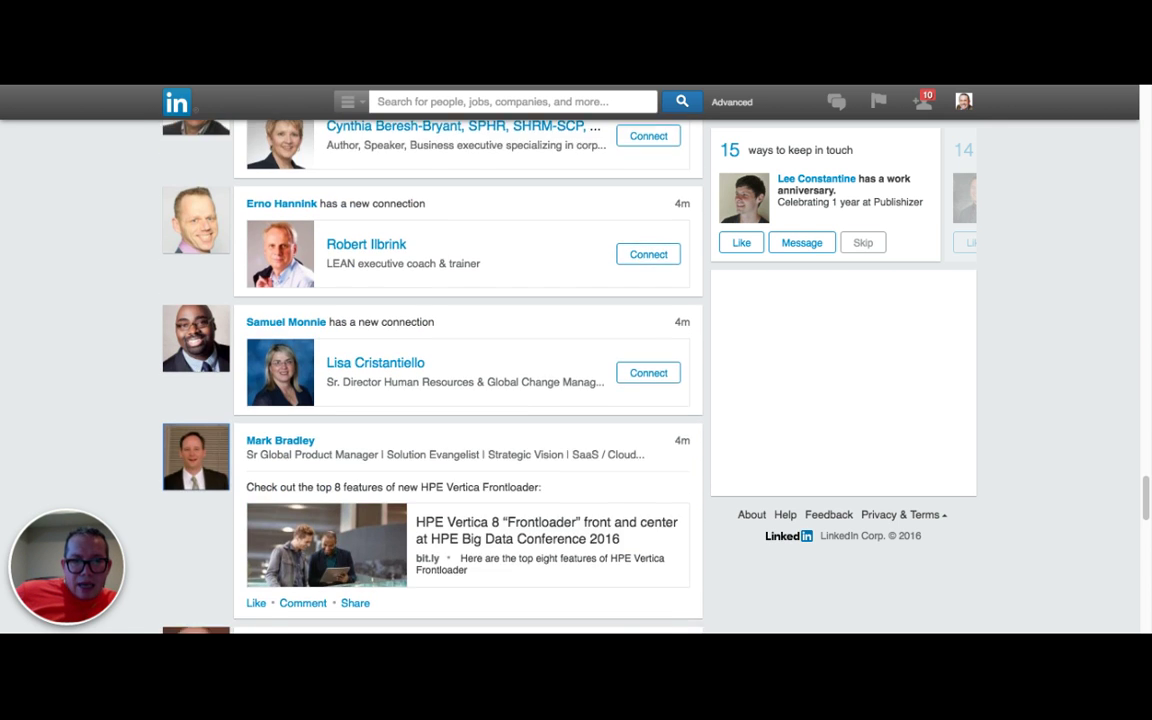
scroll("down", 3)
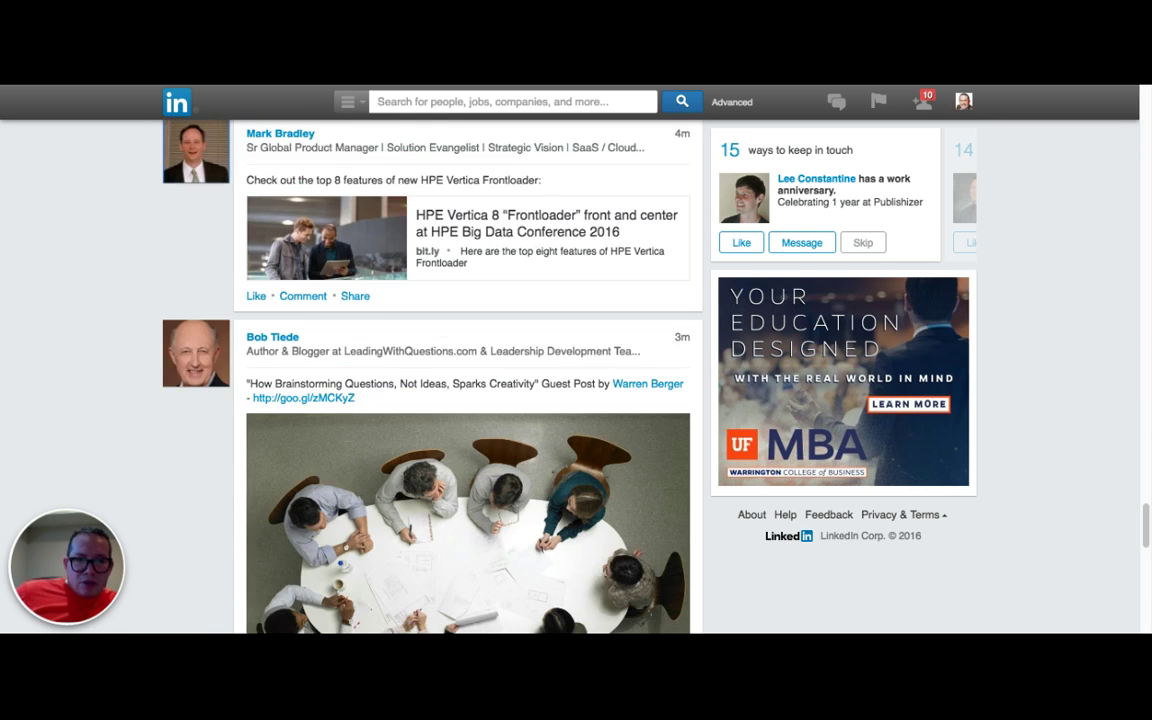
scroll("down", 3)
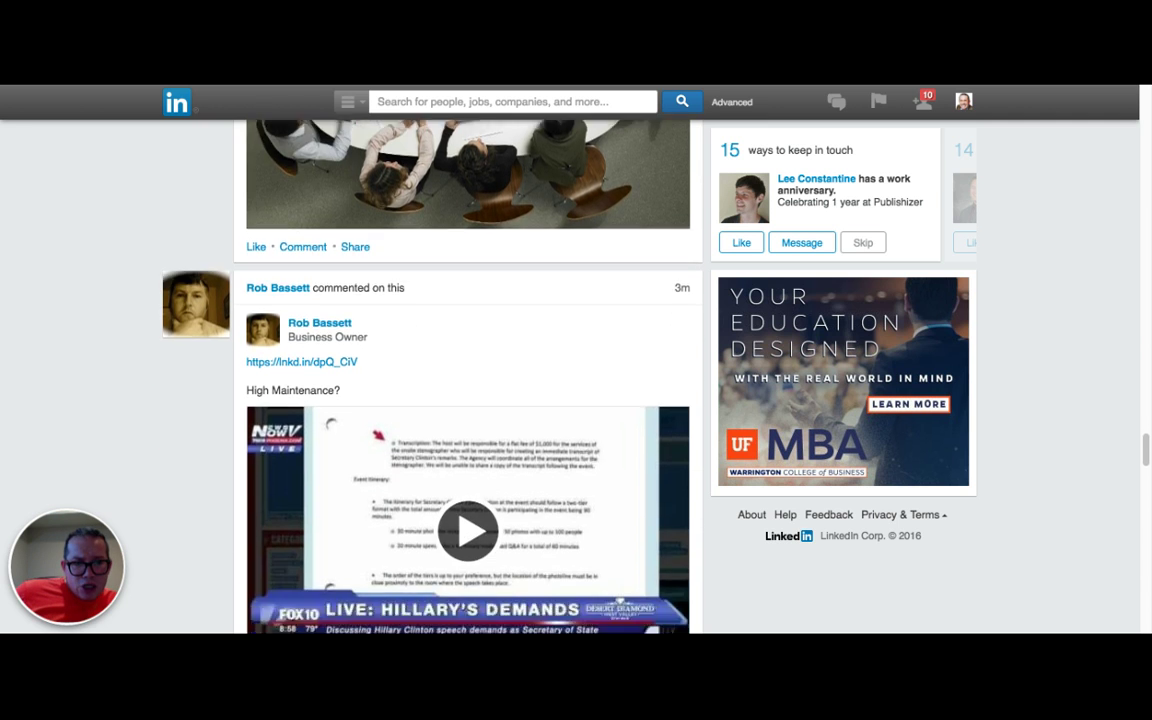
left_click(467, 531)
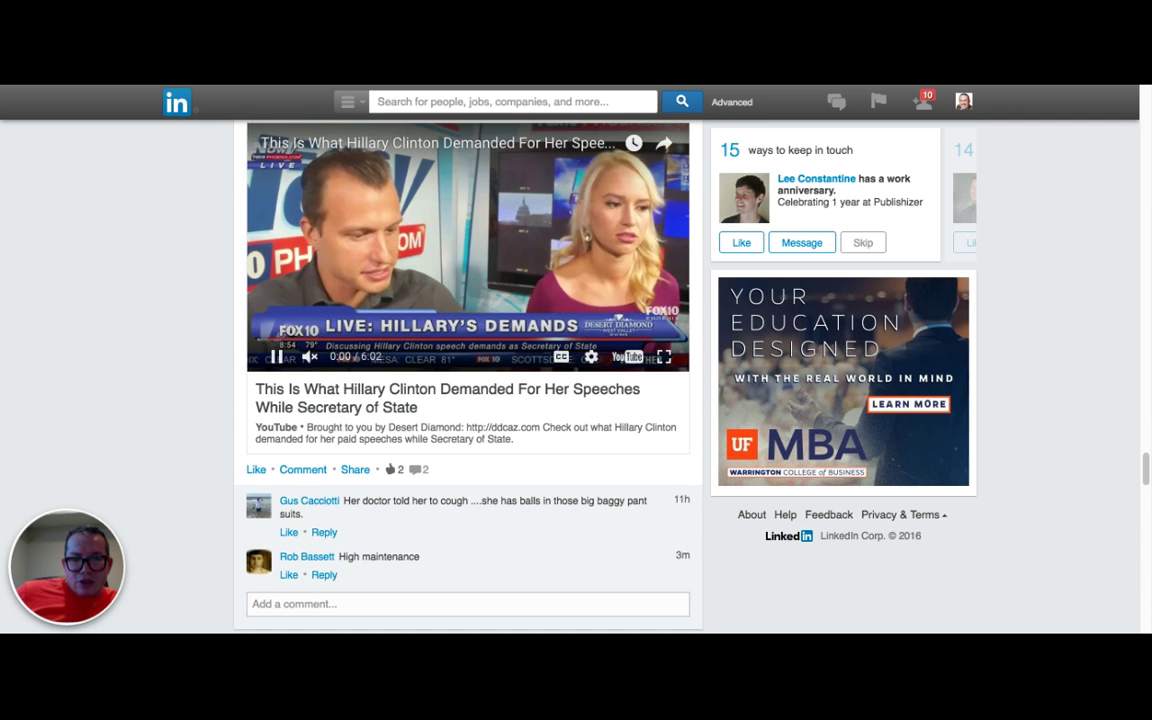
Step: Keep scrolling through the remaining recent updates in the feed
scroll("up", 3)
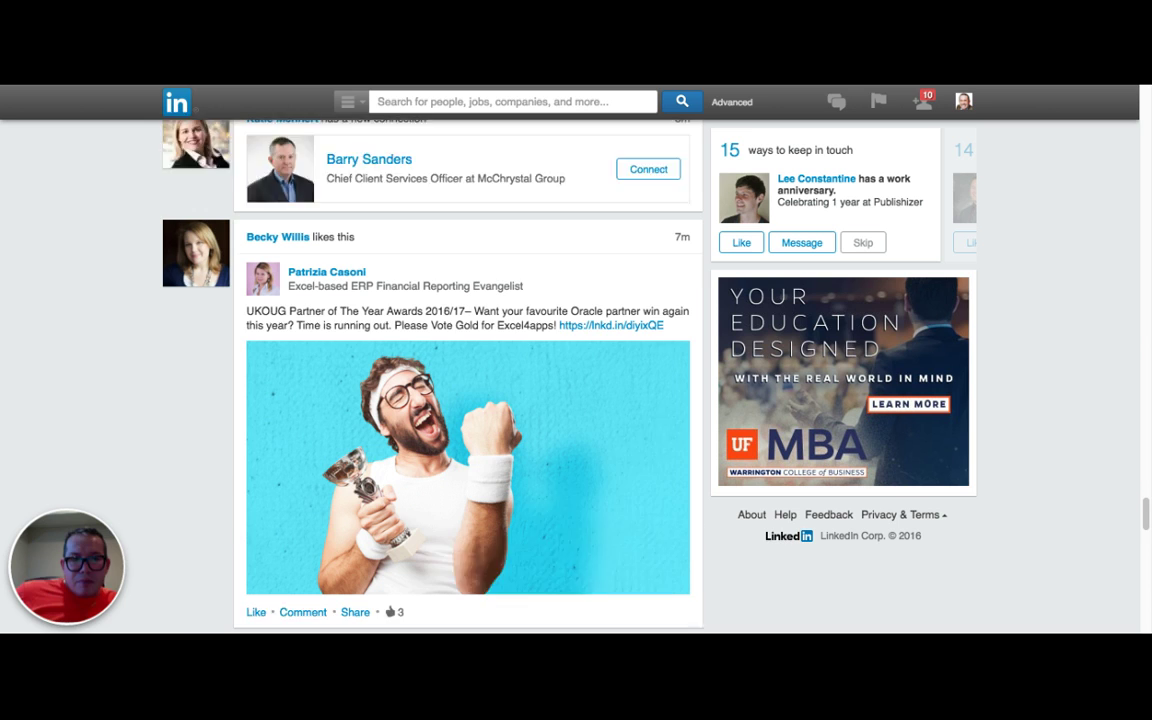
scroll("down", 3)
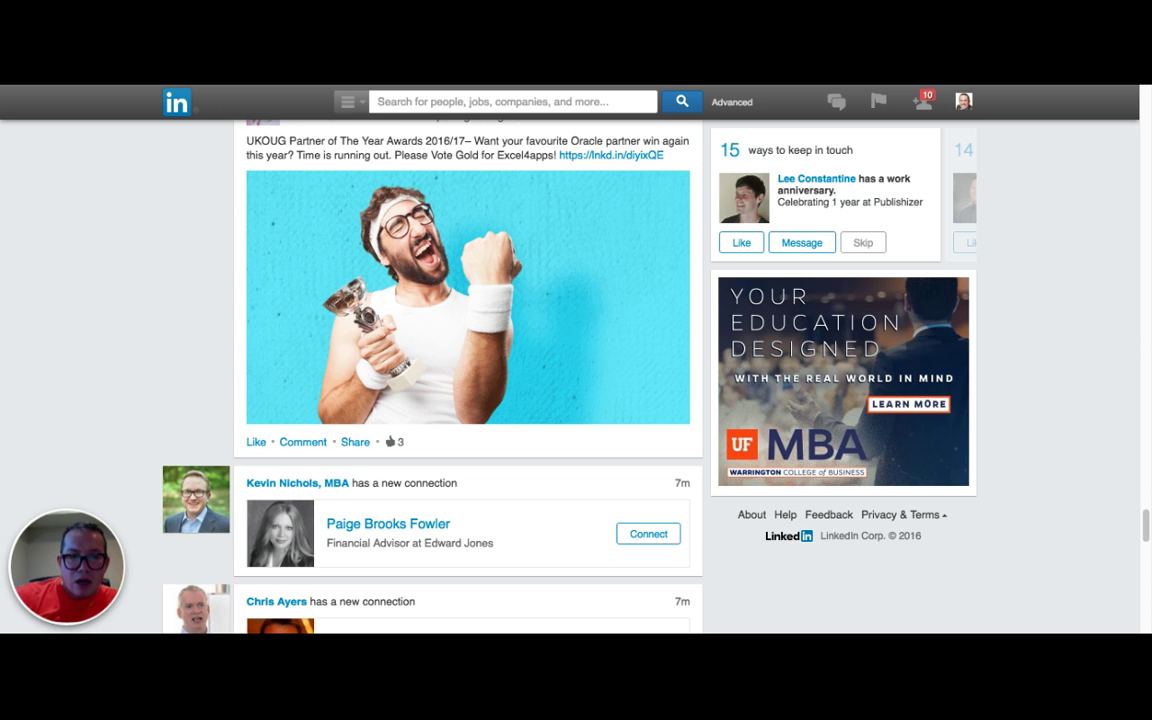
scroll("down", 3)
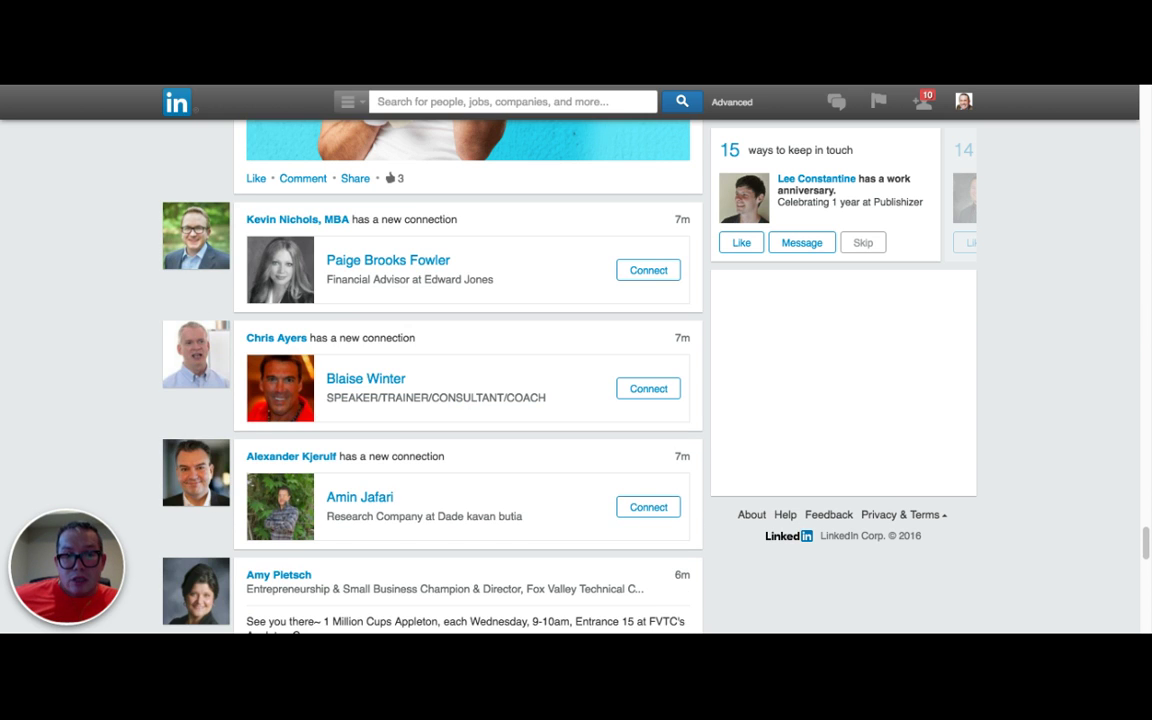
scroll("down", 3)
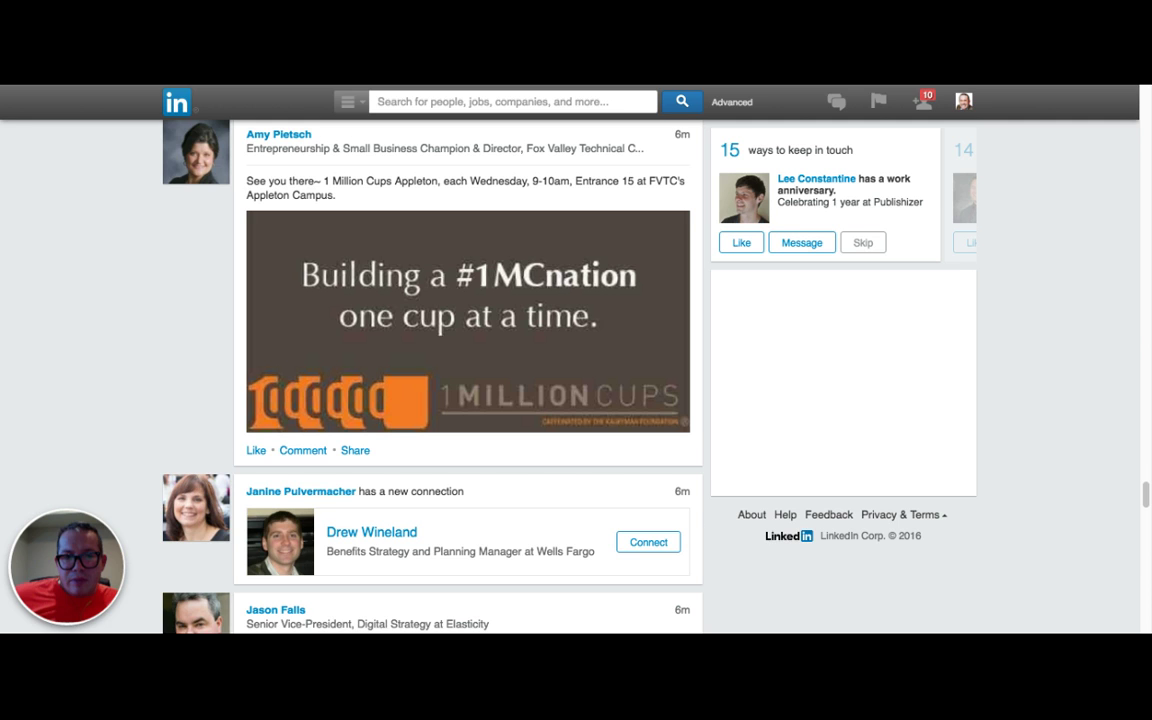
scroll("down", 3)
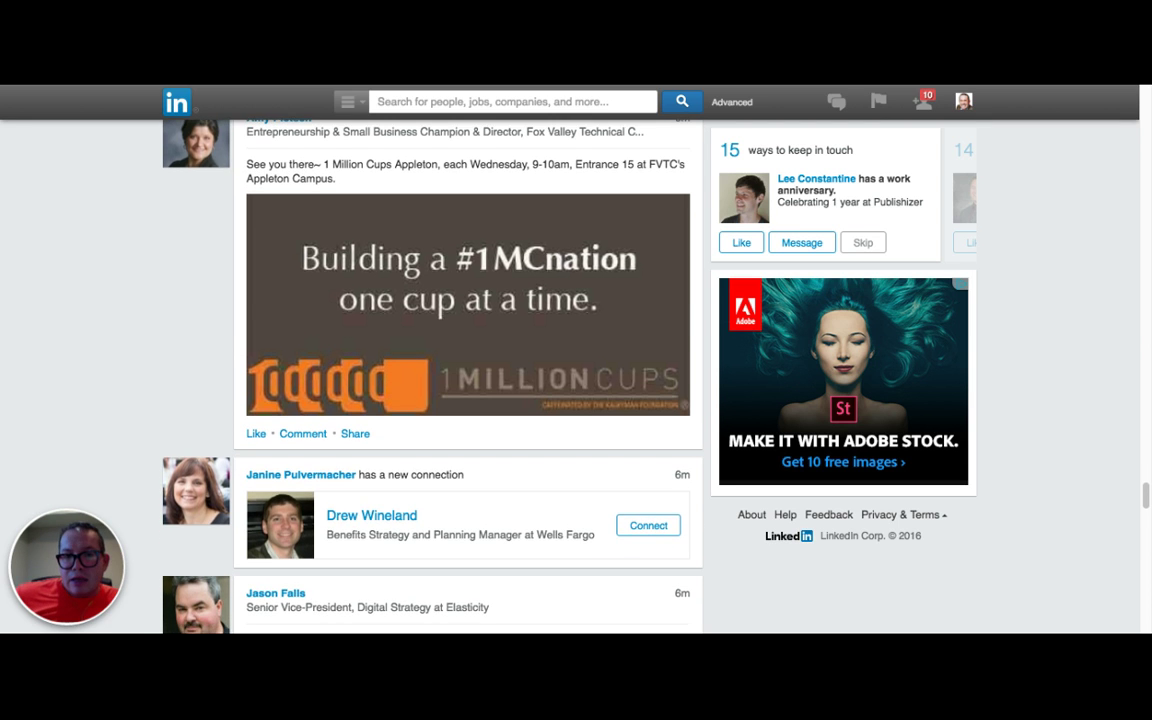
scroll("down", 3)
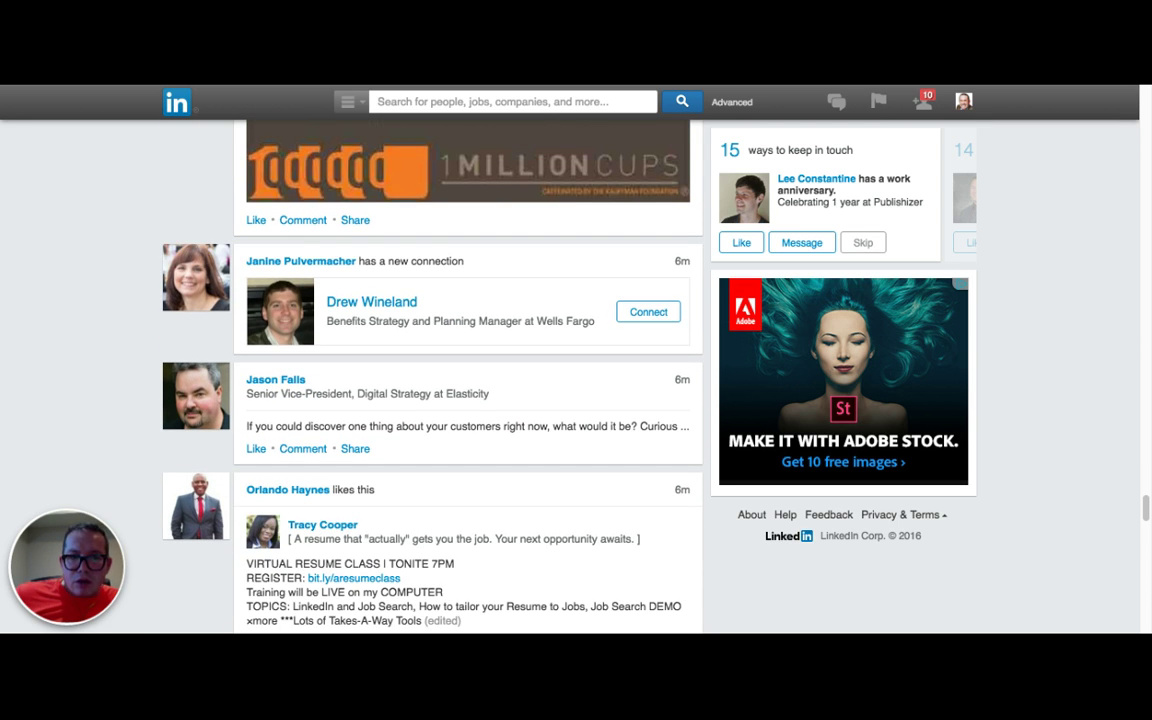
mouse_move(330, 397)
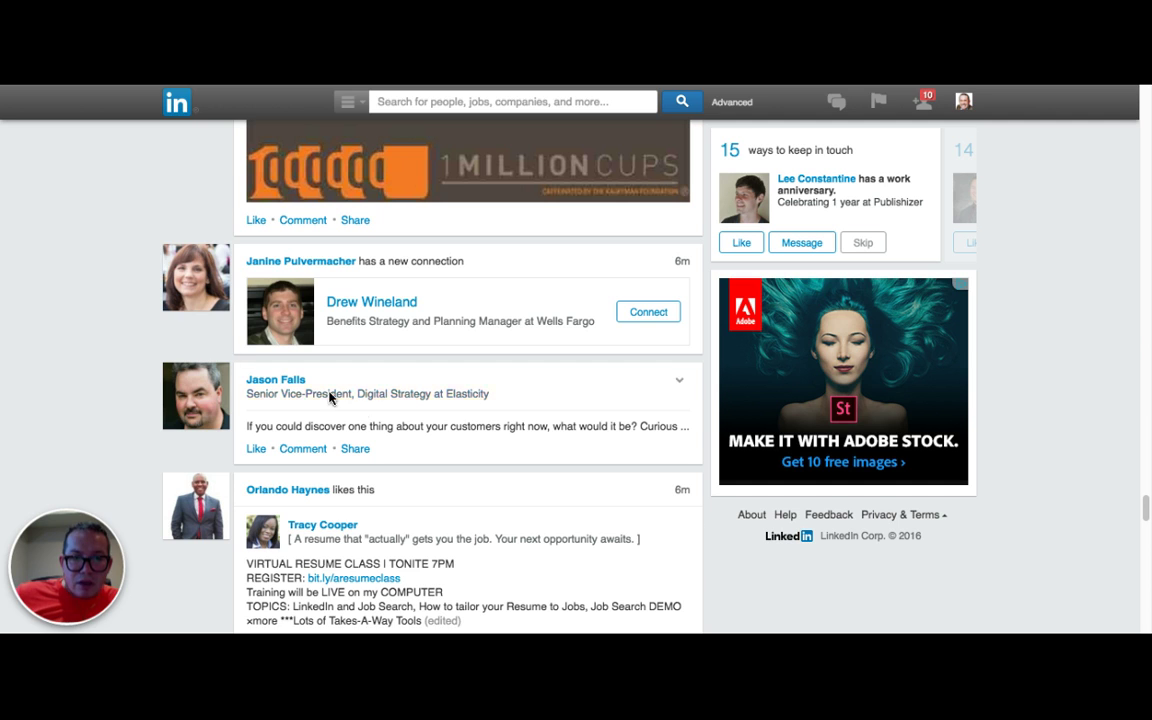
mouse_move(378, 425)
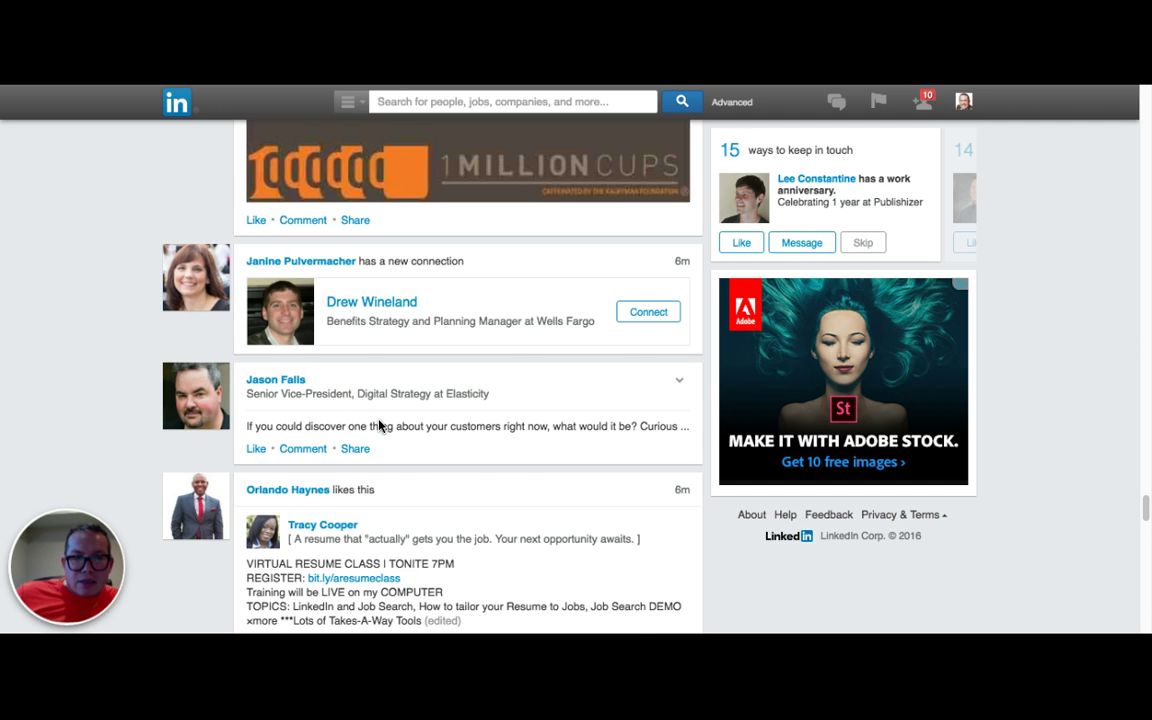
scroll("down", 3)
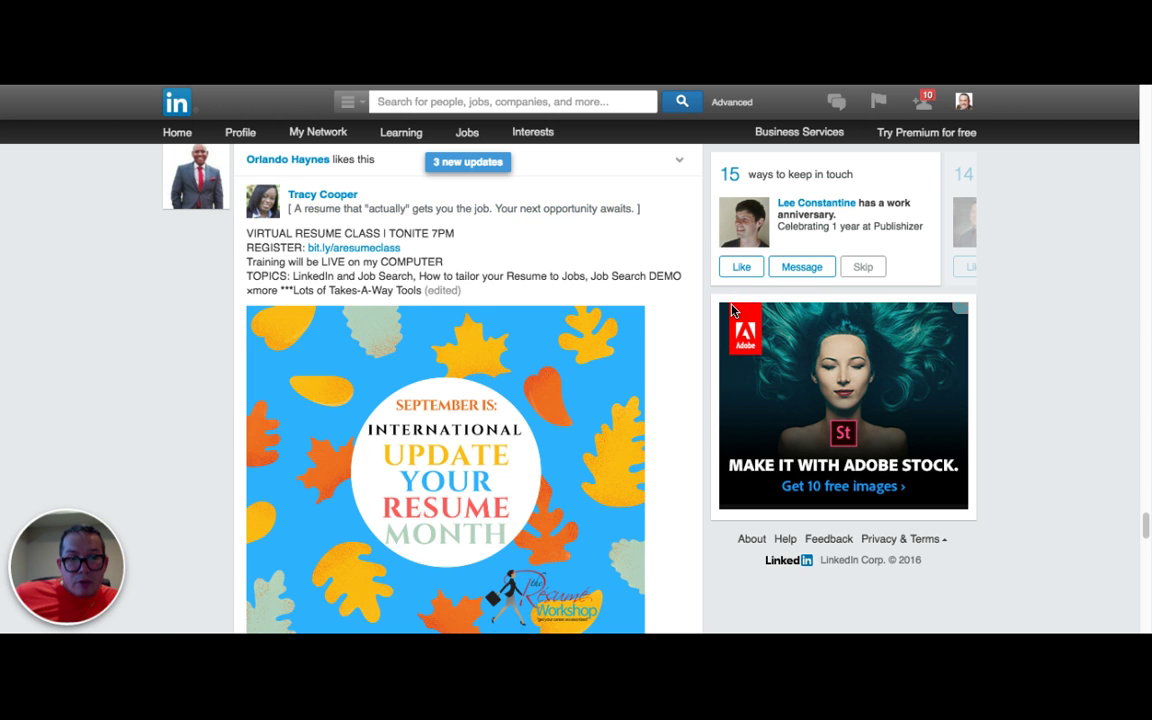
scroll("down", 3)
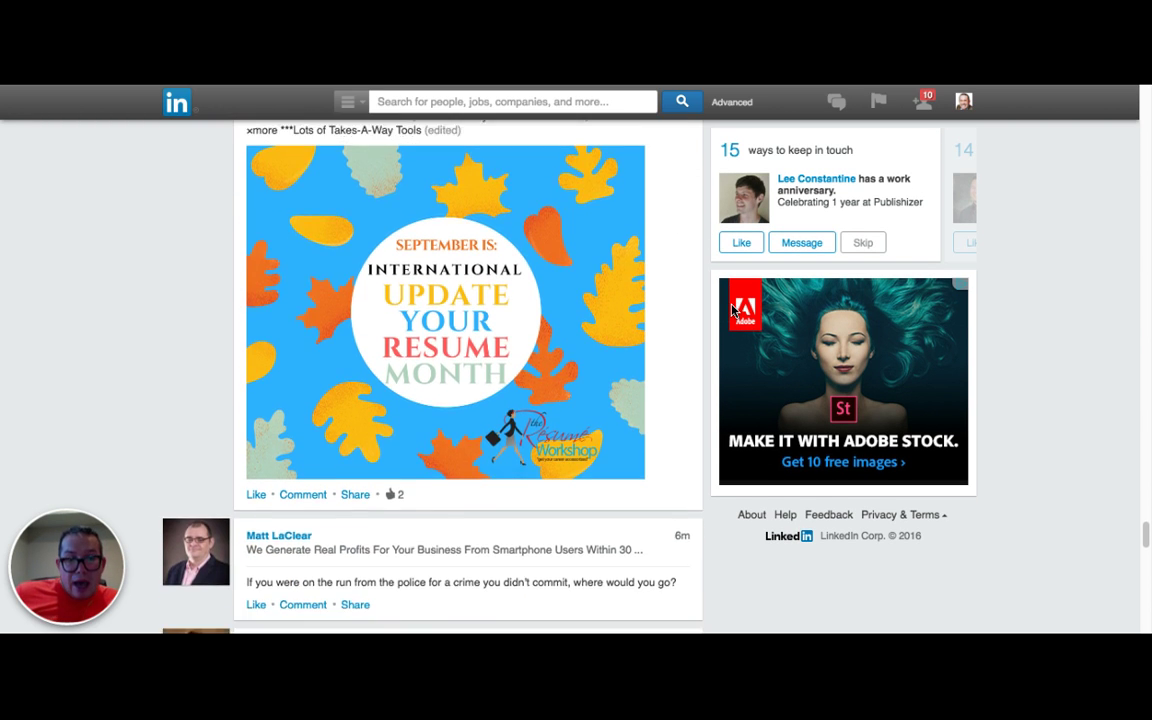
scroll("down", 3)
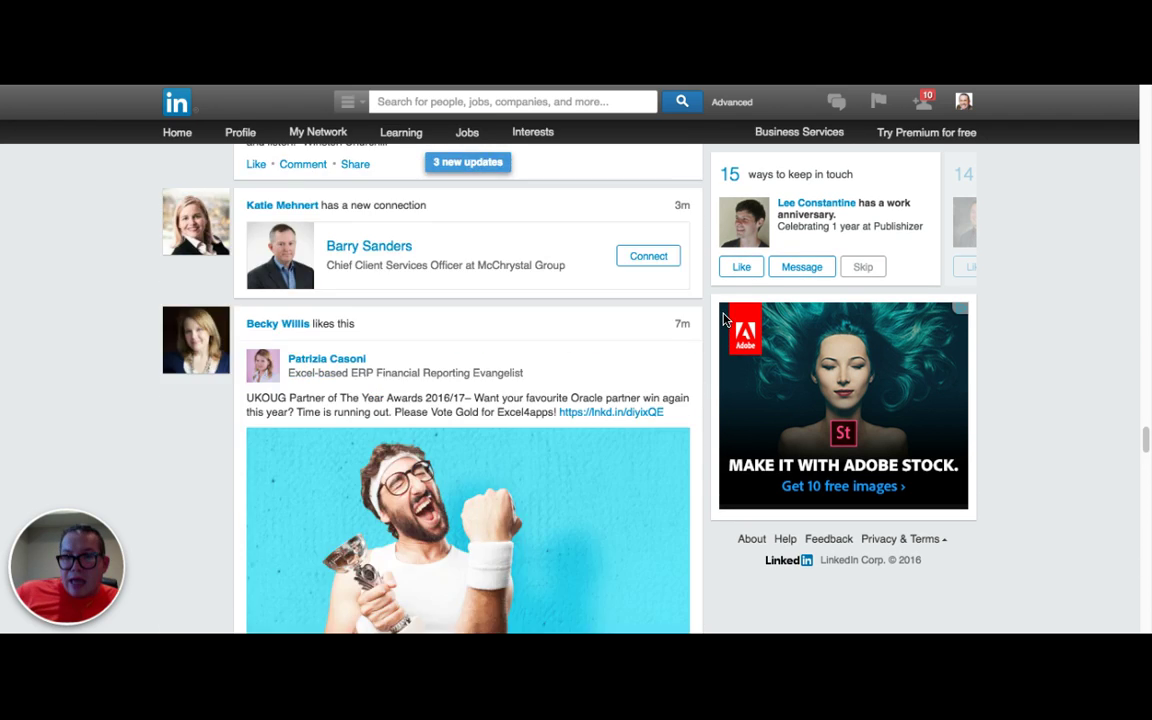
scroll("up", 3)
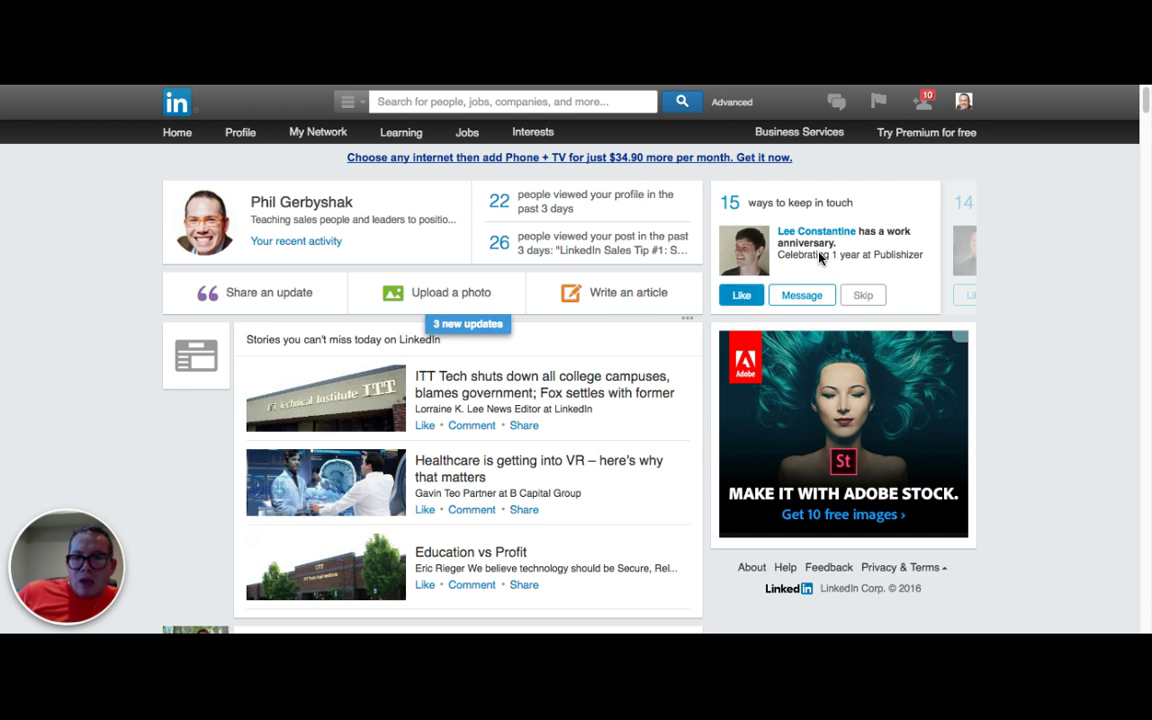
mouse_move(898, 233)
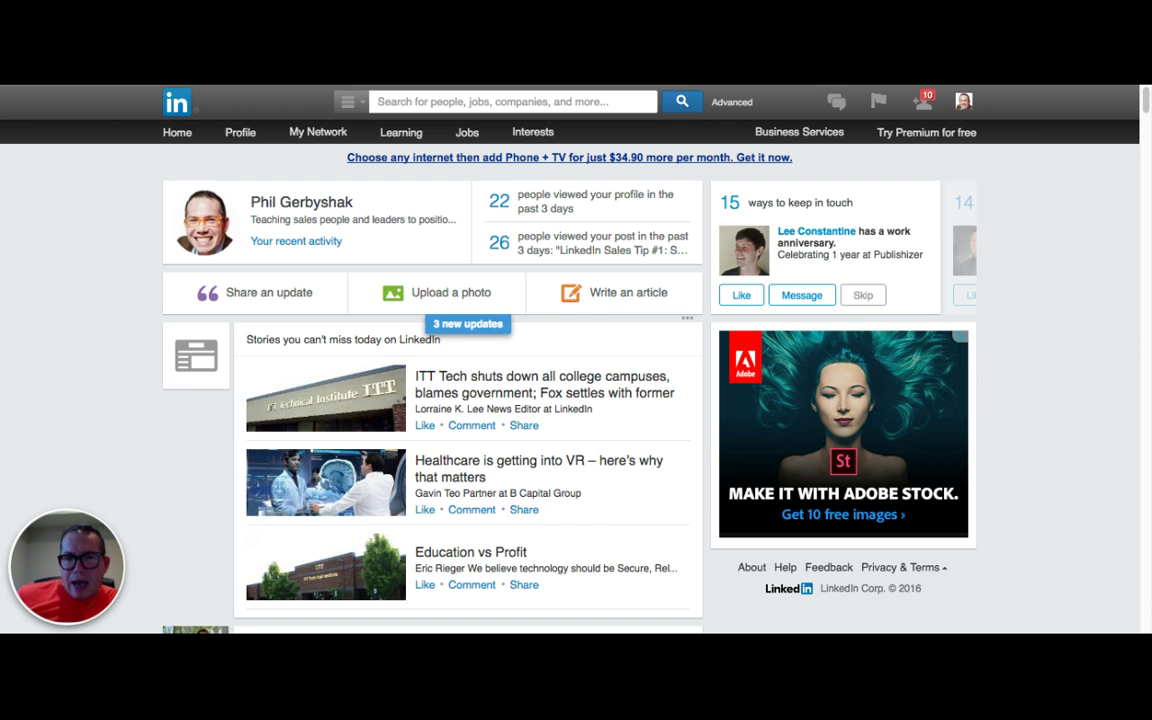
left_click(741, 294)
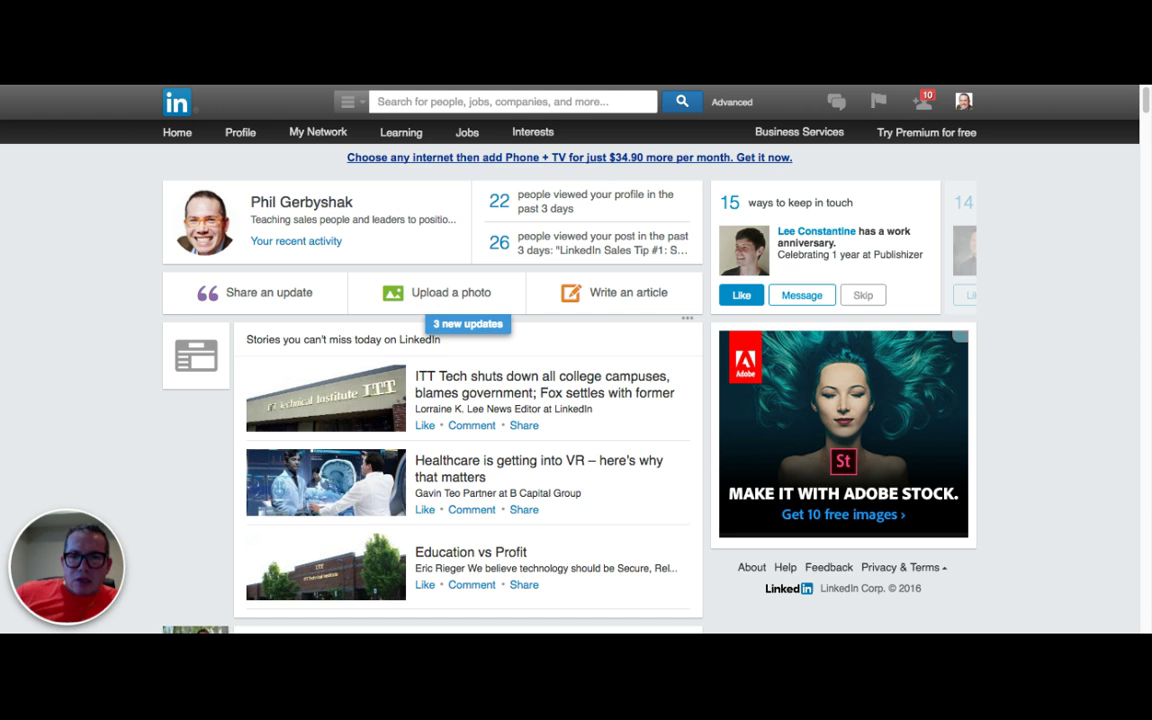
left_click(862, 294)
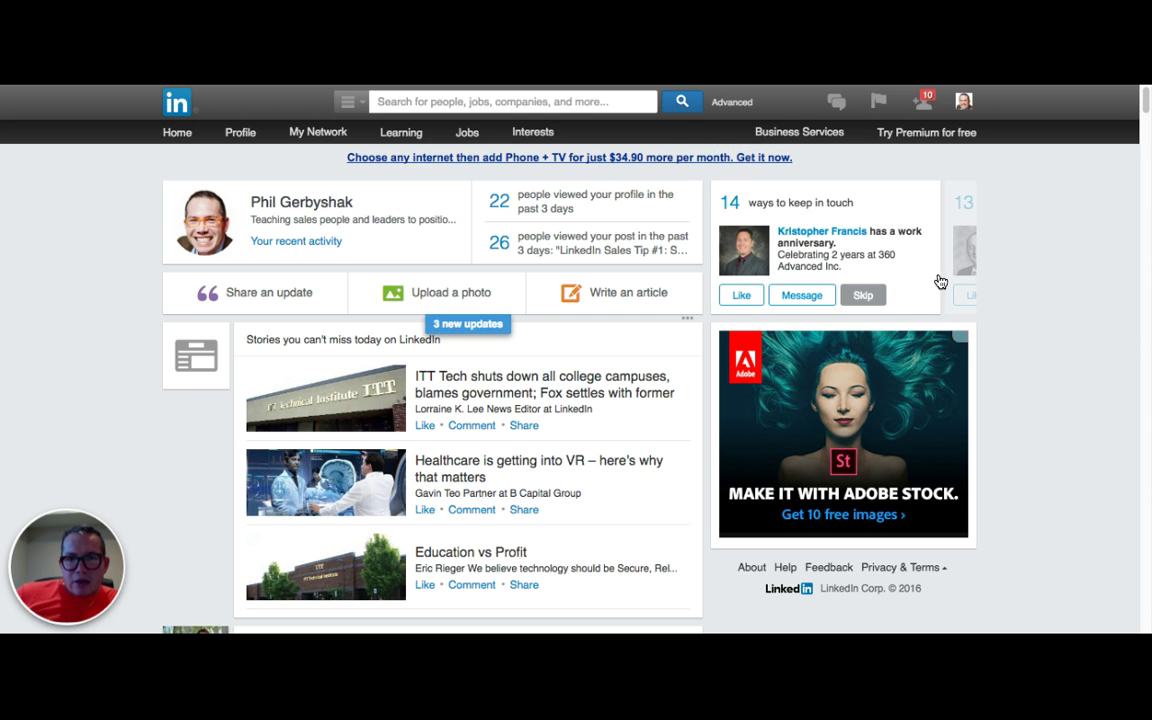
left_click(862, 294)
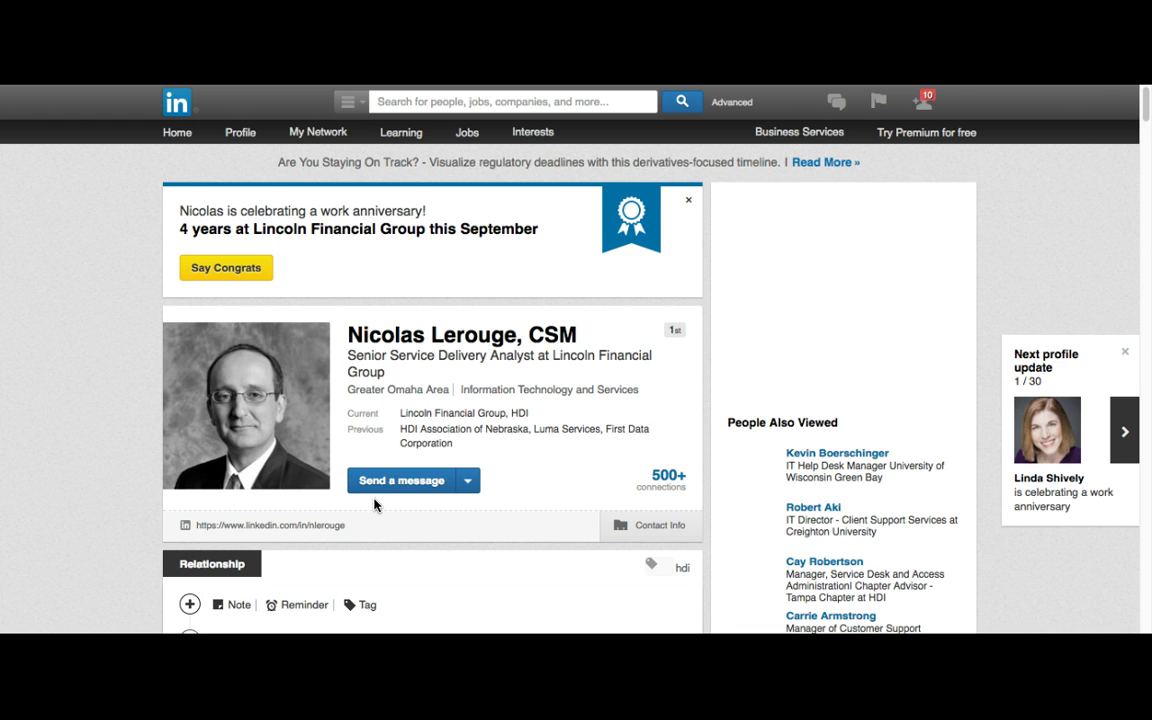
scroll("down", 3)
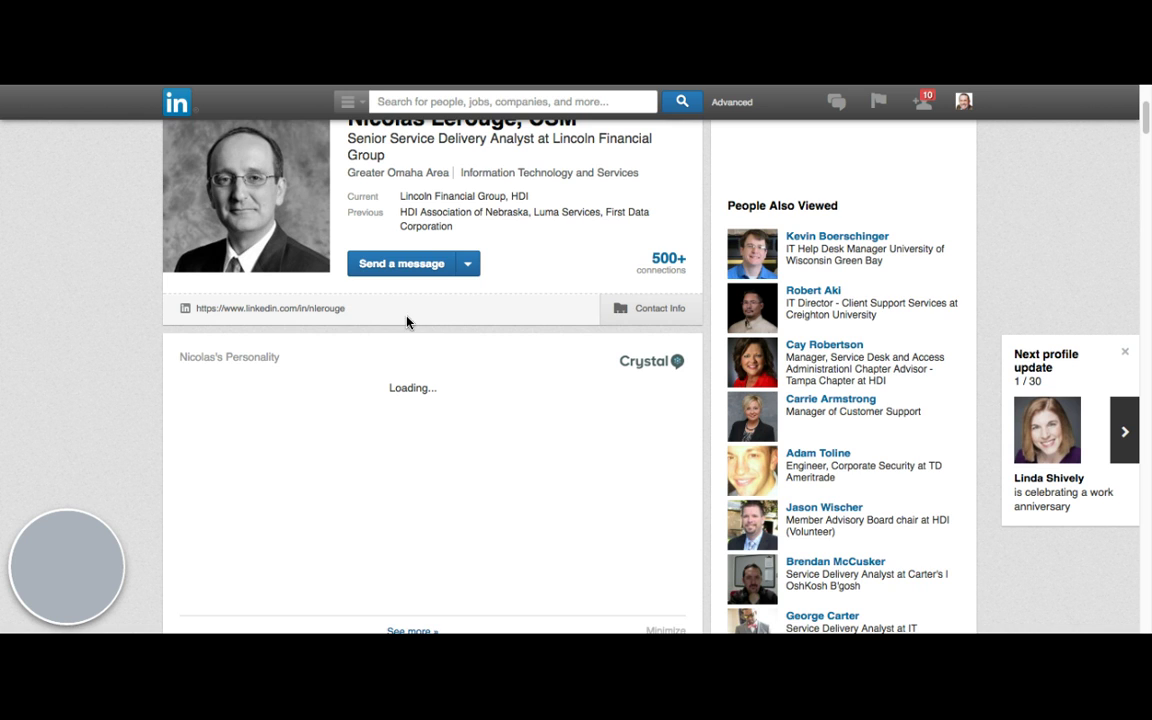
scroll("up", 3)
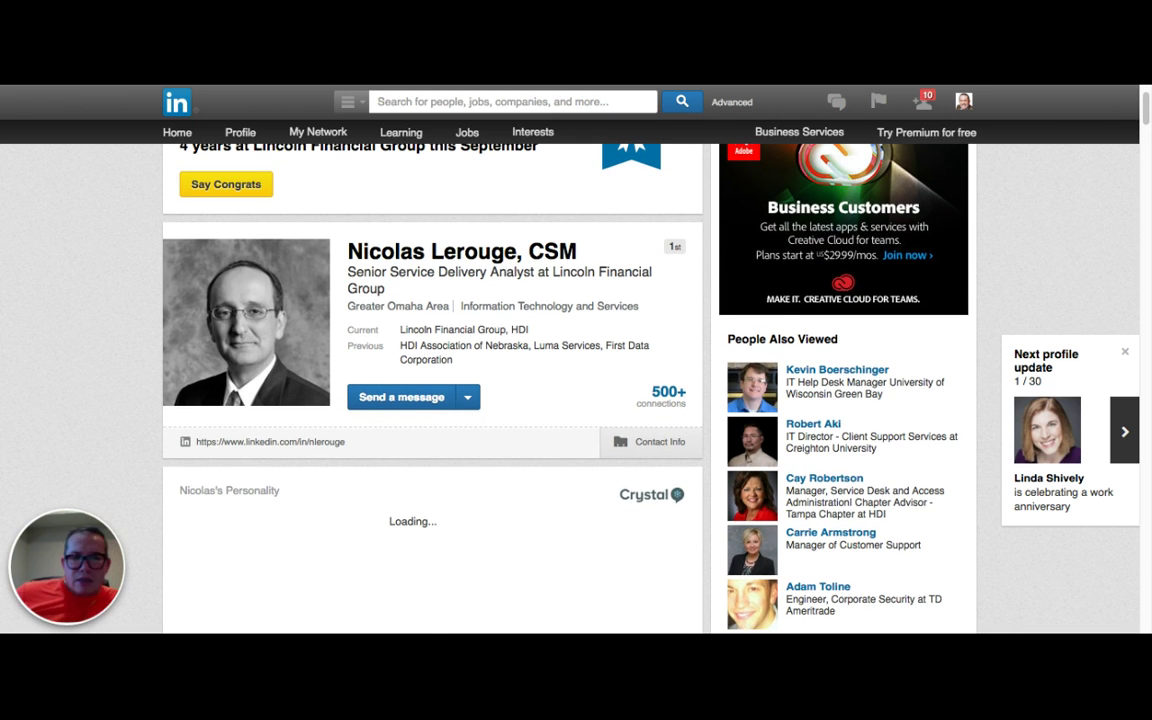
left_click(467, 397)
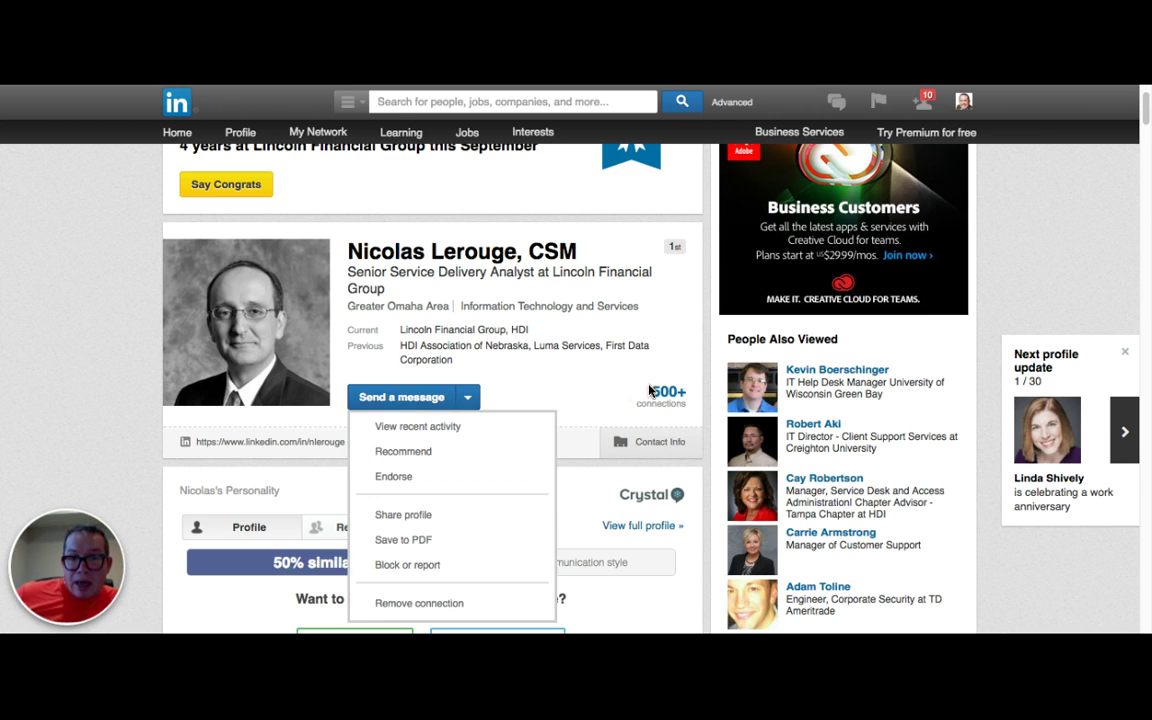
left_click(650, 413)
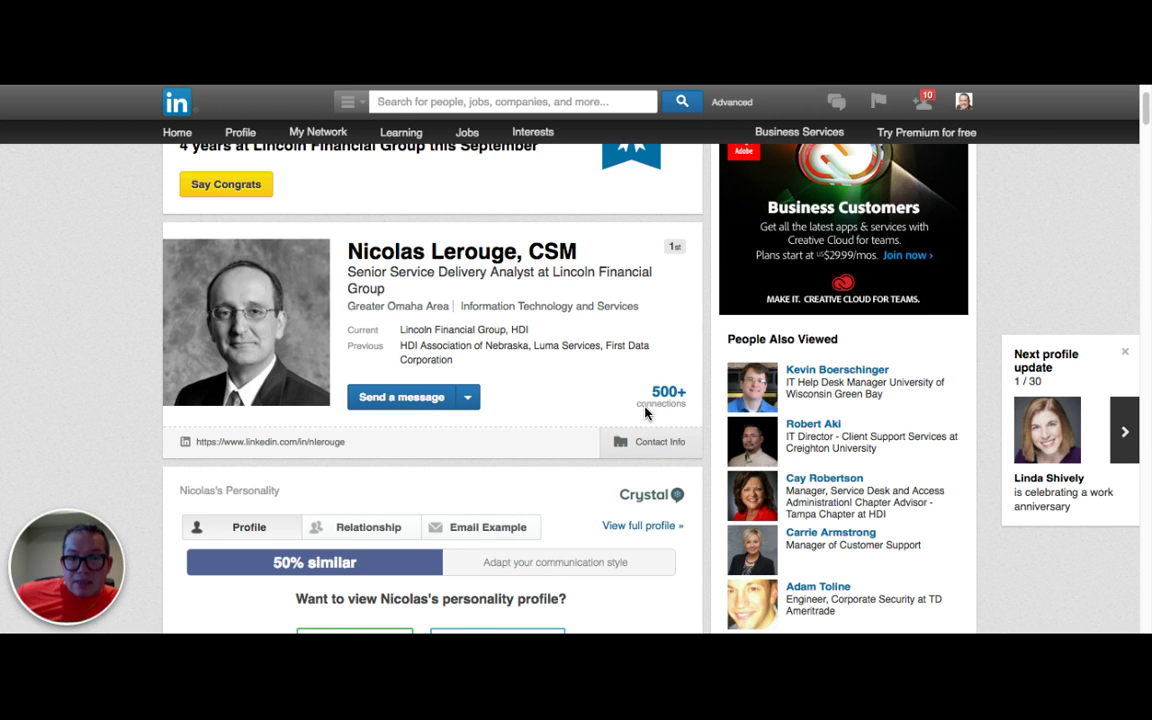
mouse_move(562, 405)
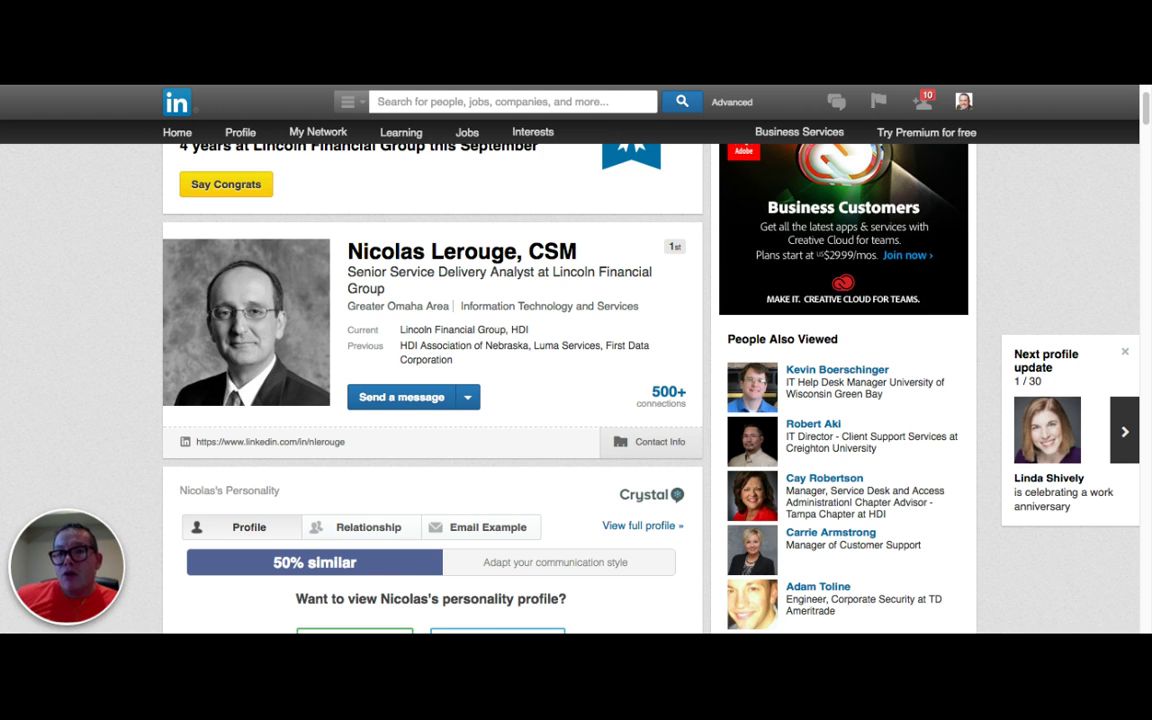
mouse_move(807, 353)
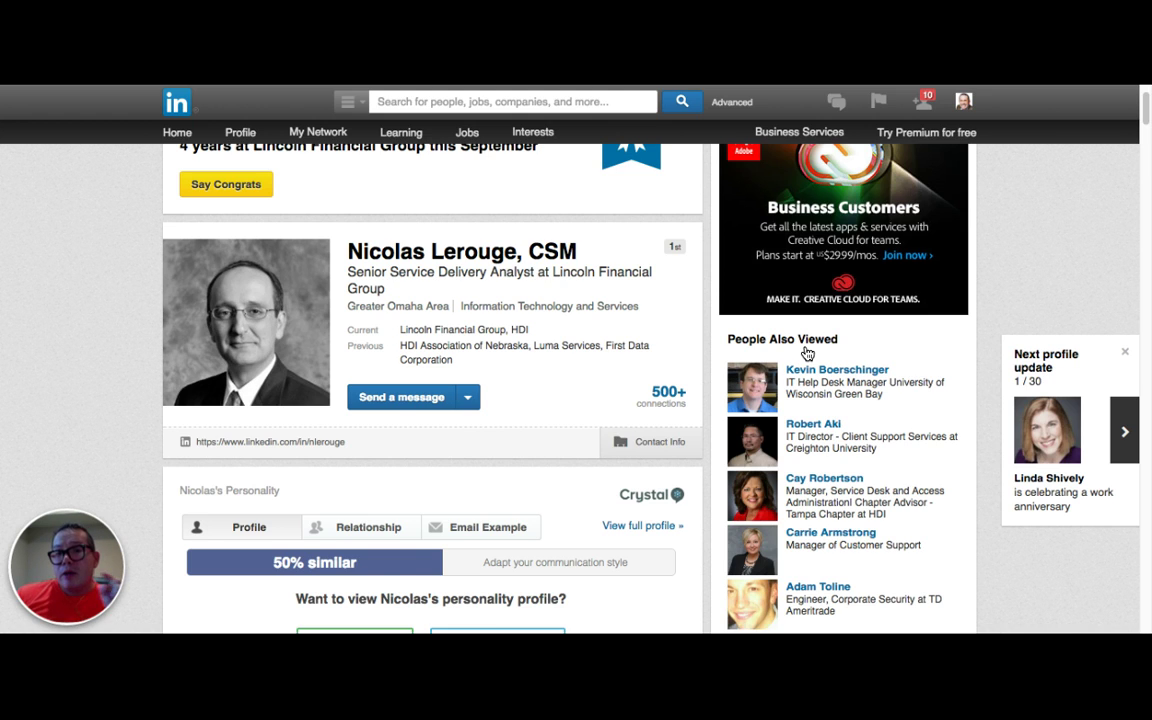
scroll("up", 3)
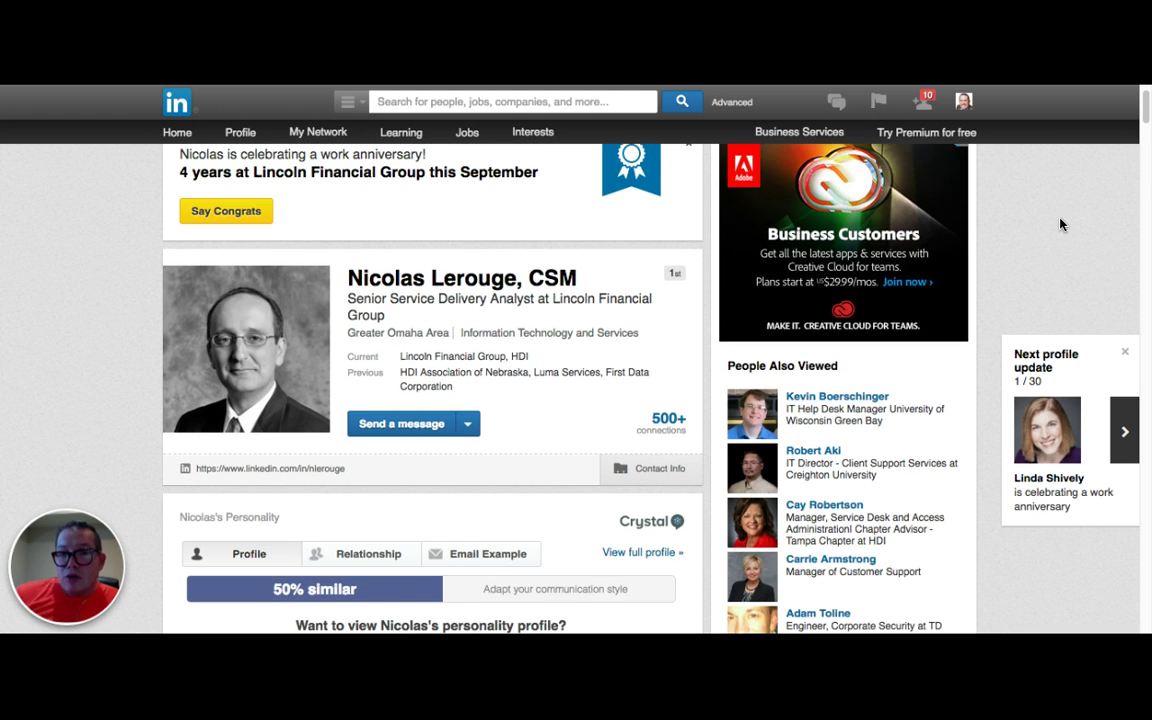